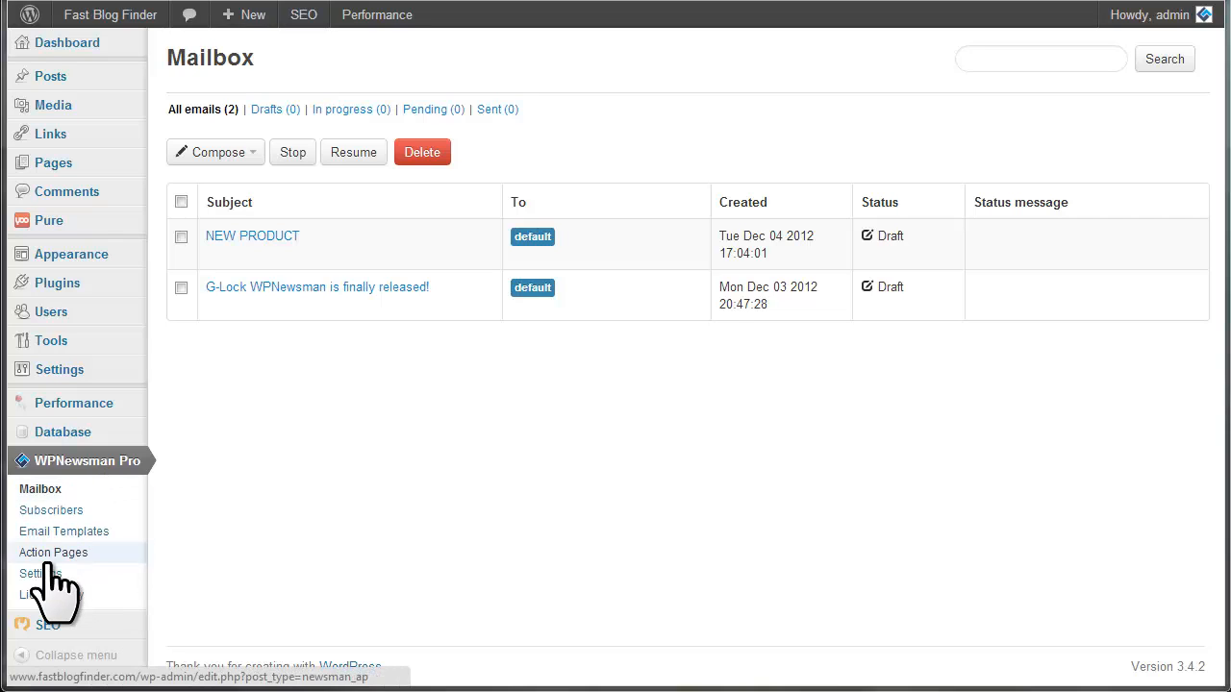
- Leave the Mailbox and go to WPNewsman Pro's Settings page (General options)
click(40, 573)
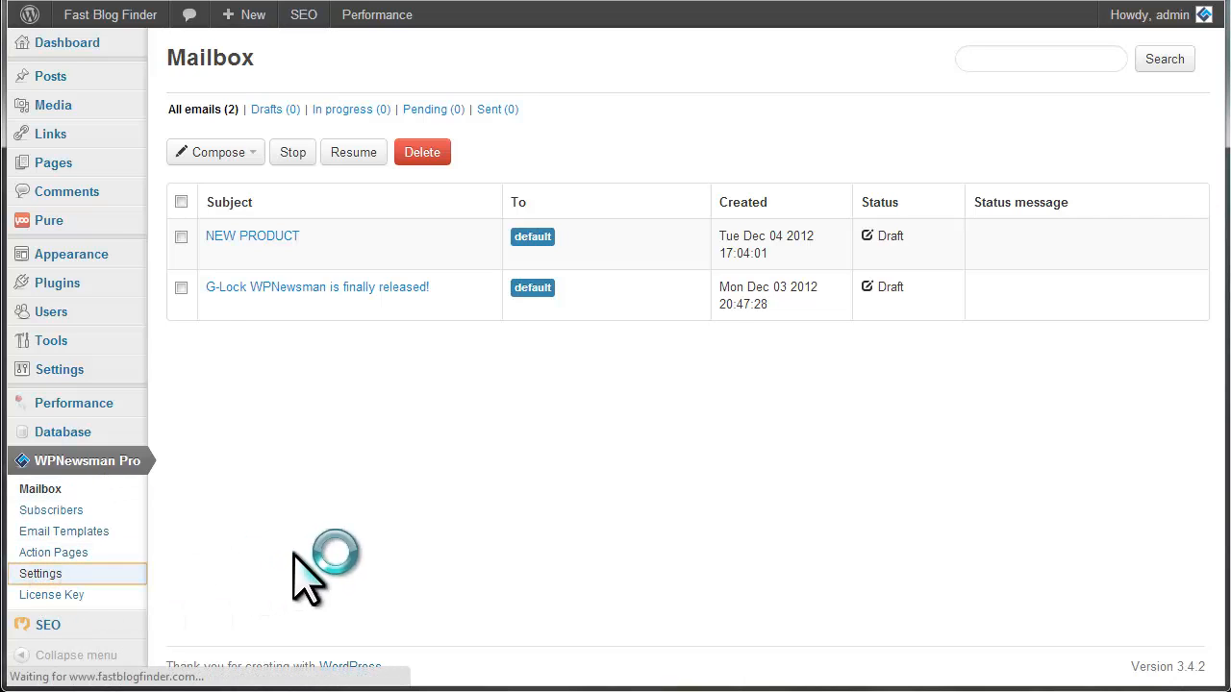
click(40, 573)
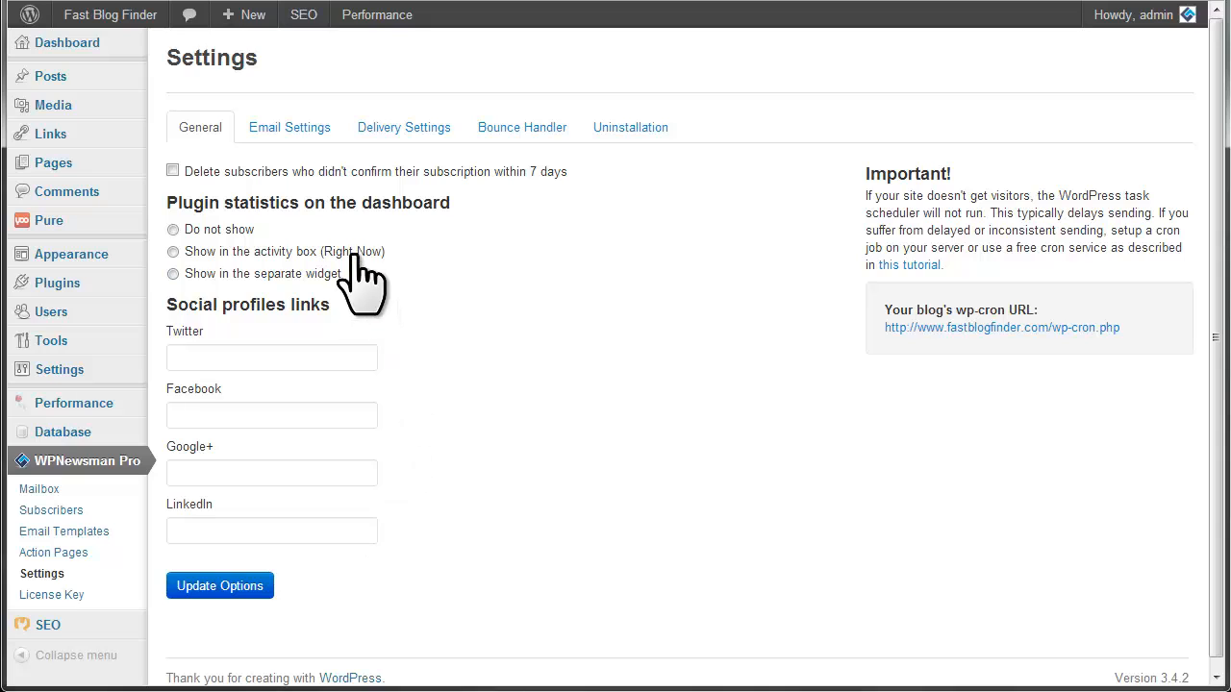
click(288, 127)
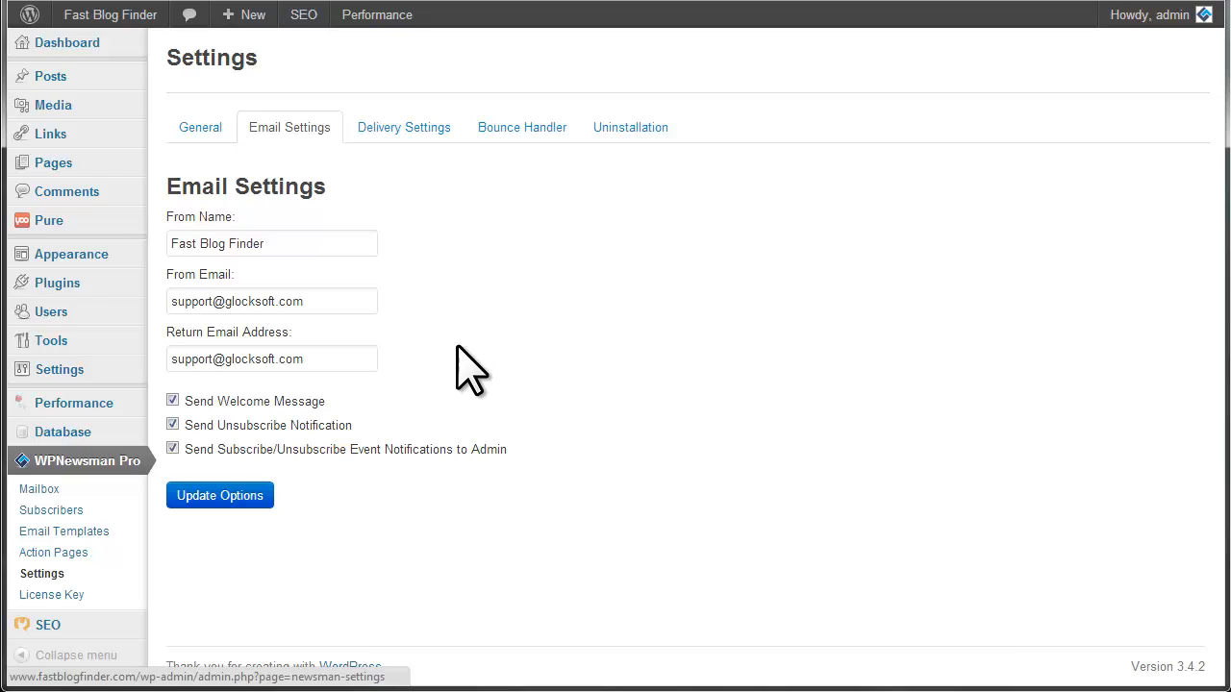
mouse_move(246, 254)
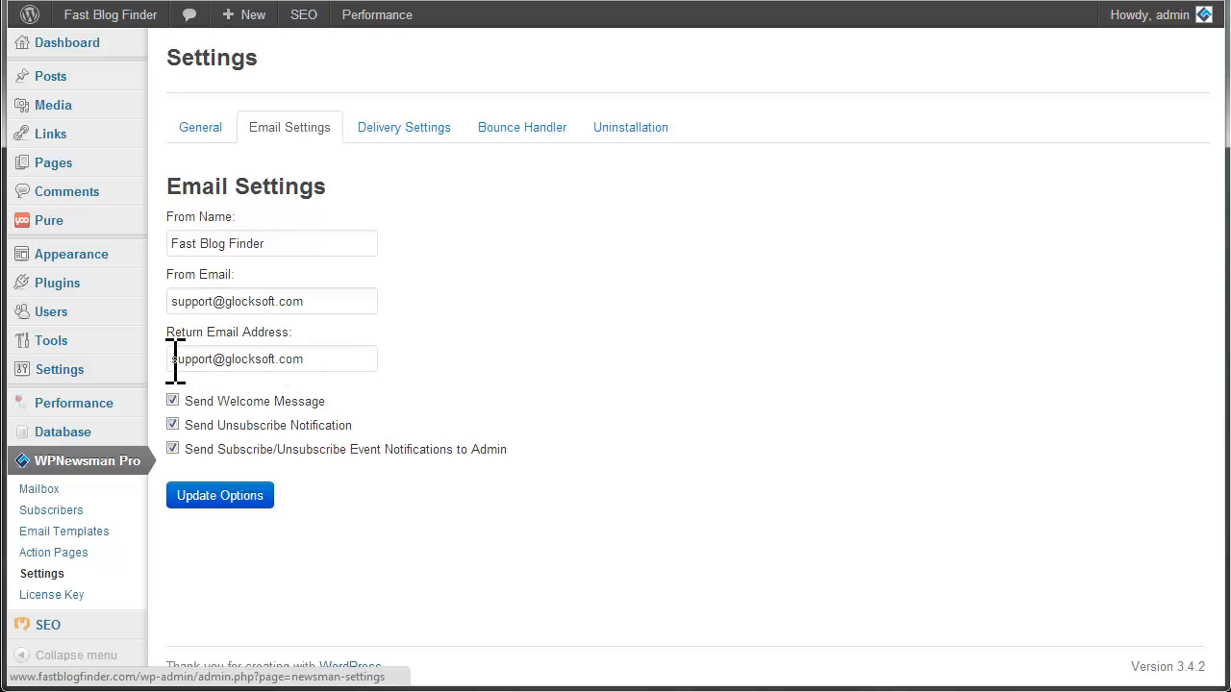
double_click(193, 359)
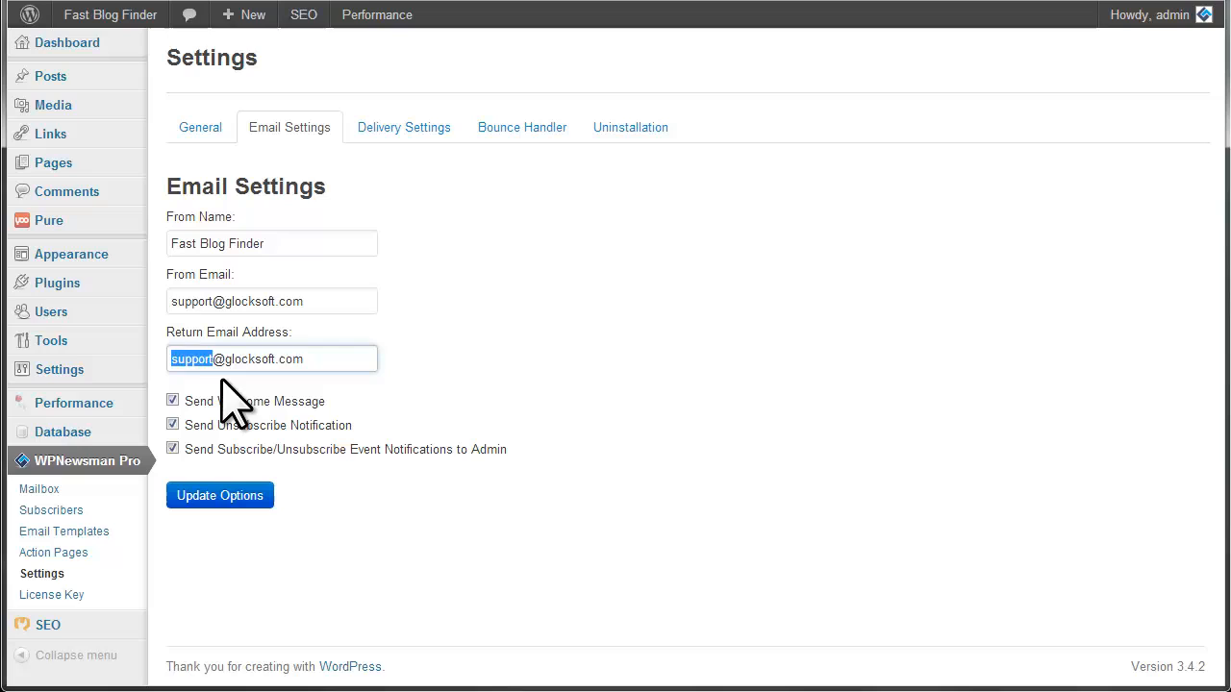
text(bounce)
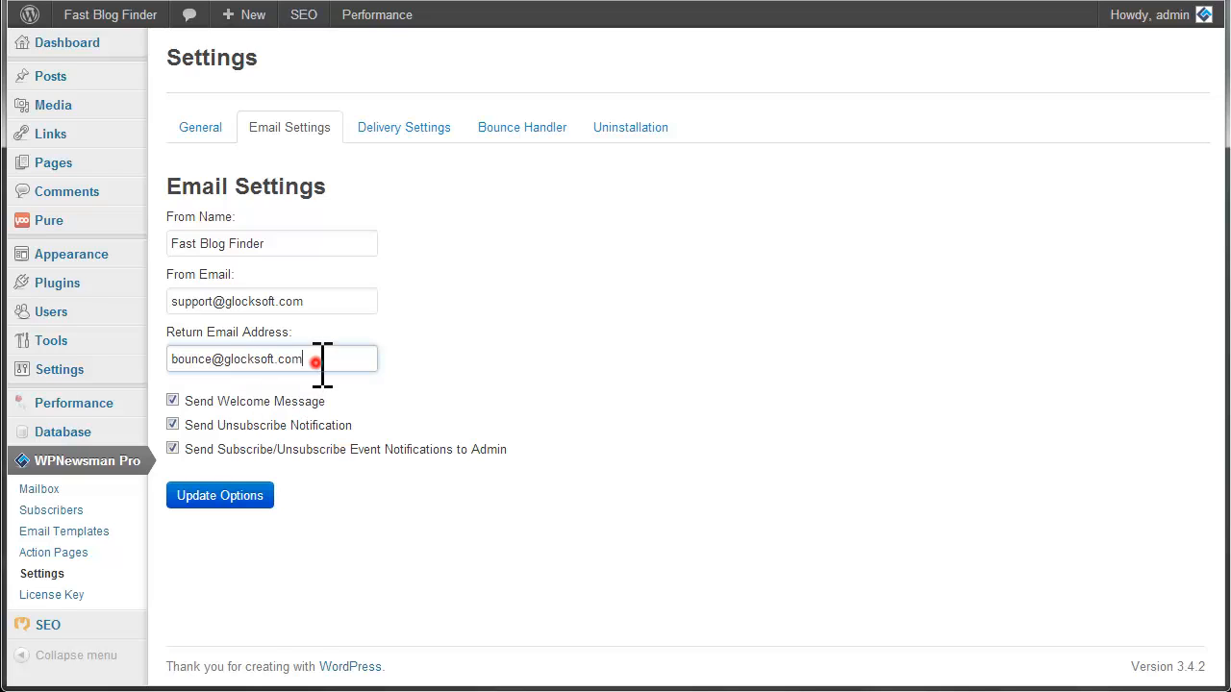
triple_click(235, 359)
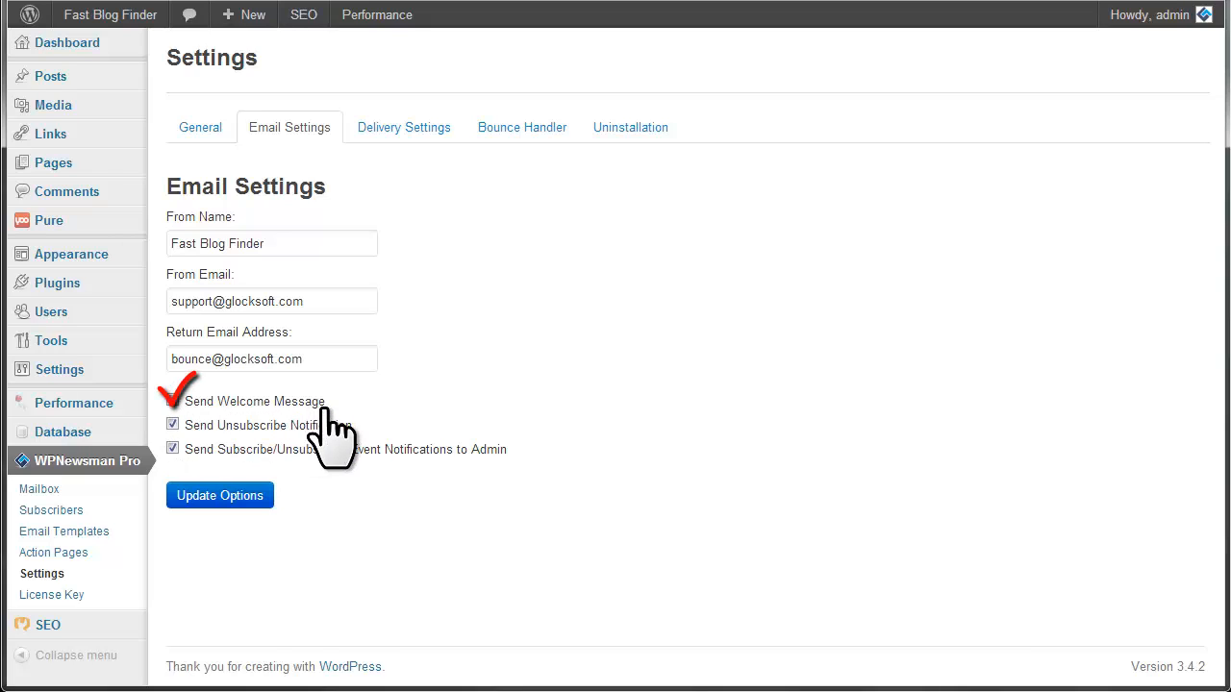
mouse_move(396, 519)
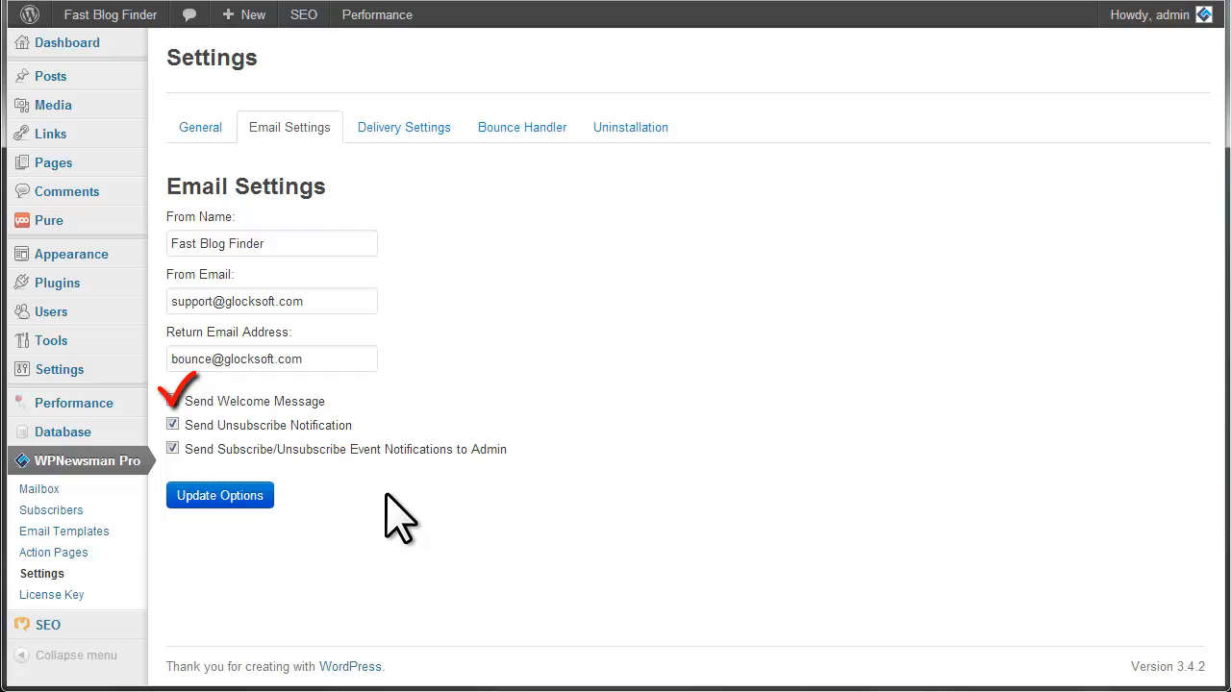
click(173, 400)
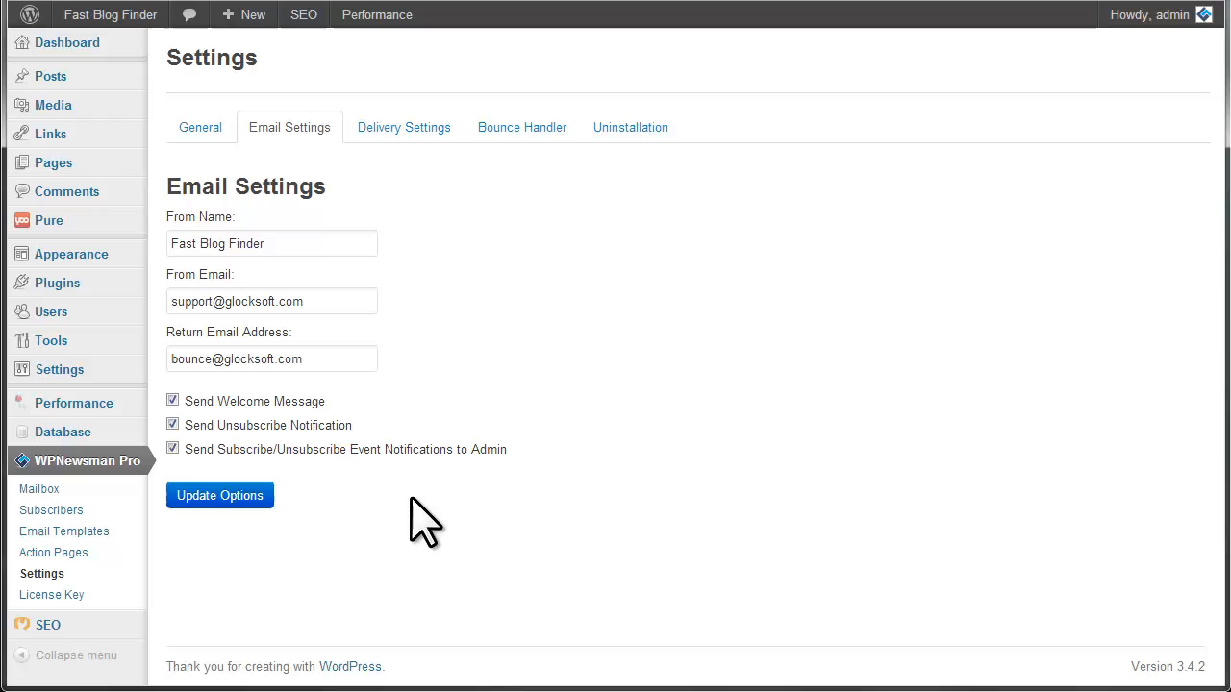
- In Delivery Settings, enable throttling limited to 200 emails per hour
click(403, 127)
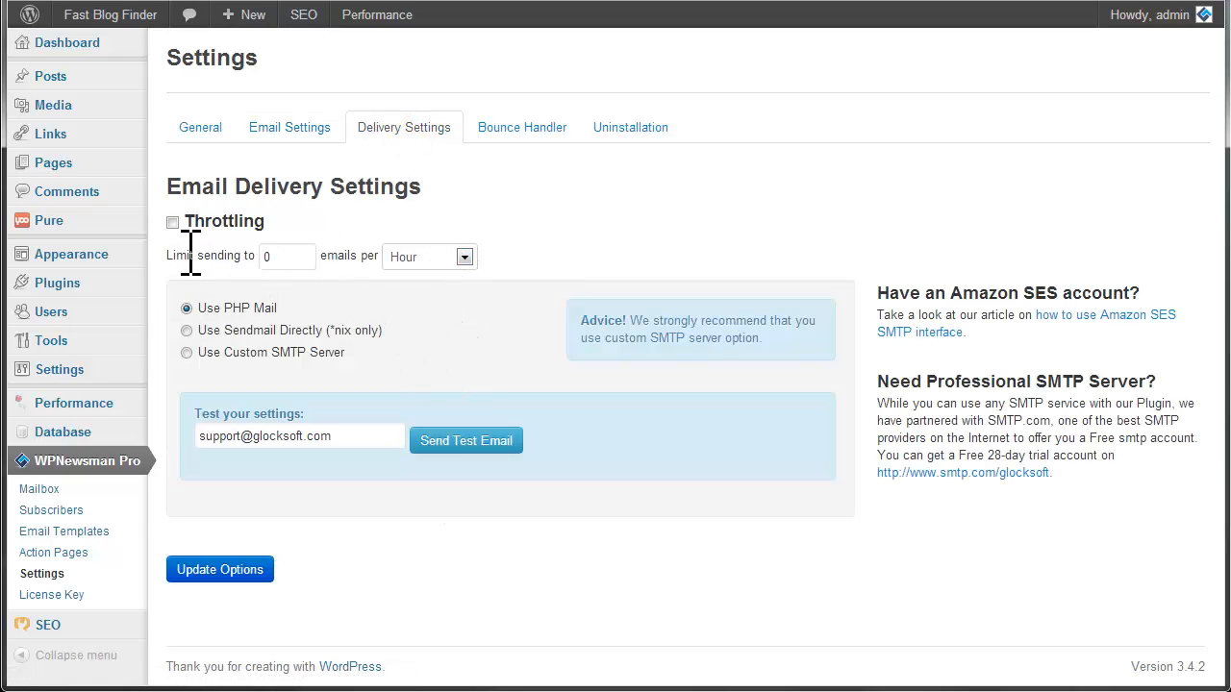
click(173, 221)
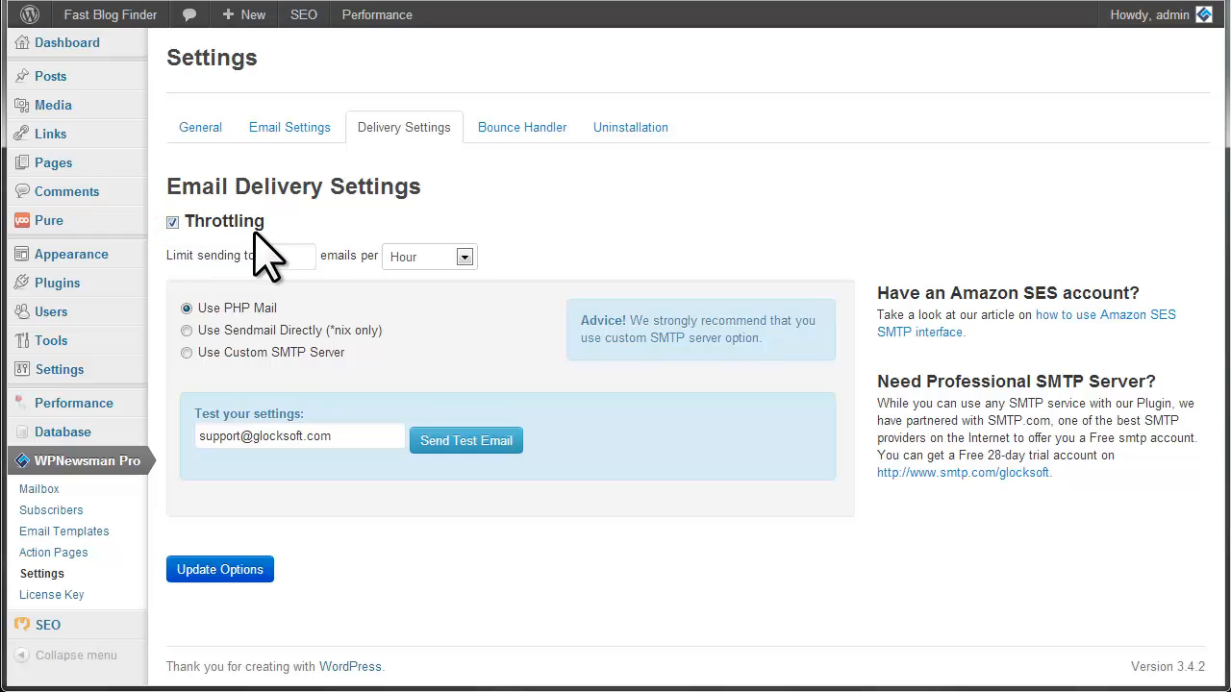
text(0)
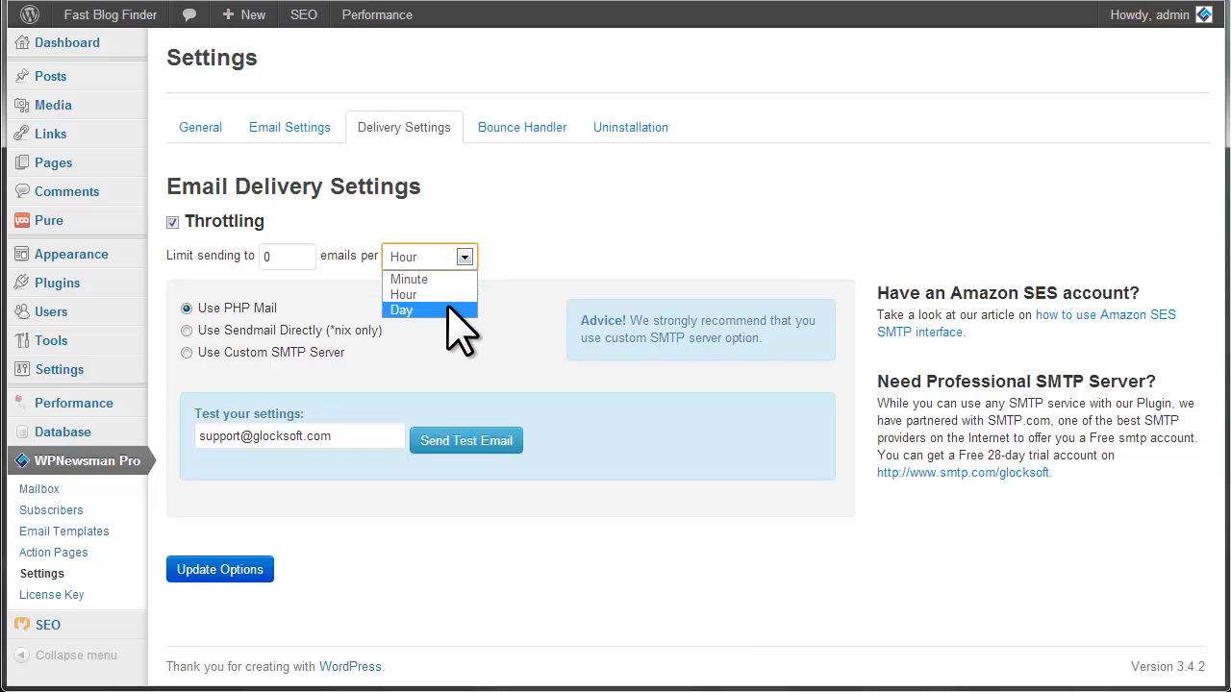
click(403, 294)
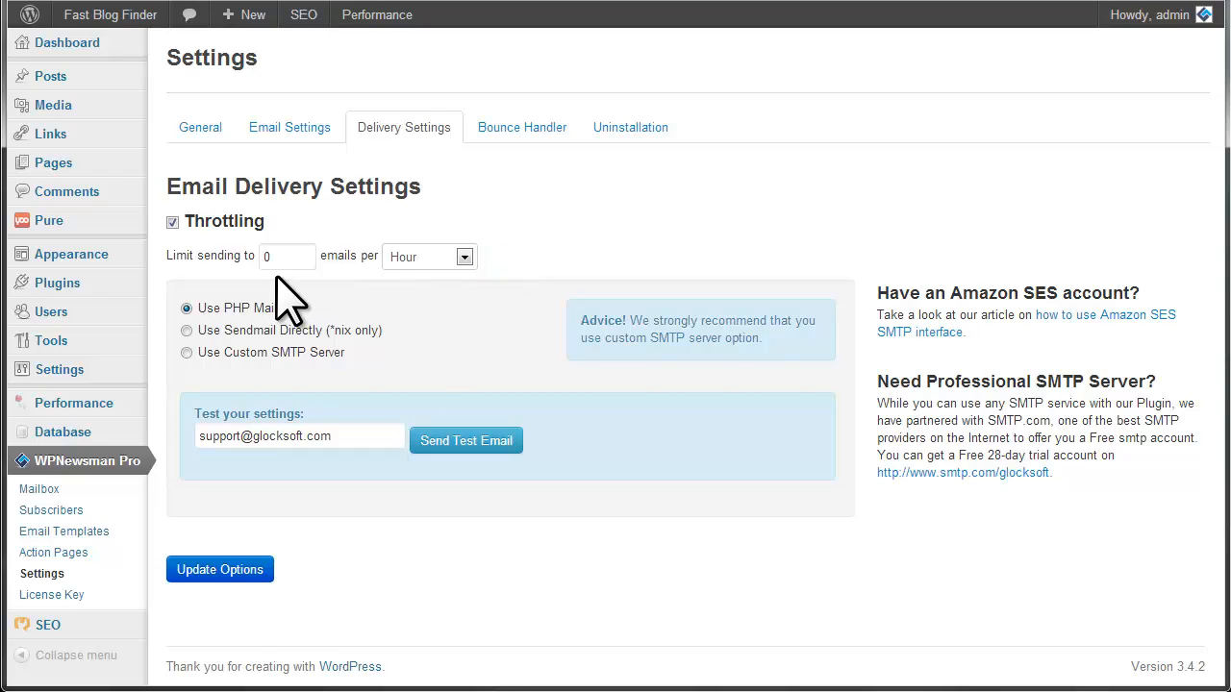
click(287, 256)
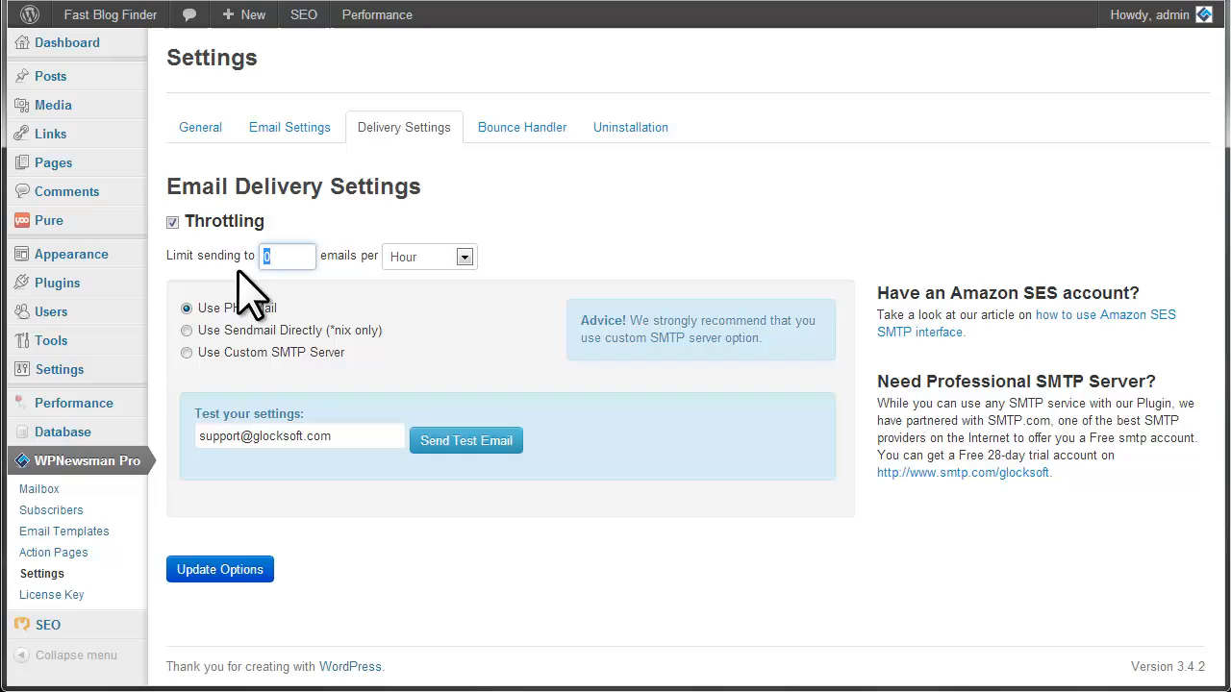
text(200)
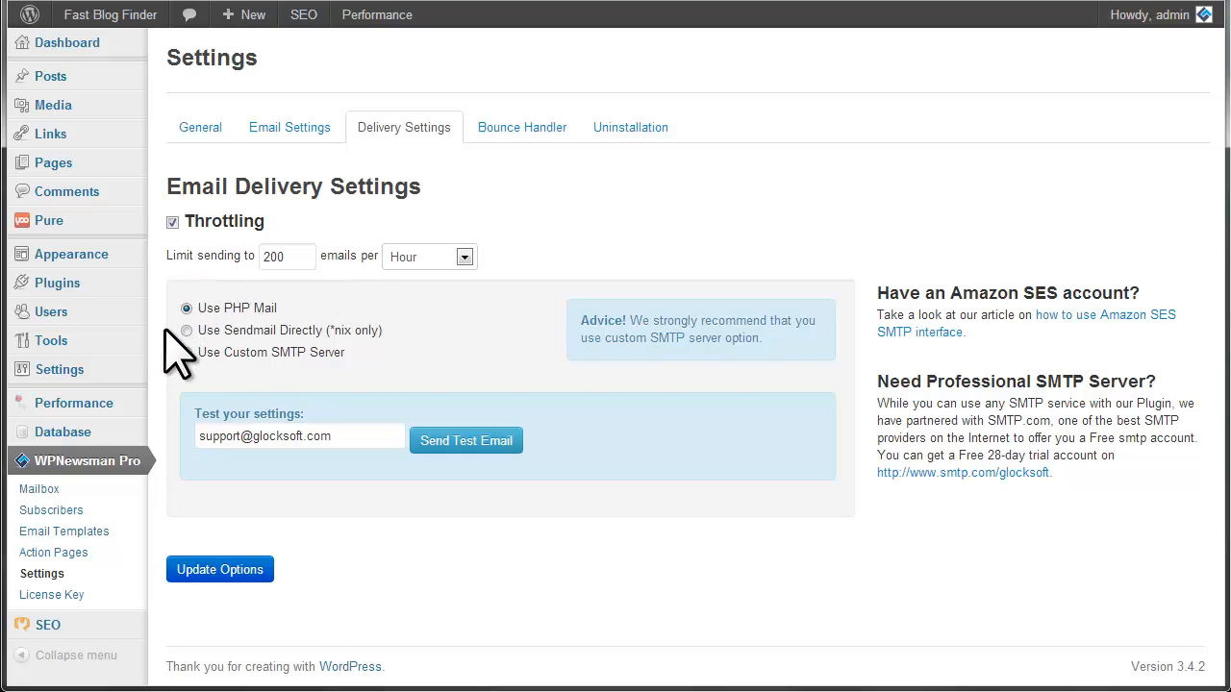
mouse_move(356, 342)
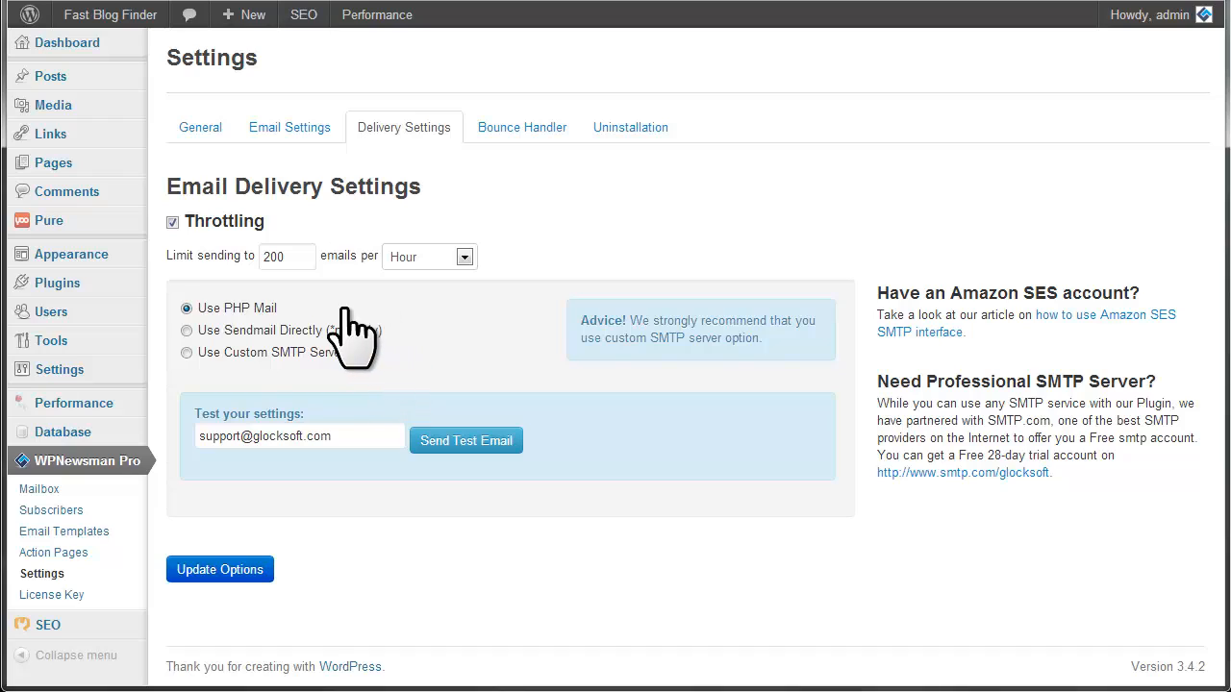
mouse_move(279, 342)
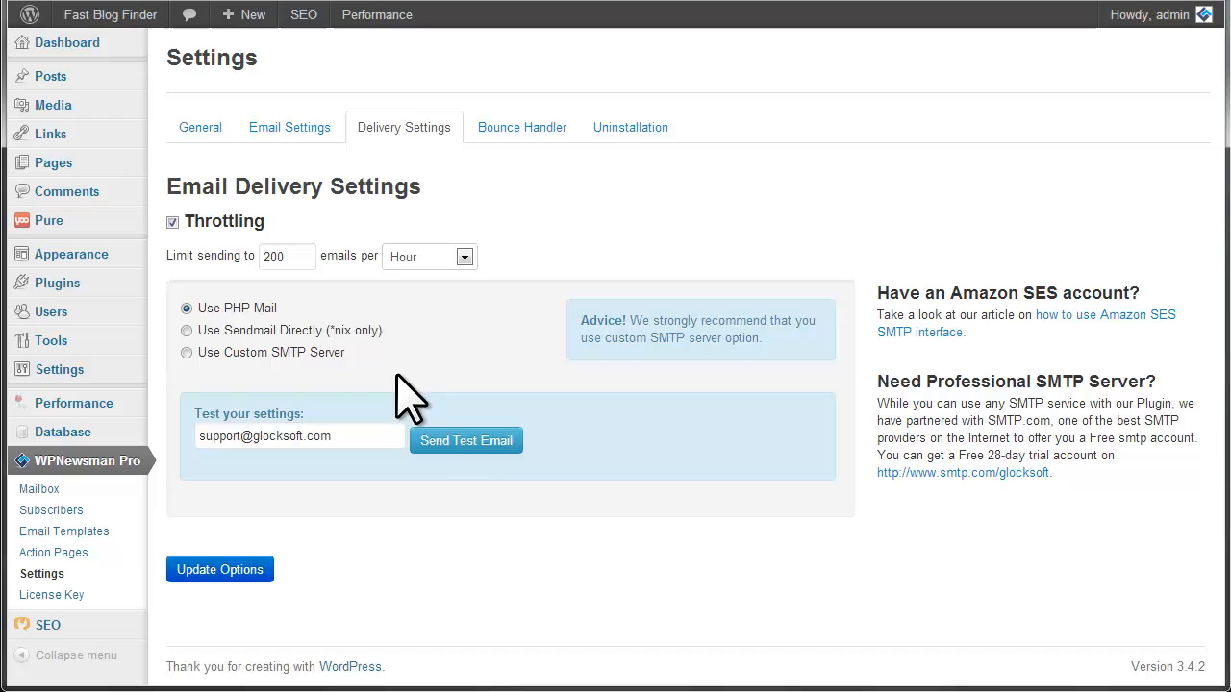
- Send a test email with the current delivery settings and switch to Windows Live Mail
click(465, 440)
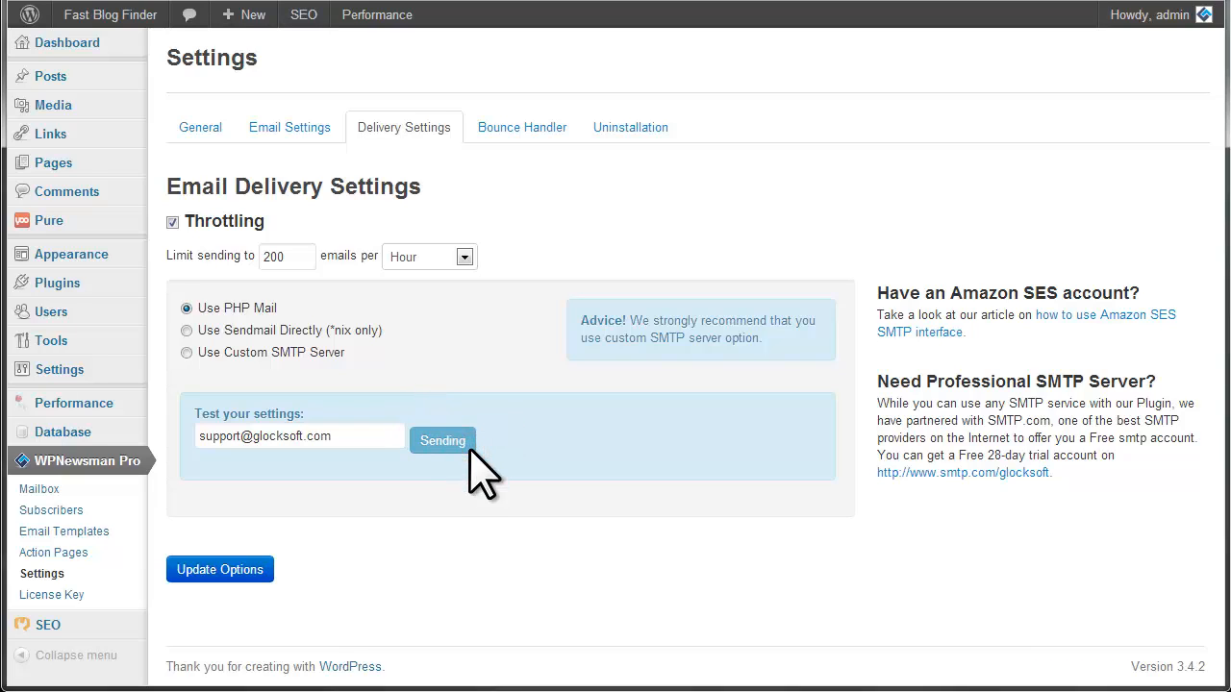
click(442, 440)
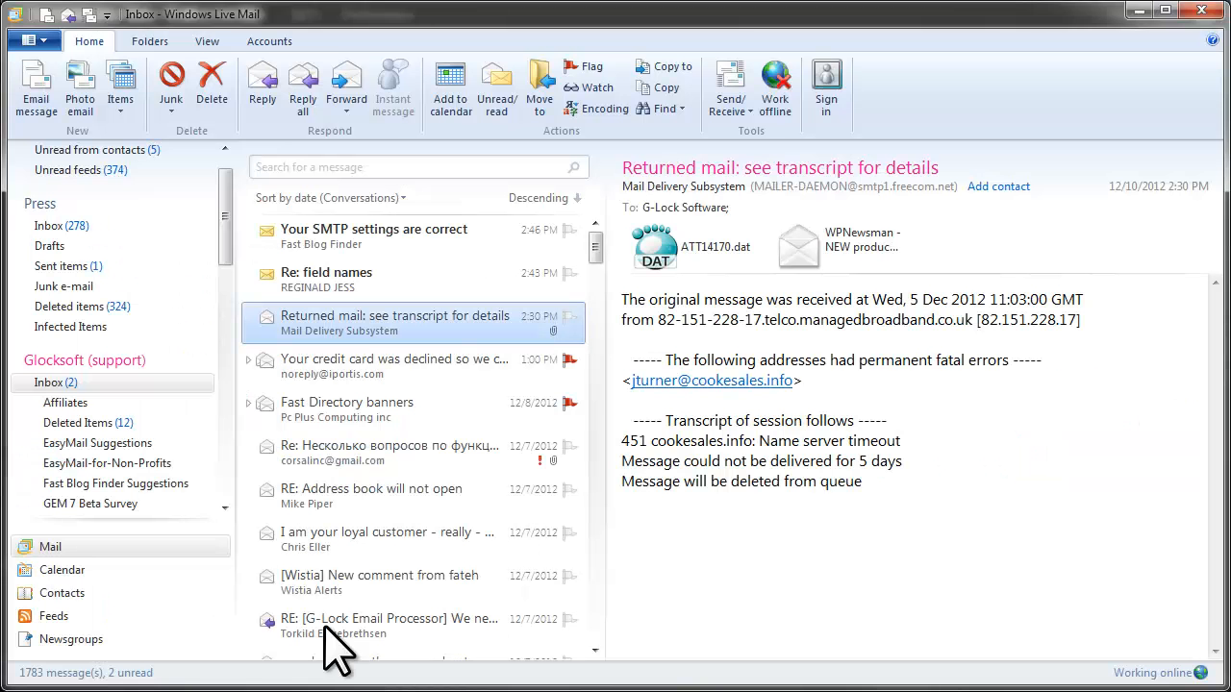
- Read the 'Your SMTP settings are correct' test message in the inbox
click(374, 235)
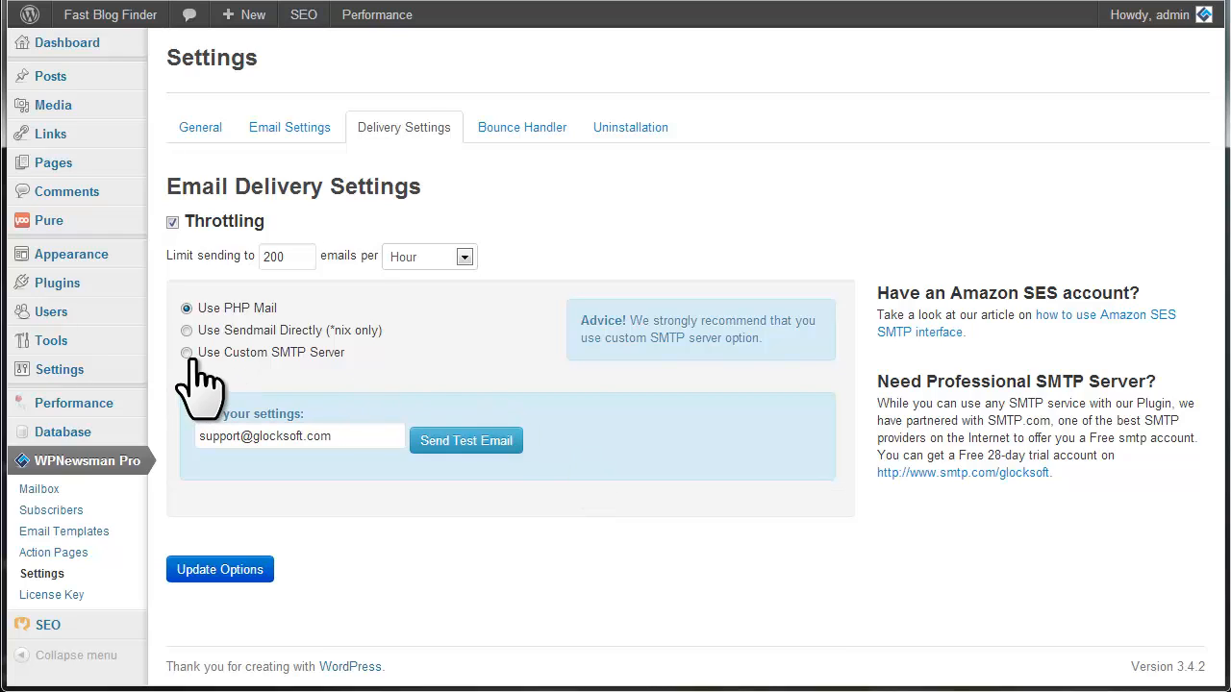
click(186, 351)
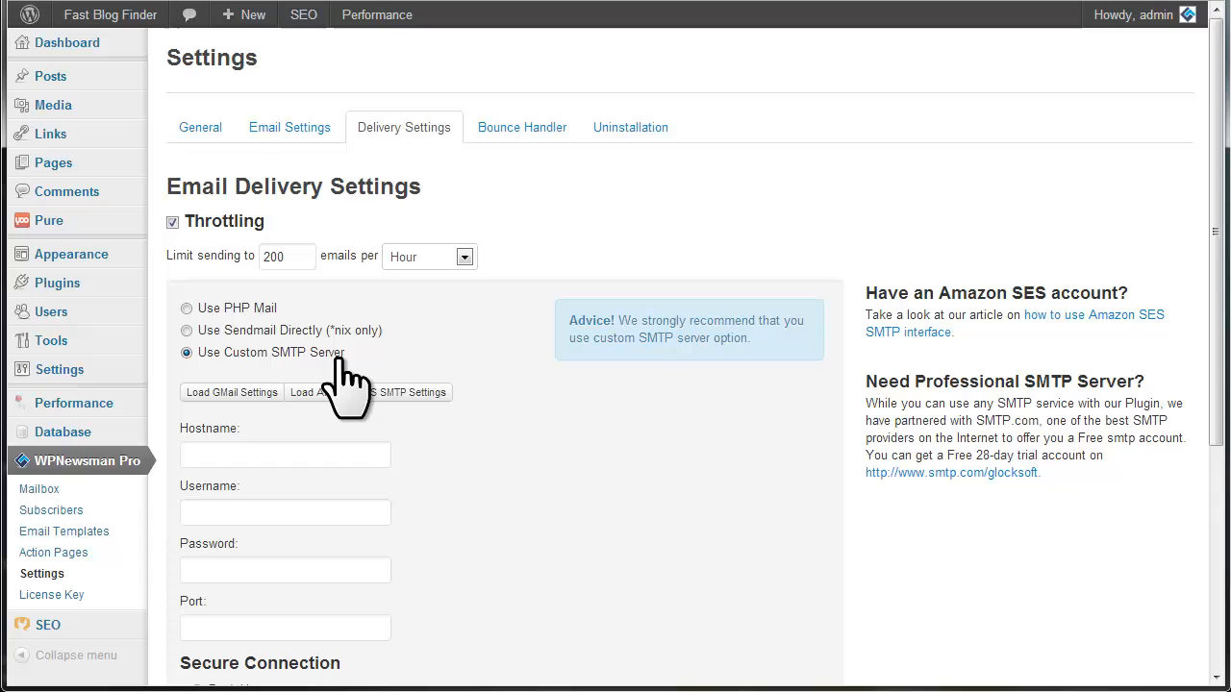
click(384, 392)
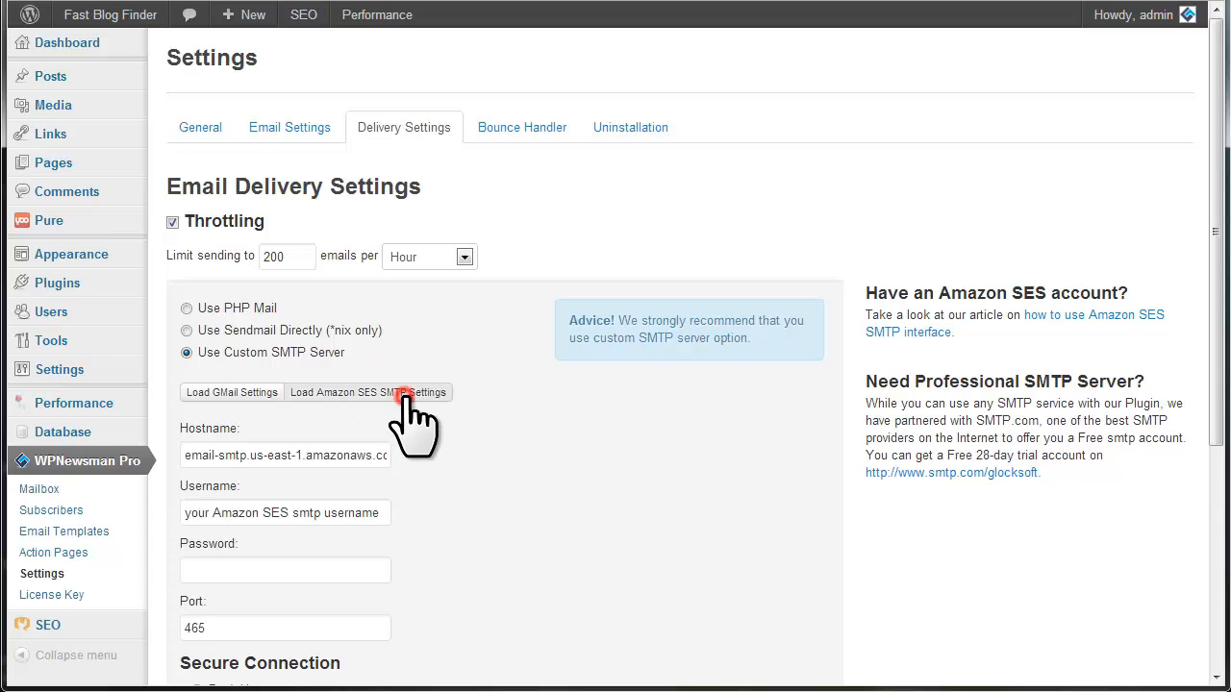
scroll(down, 3)
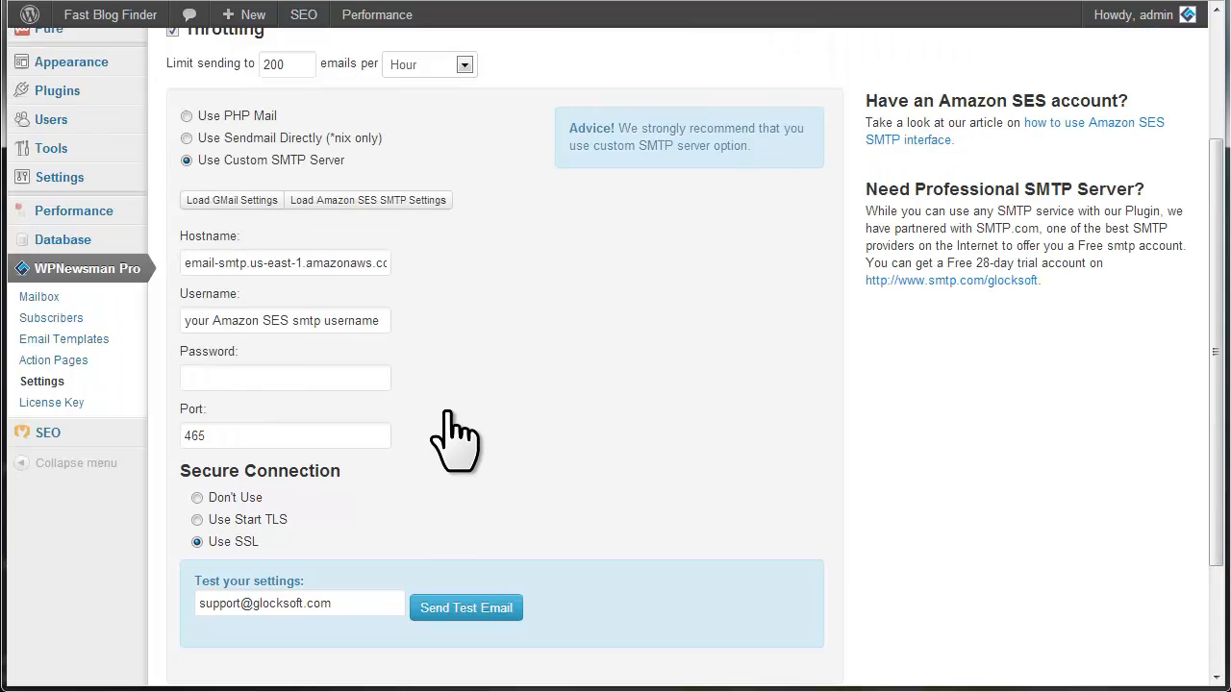
mouse_move(196, 381)
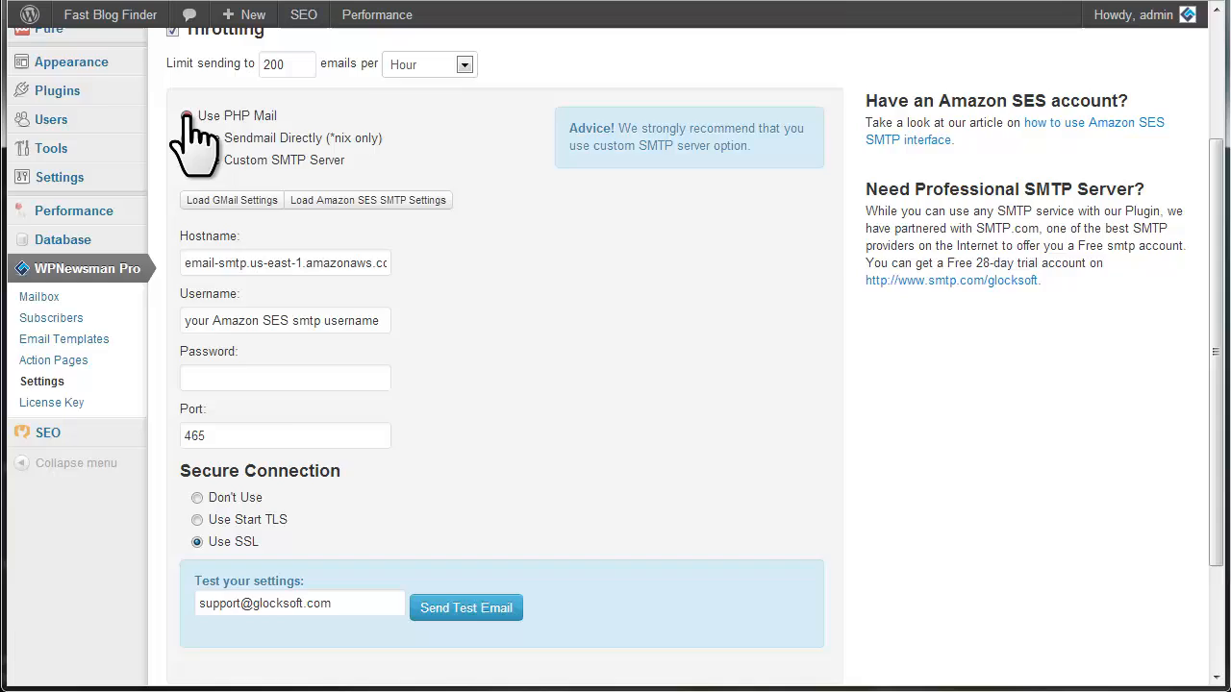
click(196, 115)
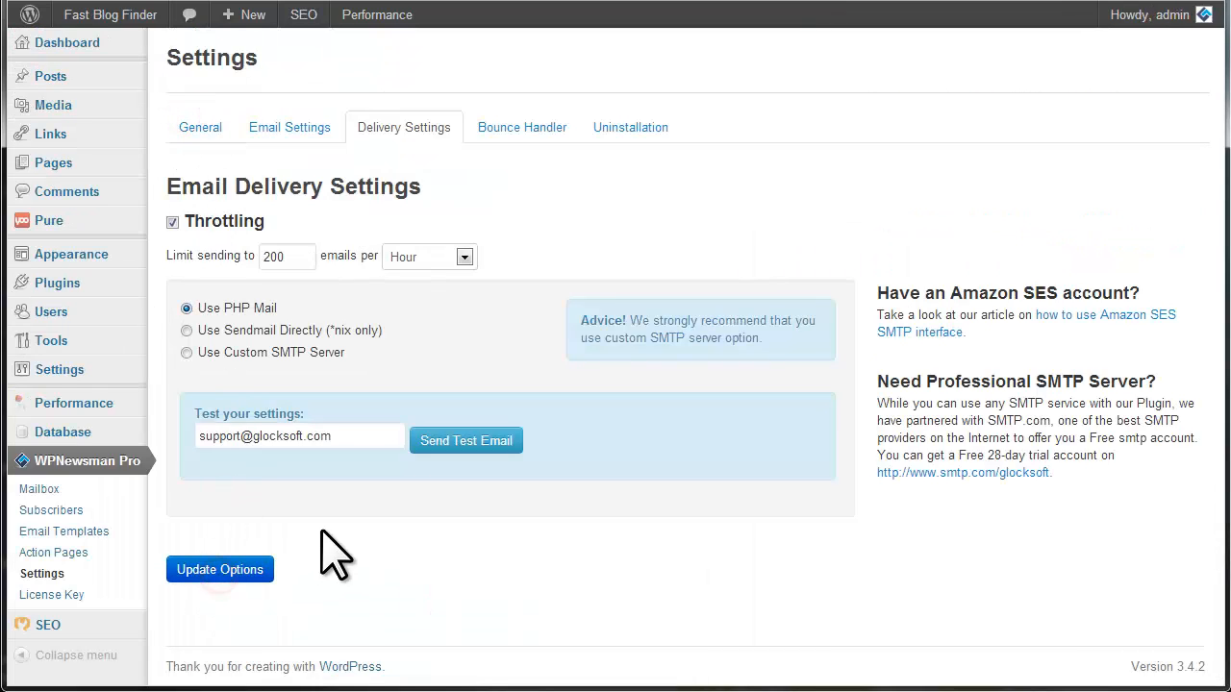
click(219, 569)
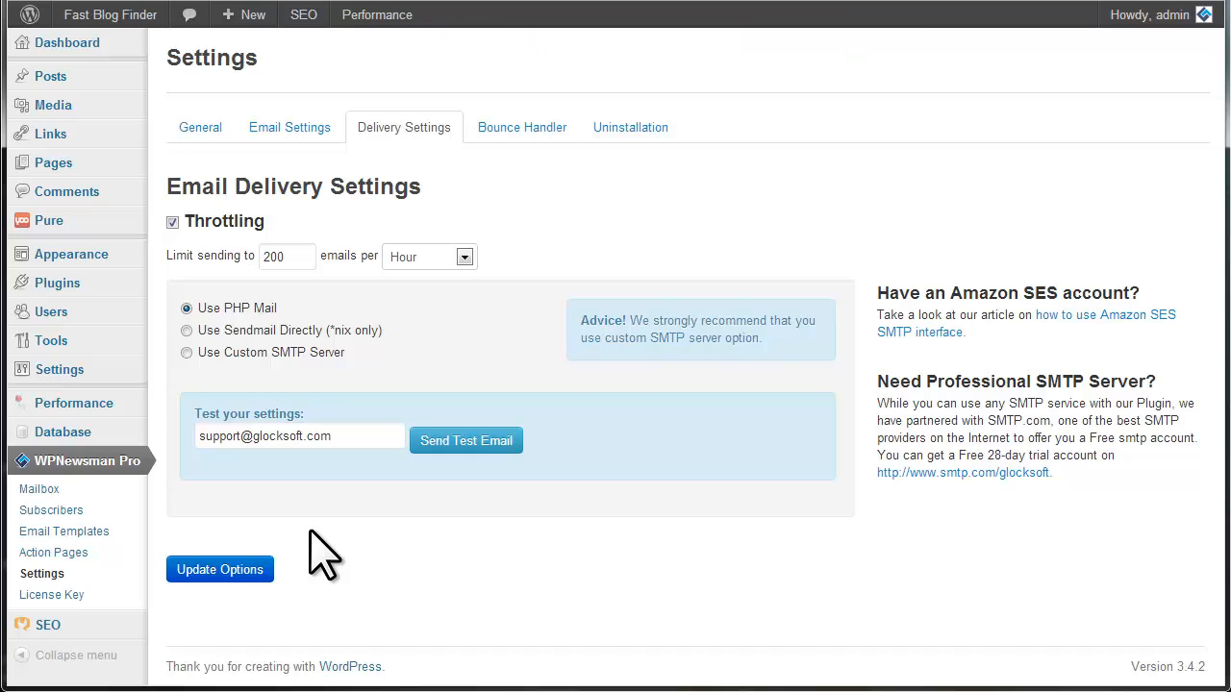
mouse_move(325, 554)
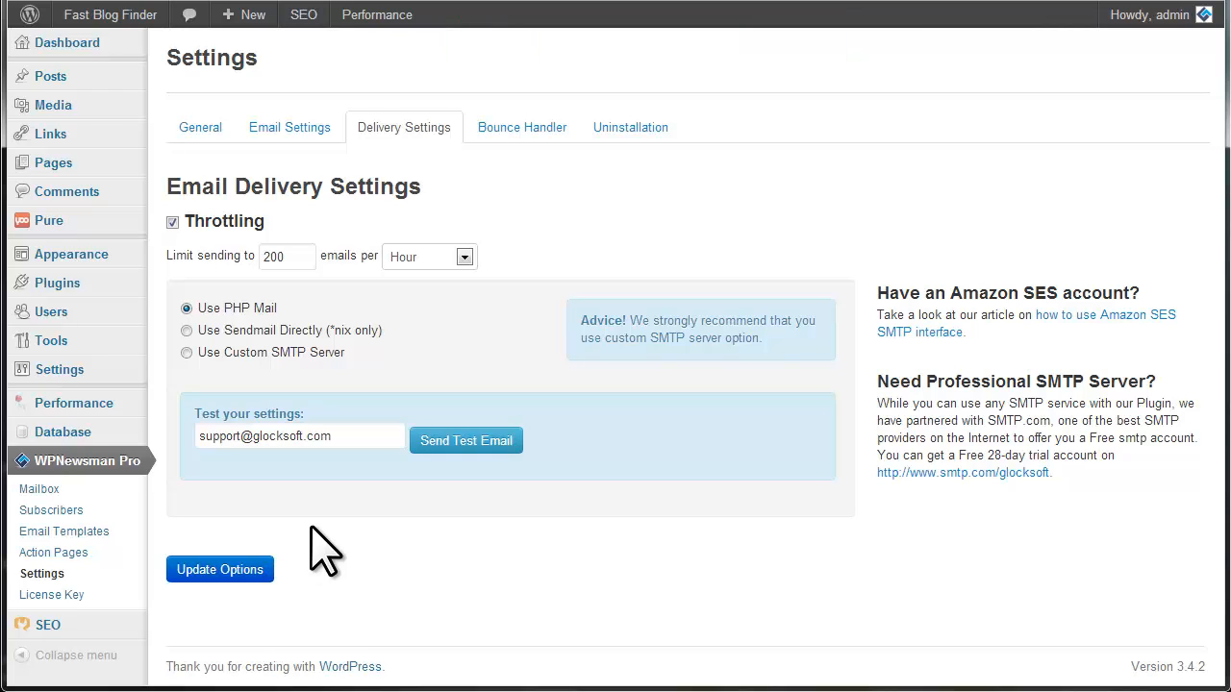
mouse_move(356, 568)
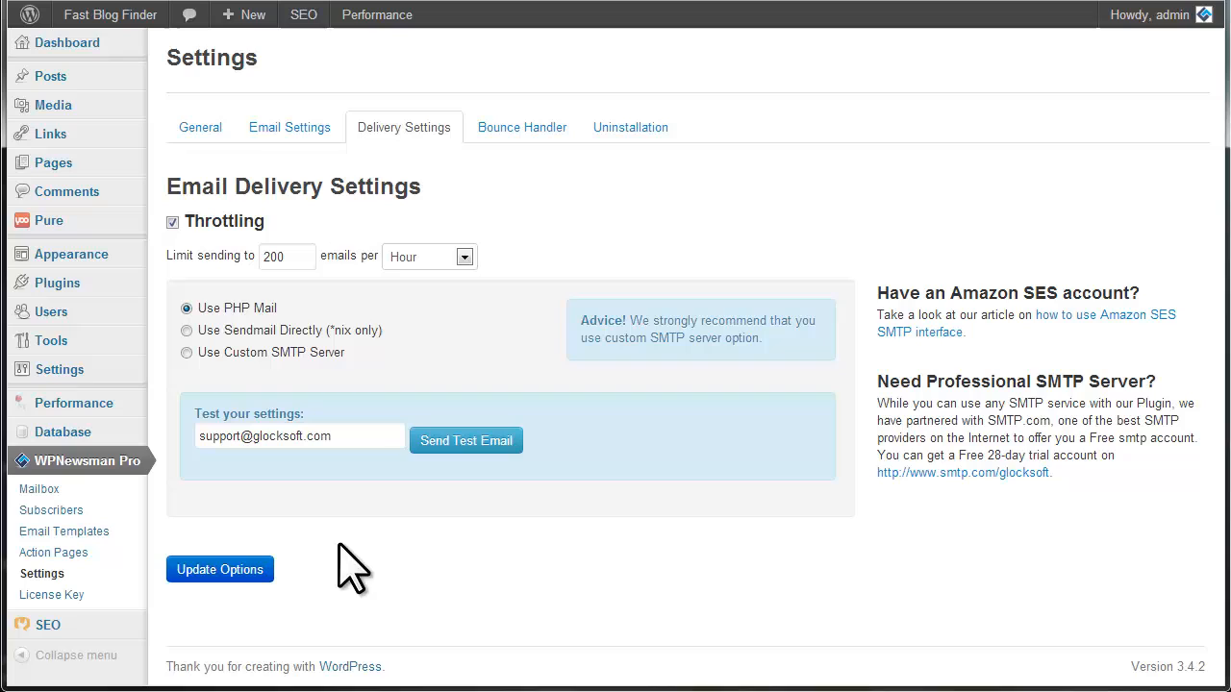
mouse_move(69, 254)
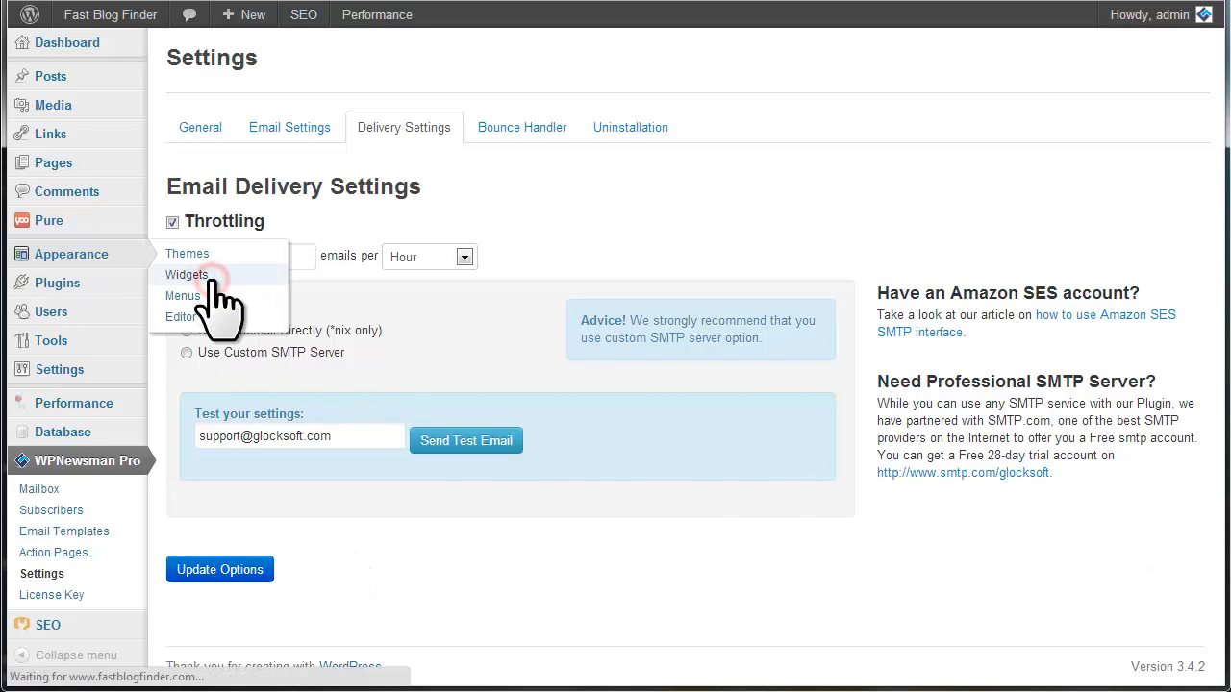
- Place the Newsletter Subscription Form widget in the 'right' sidebar with List 'default', then view the live site
click(187, 273)
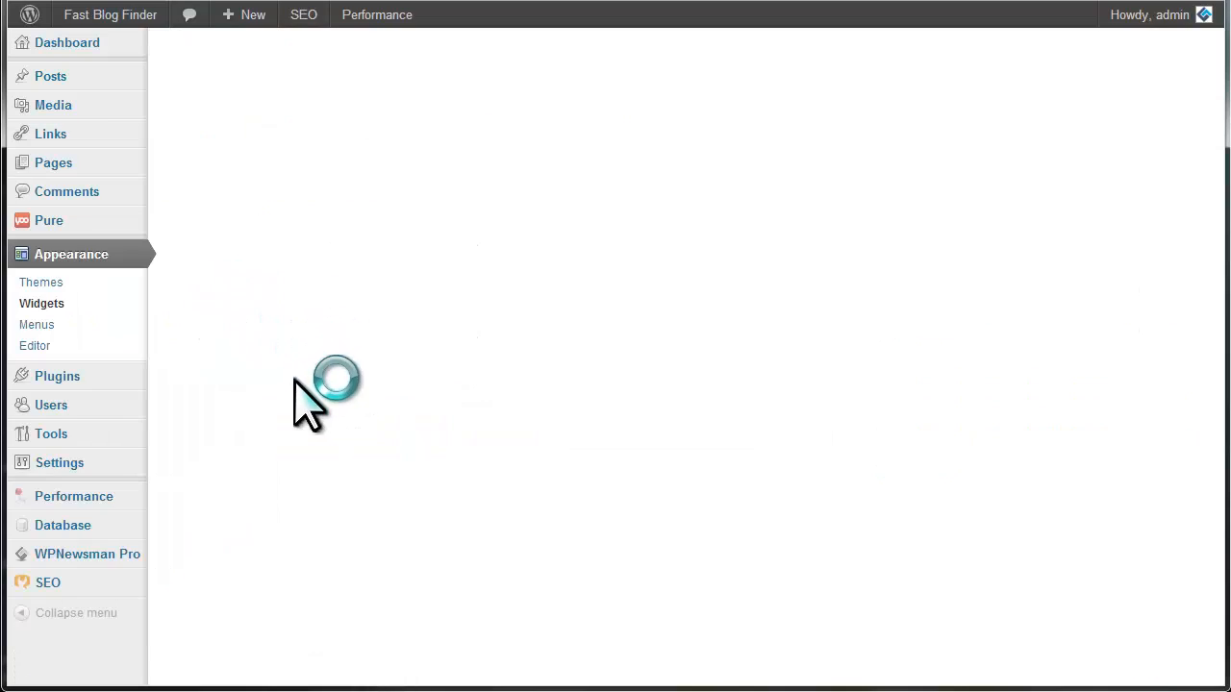
click(42, 304)
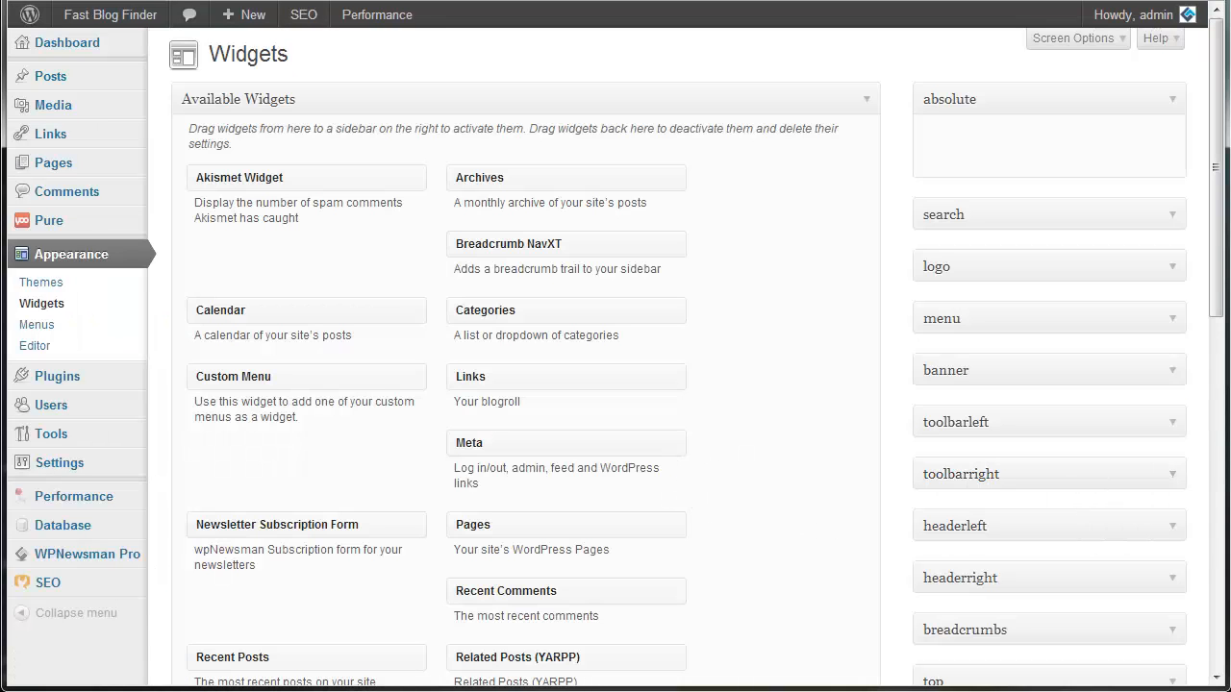
scroll(down, 3)
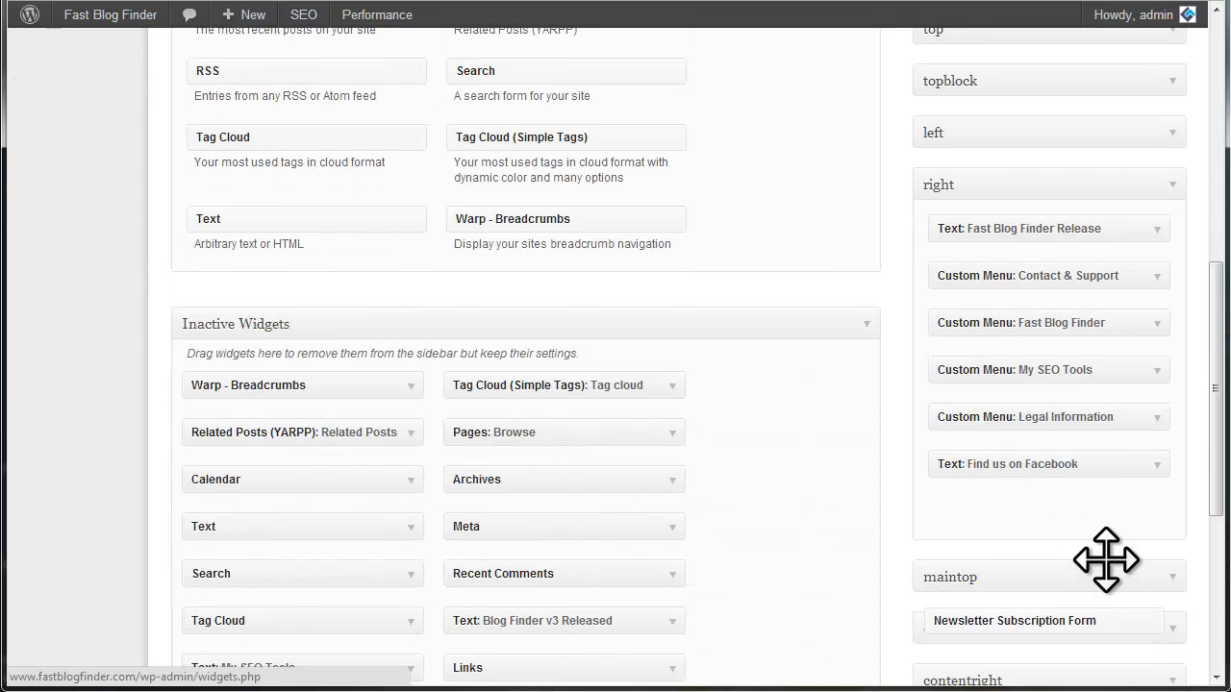
click(1016, 619)
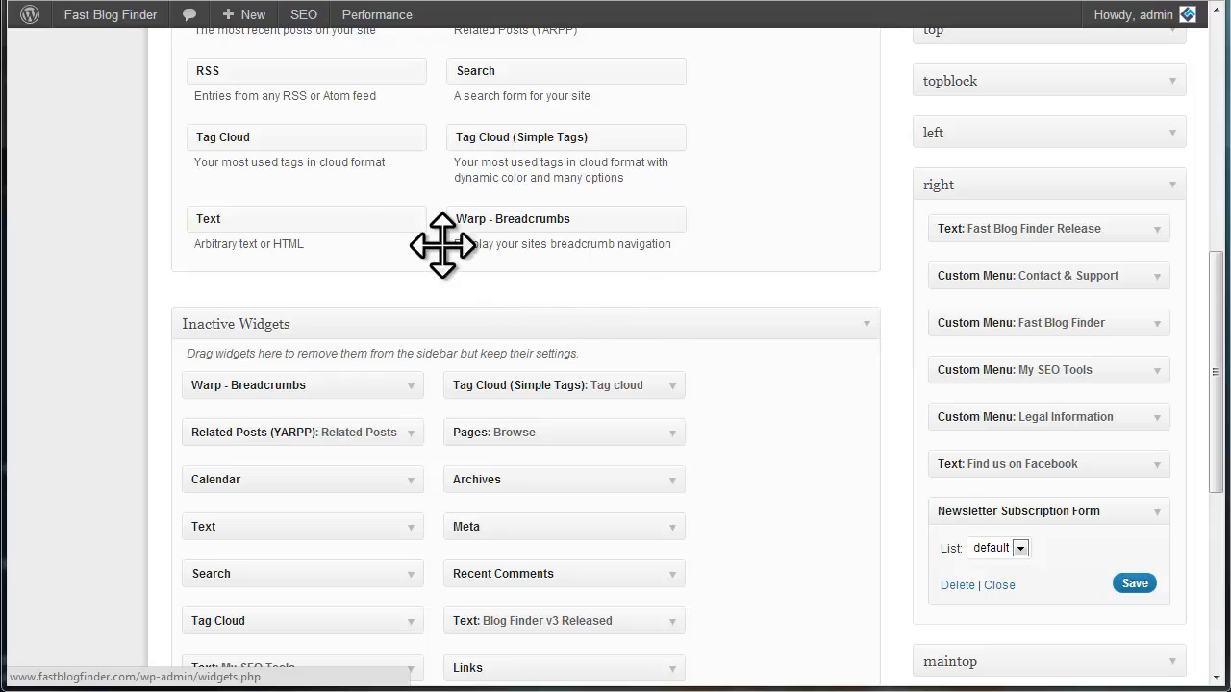
right_click(88, 46)
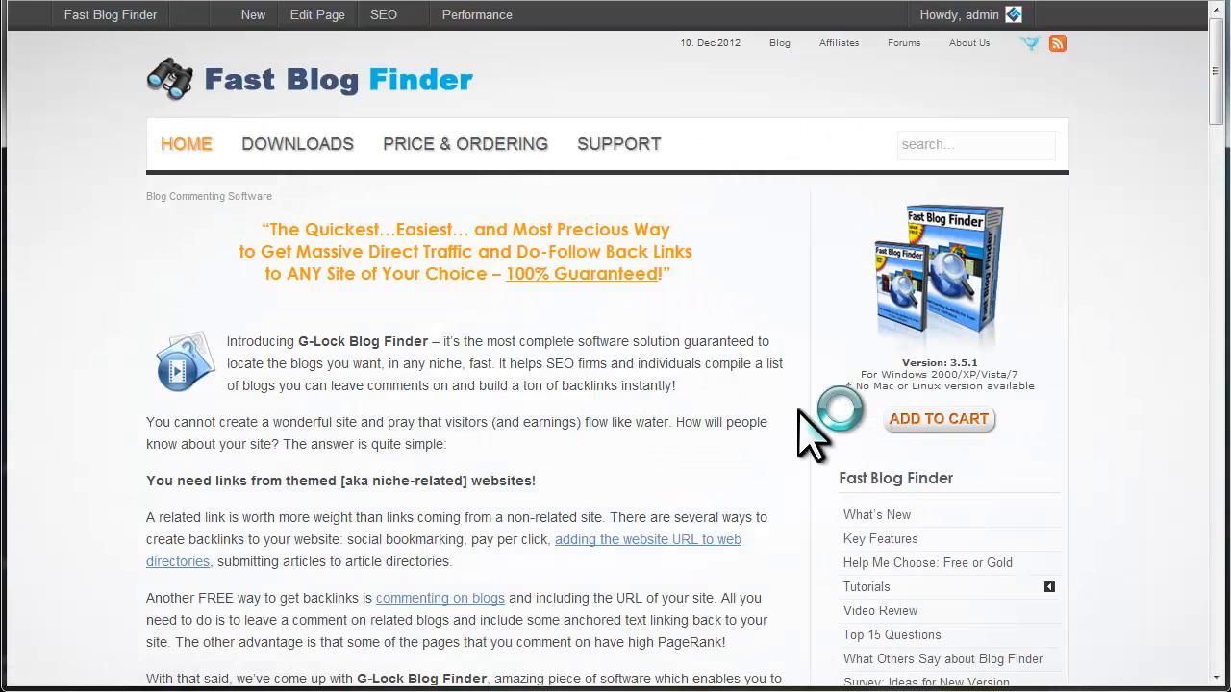
scroll(down, 3)
text(Mira)
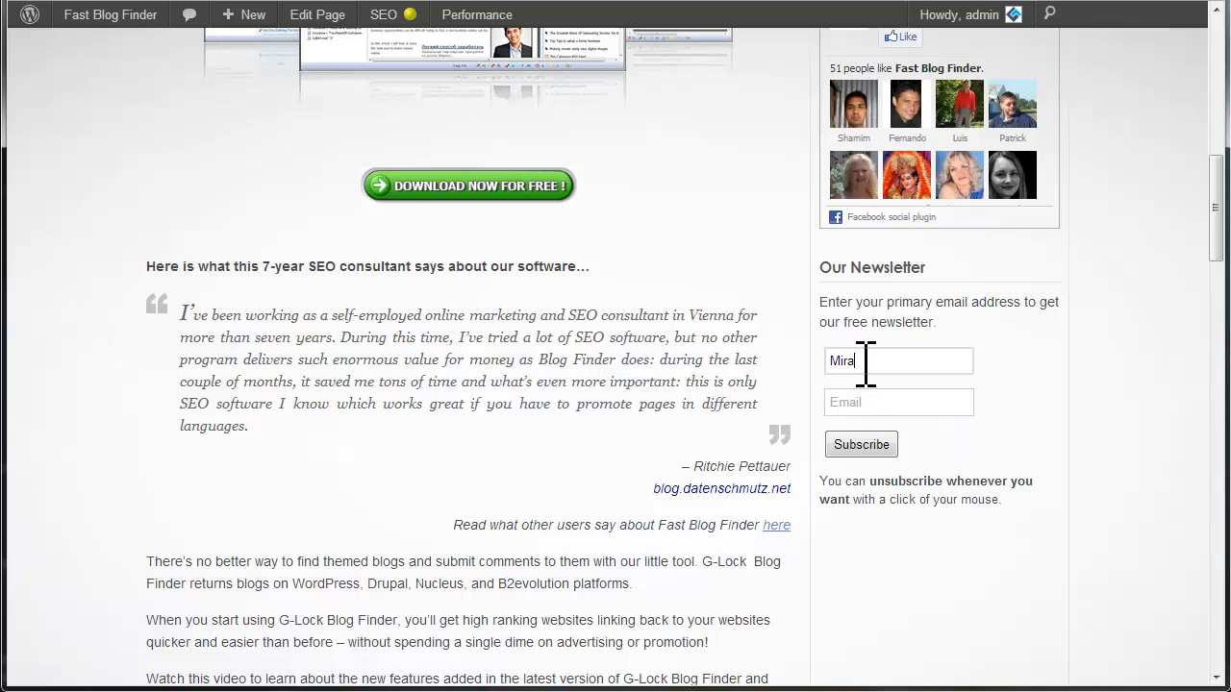
text(s)
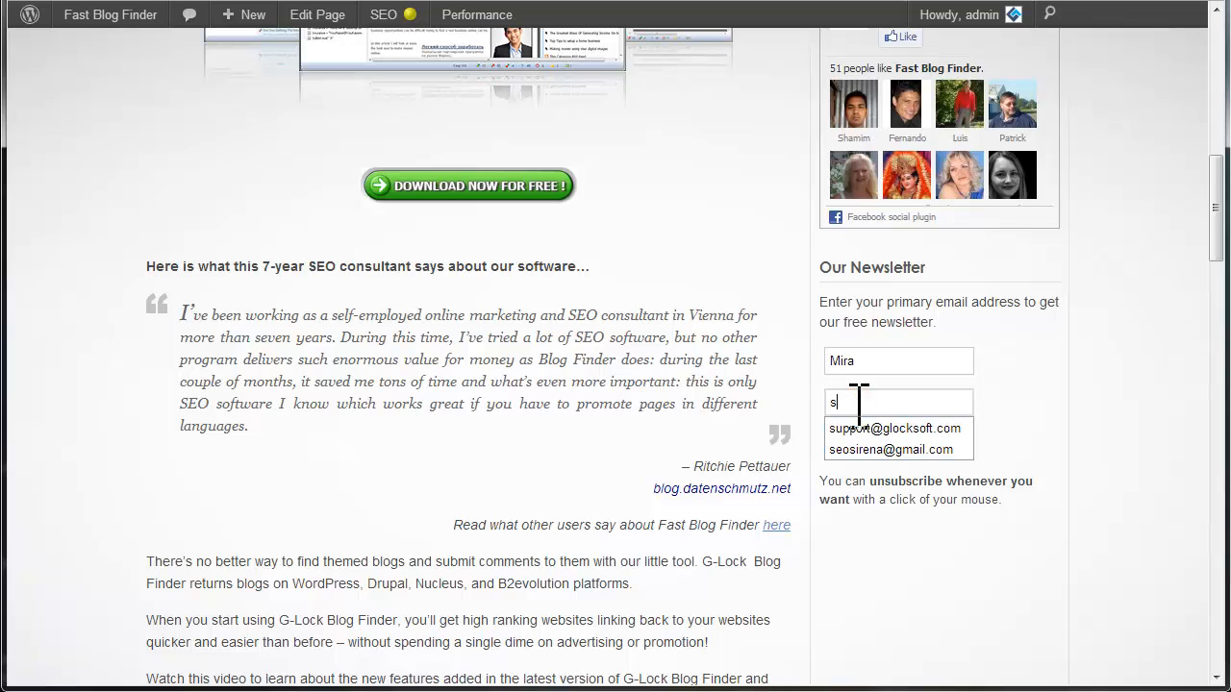
text(upp)
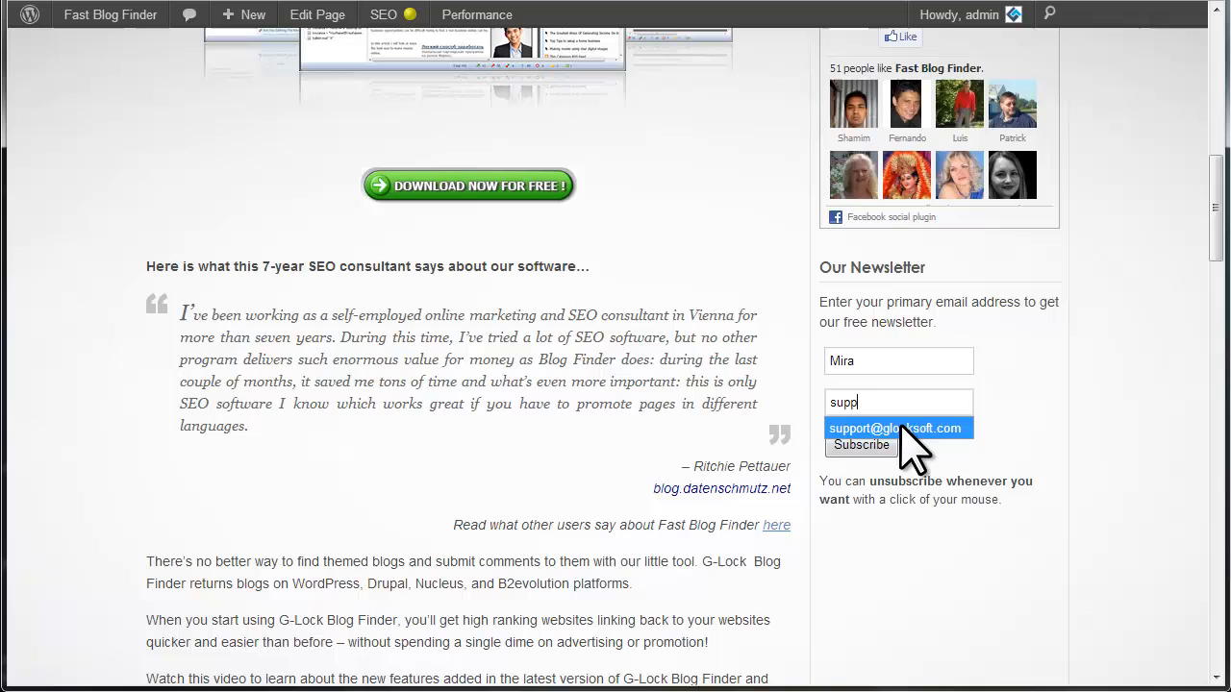
click(894, 426)
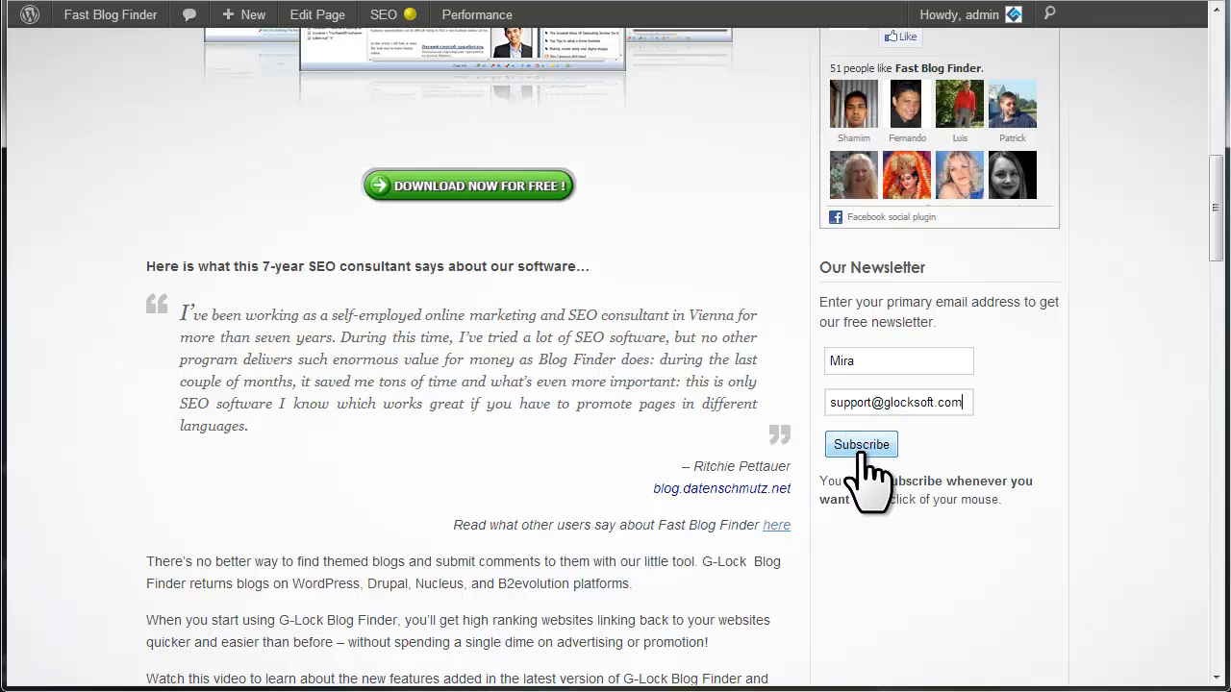
click(862, 444)
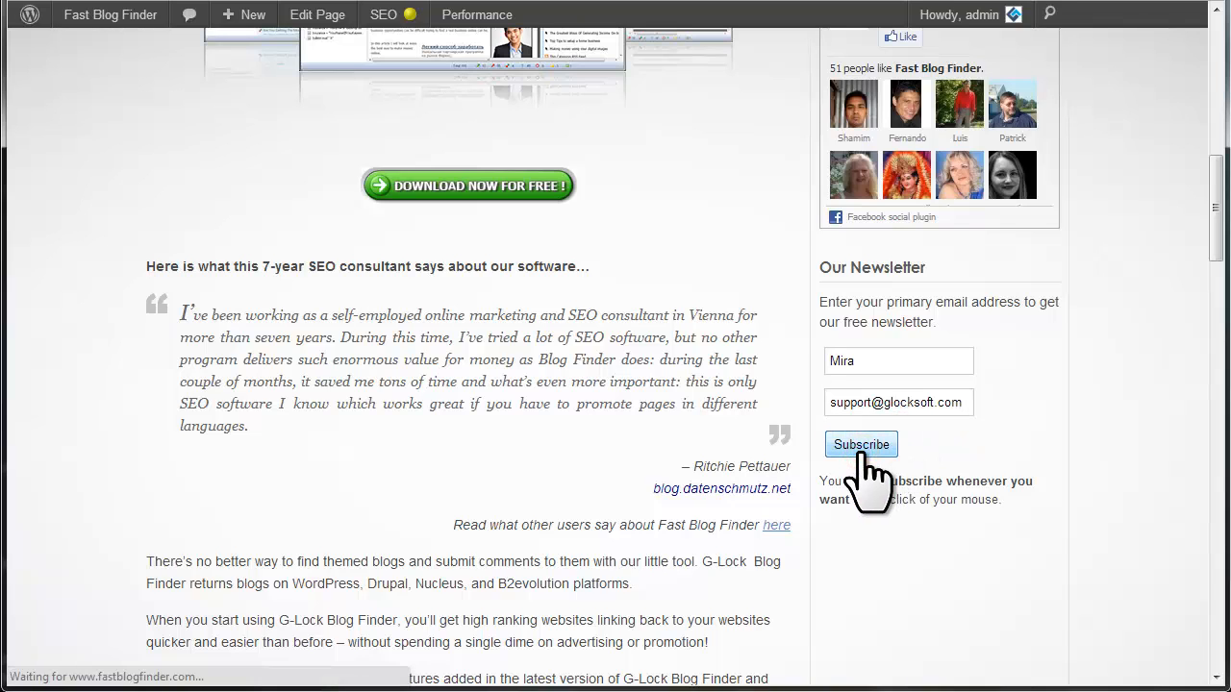
click(861, 444)
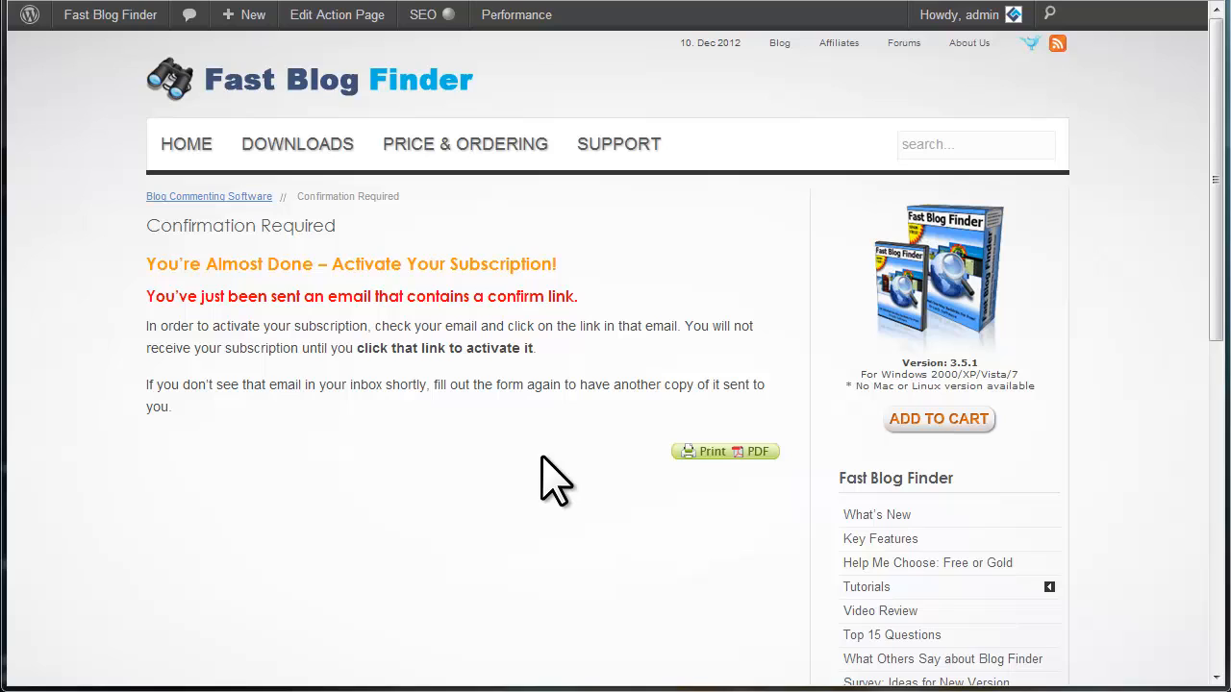
mouse_move(438, 472)
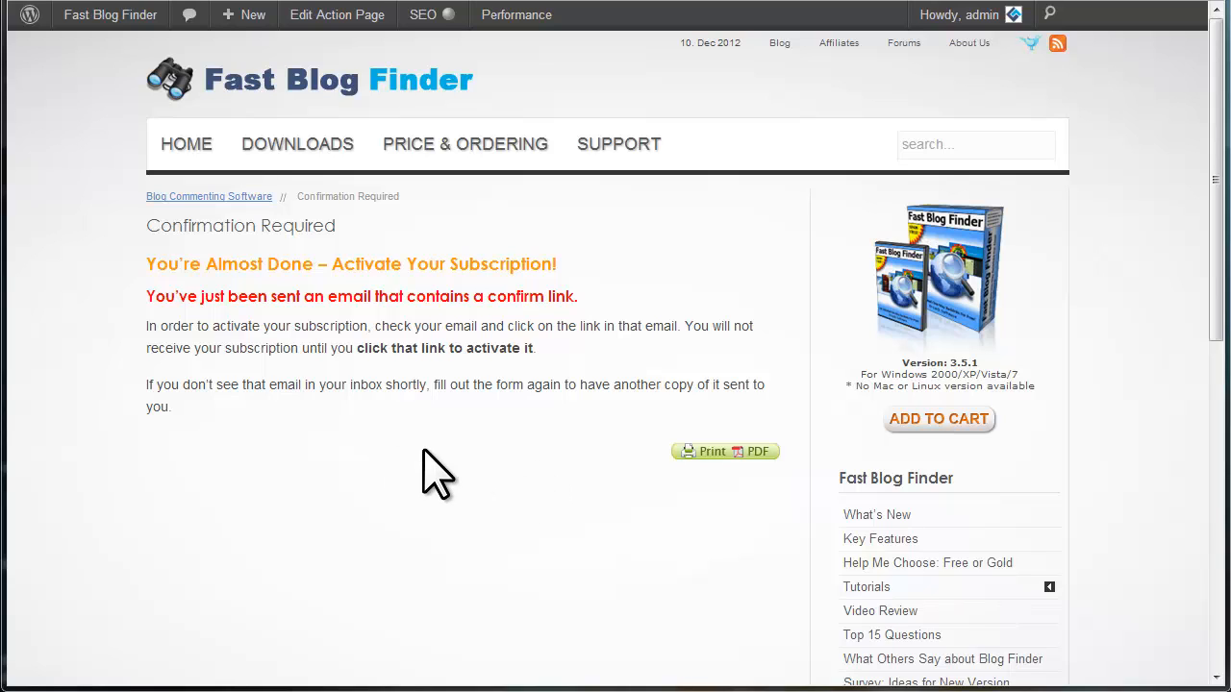
mouse_move(577, 288)
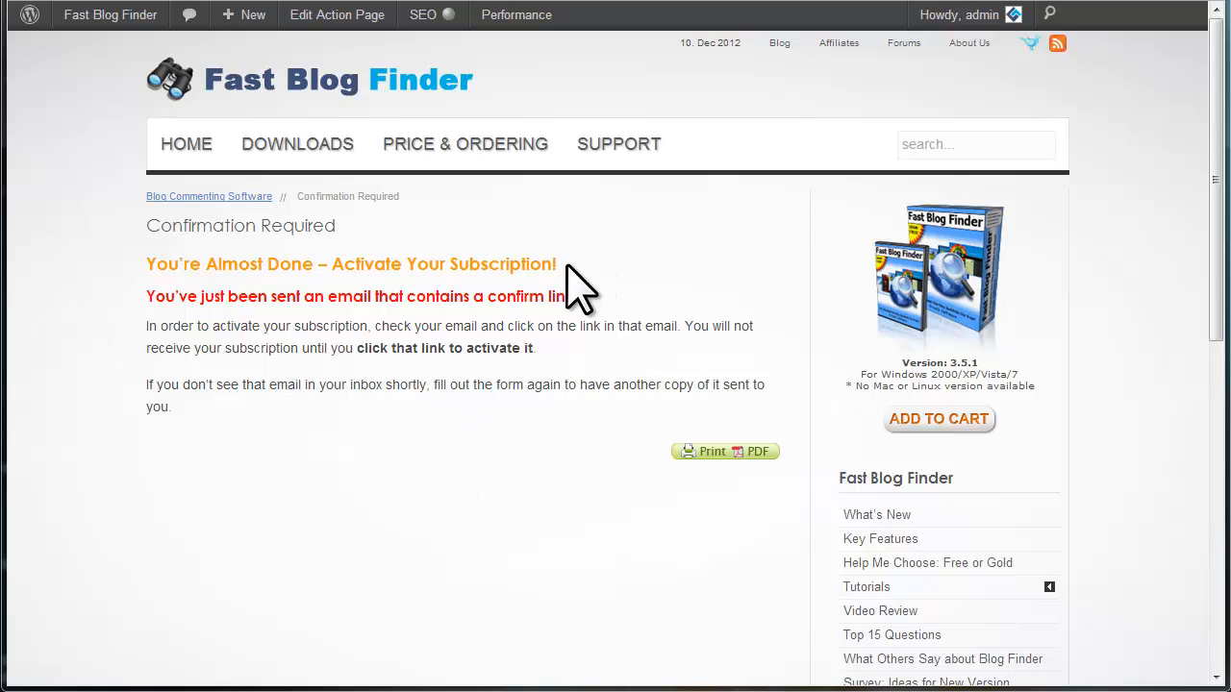
mouse_move(600, 298)
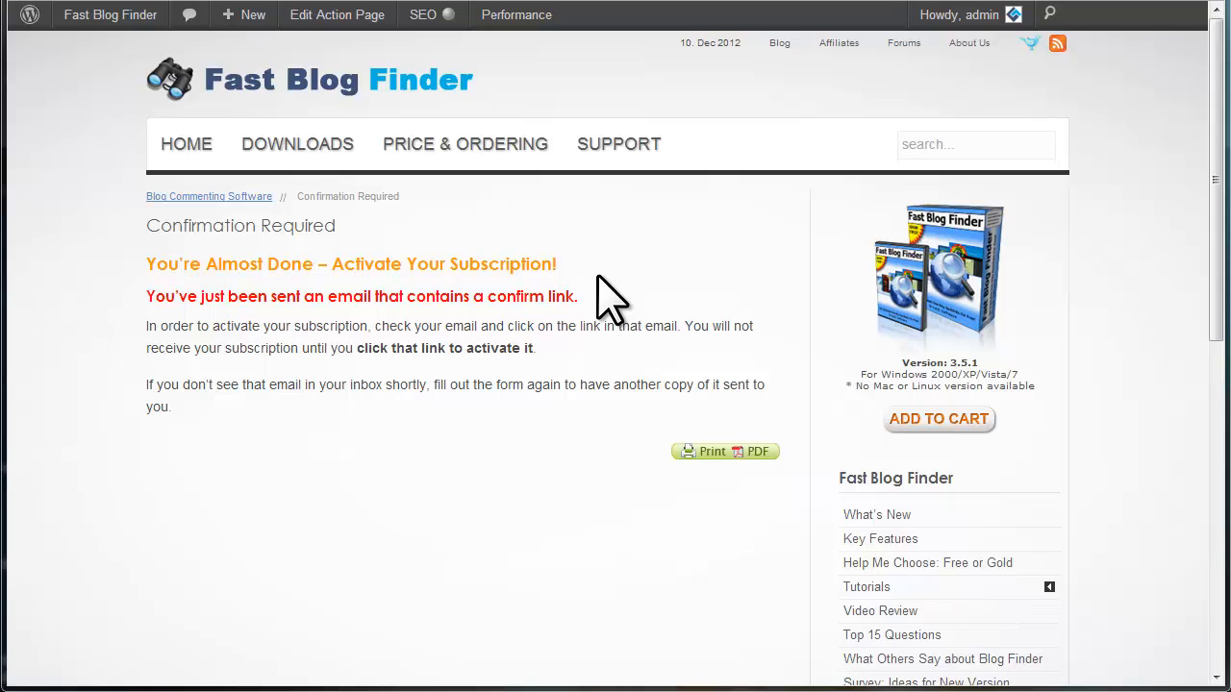
mouse_move(600, 285)
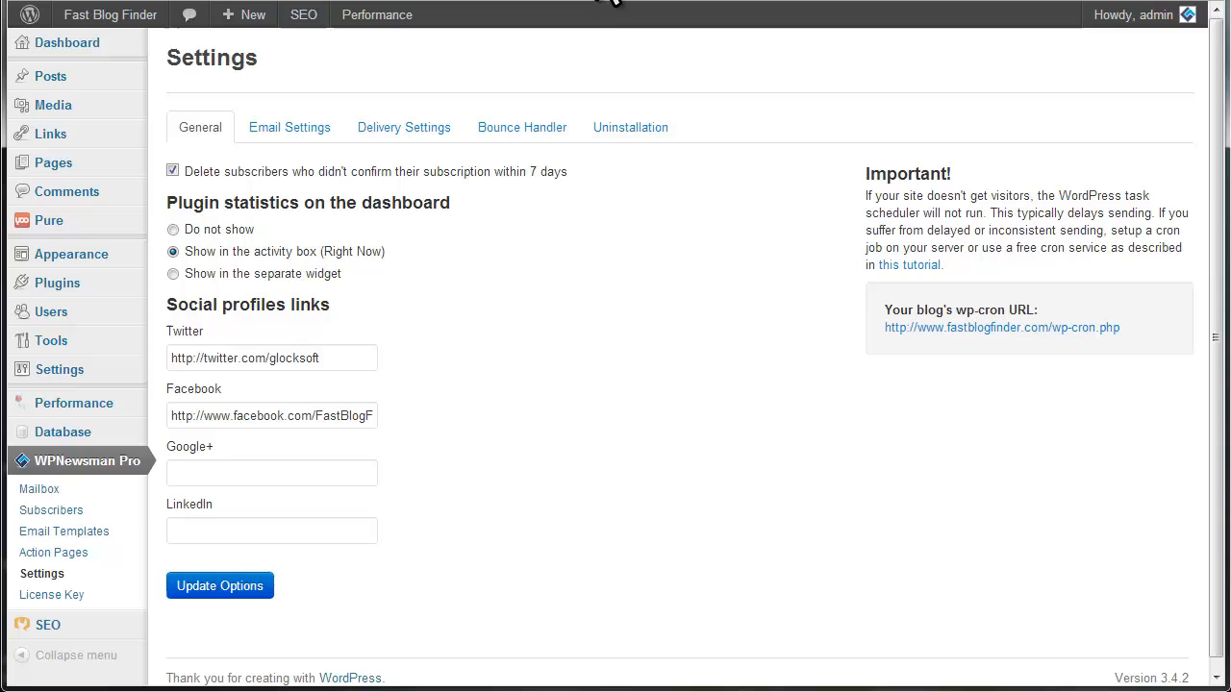
mouse_move(54, 552)
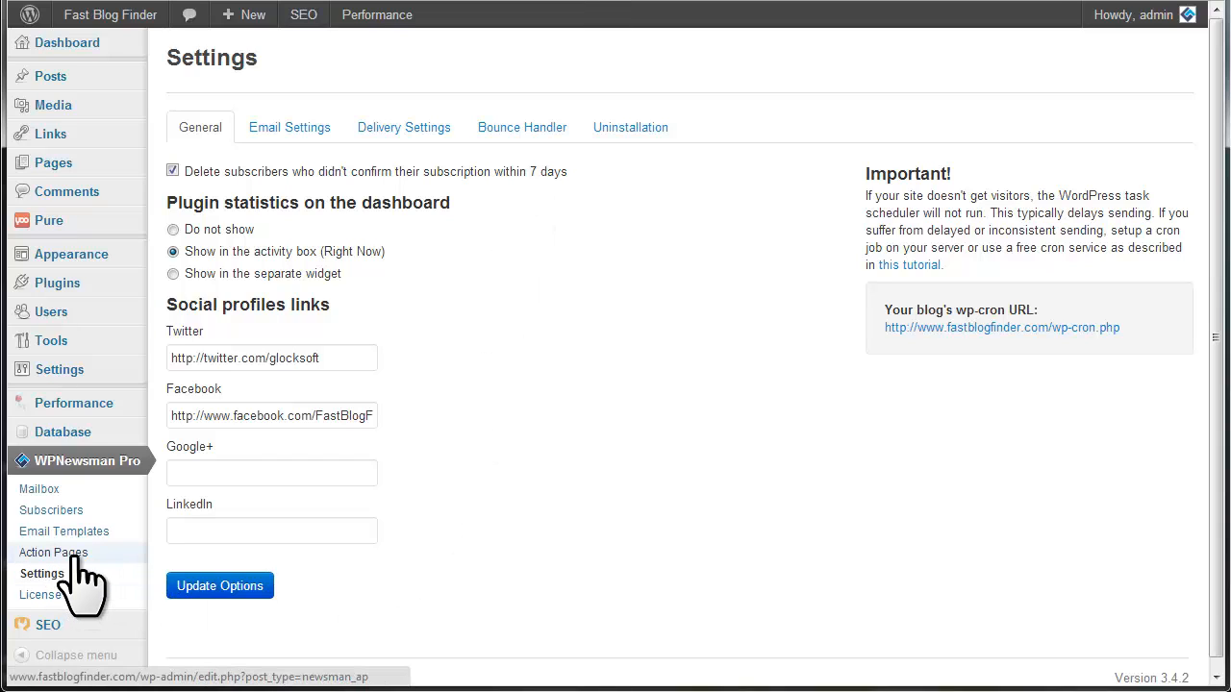
- Go to WPNewsman Pro's Action Pages list, then switch to the Windows Live Mail inbox
click(54, 552)
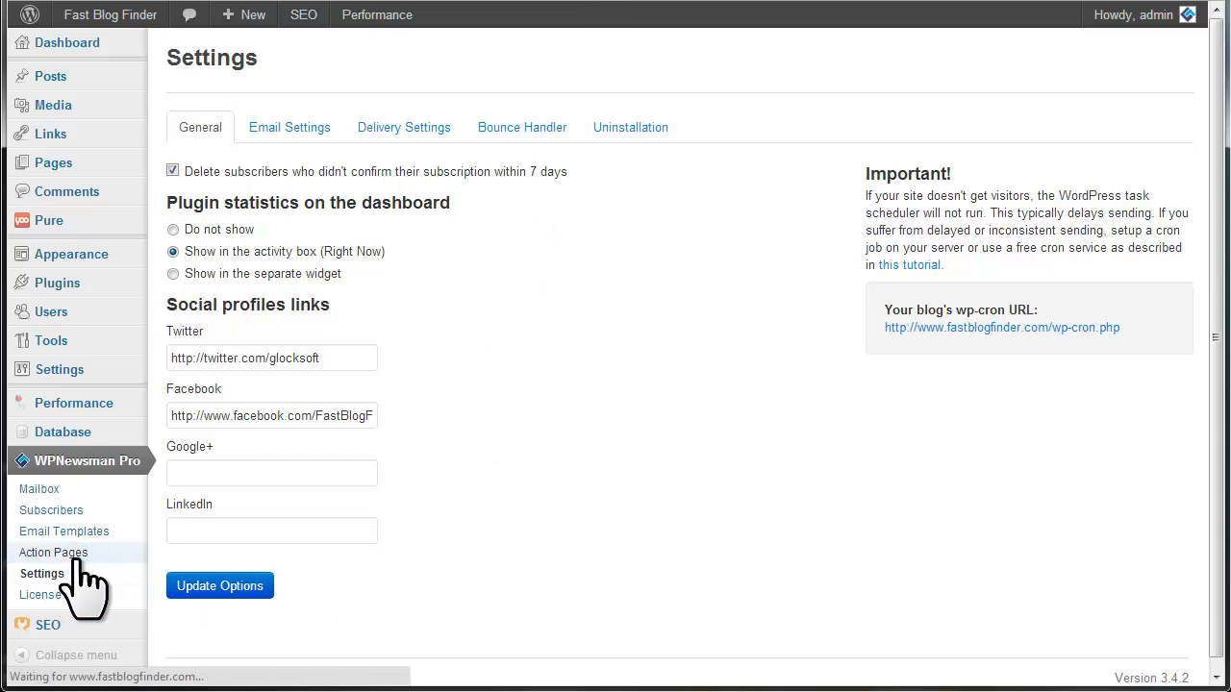
click(54, 552)
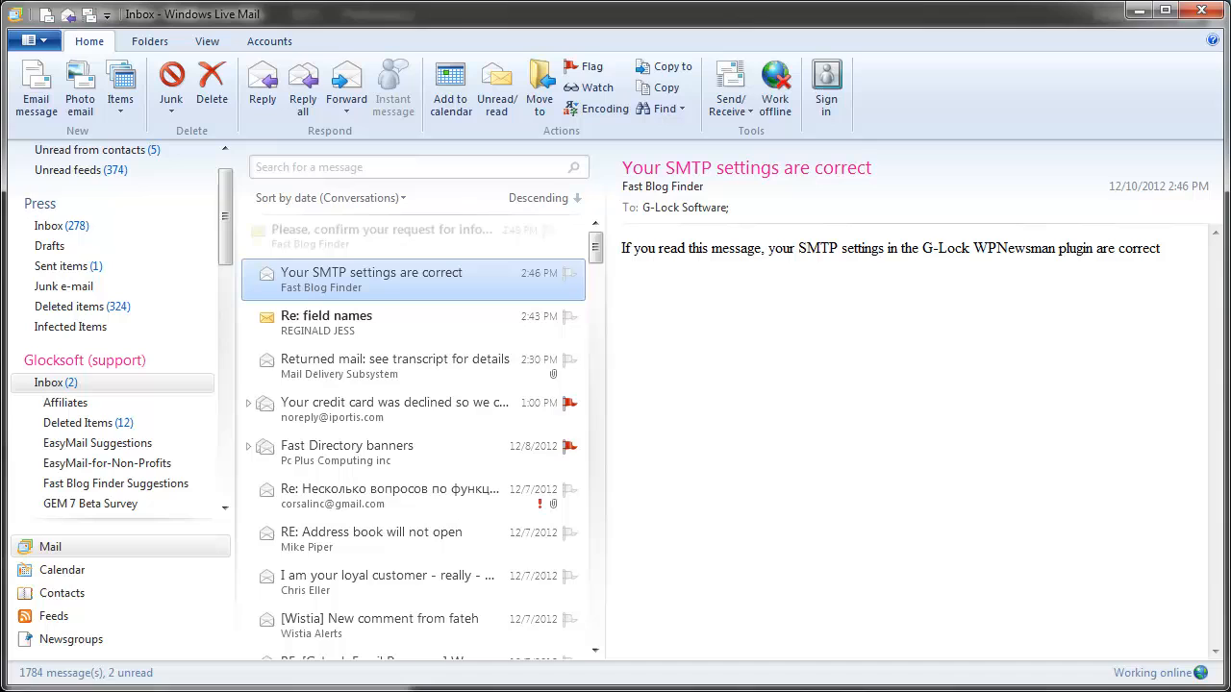
- Read the 'Please, confirm your request' email from Fast Blog Finder
click(395, 234)
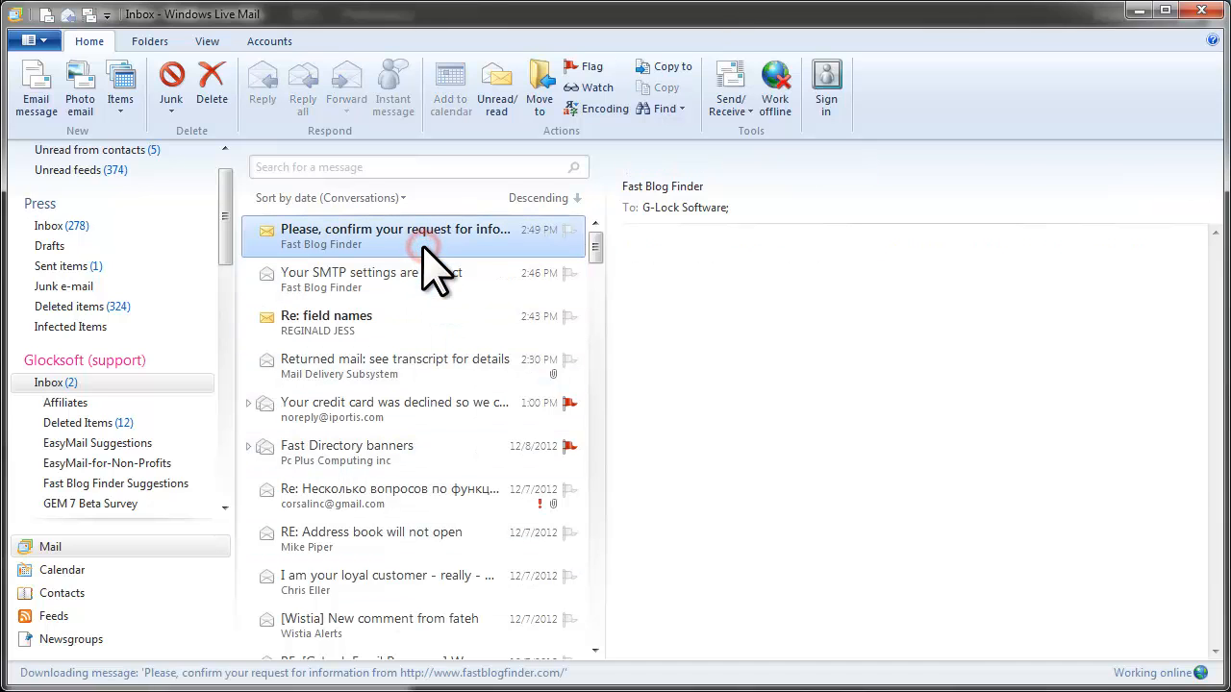
click(394, 235)
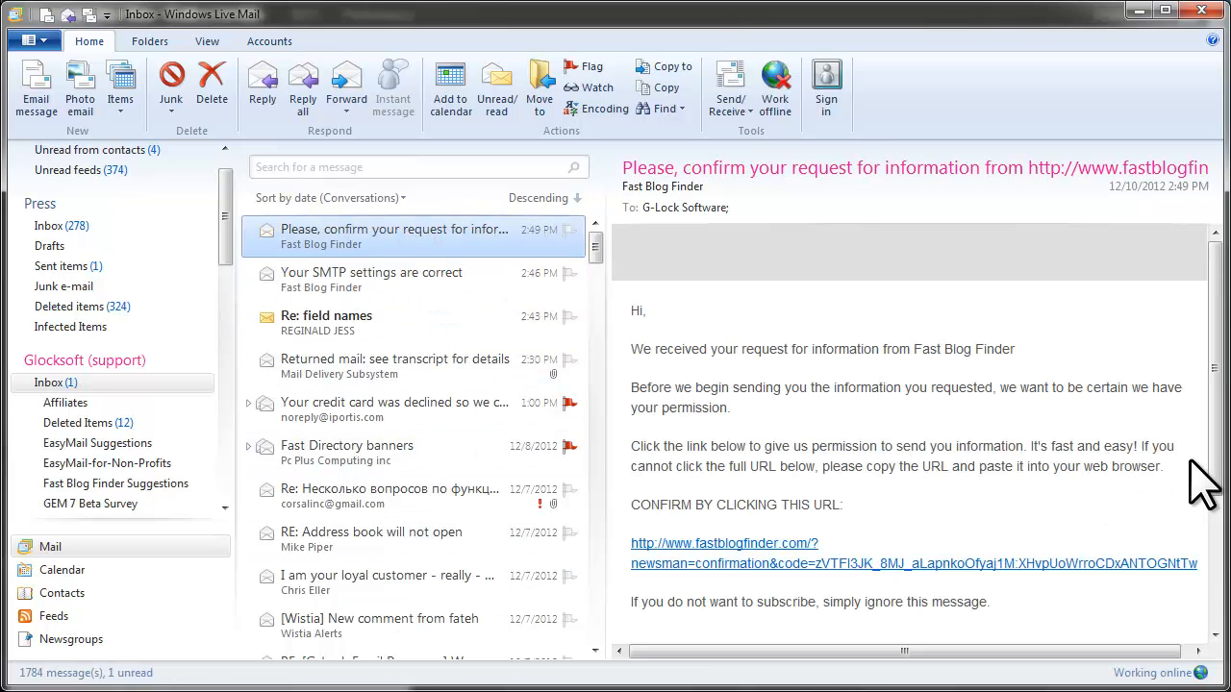
scroll(down, 3)
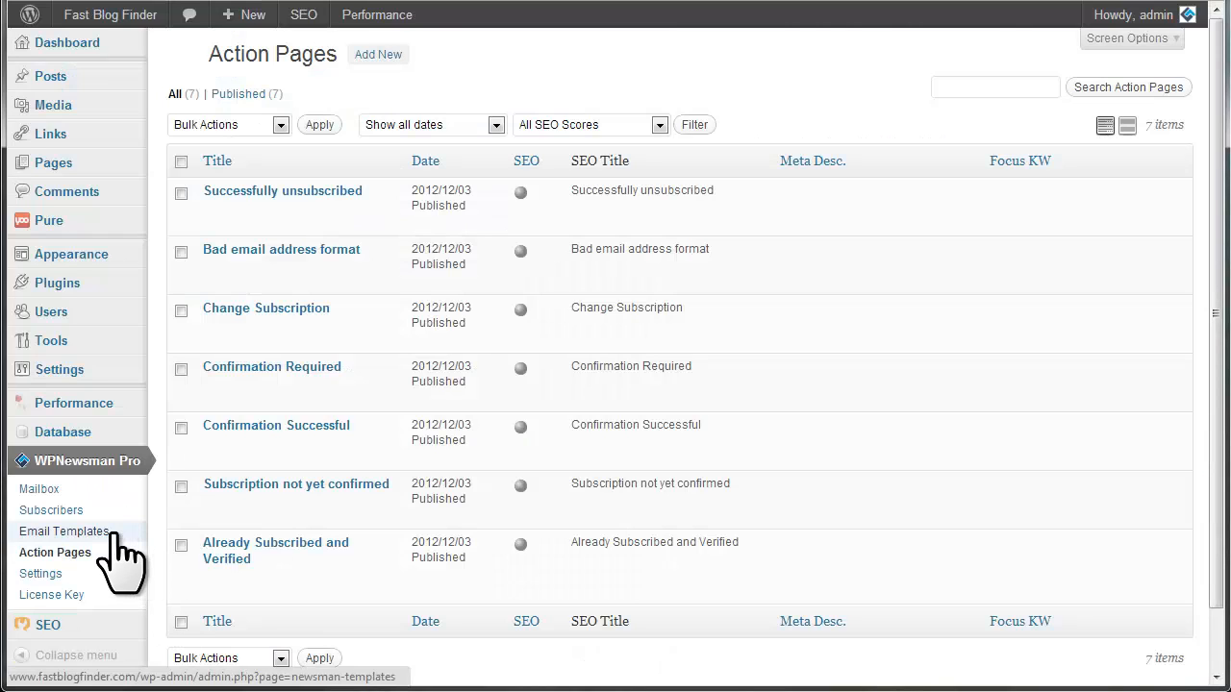
- Go to WPNewsman Pro's Email Templates list, then return to the confirmation email
click(64, 531)
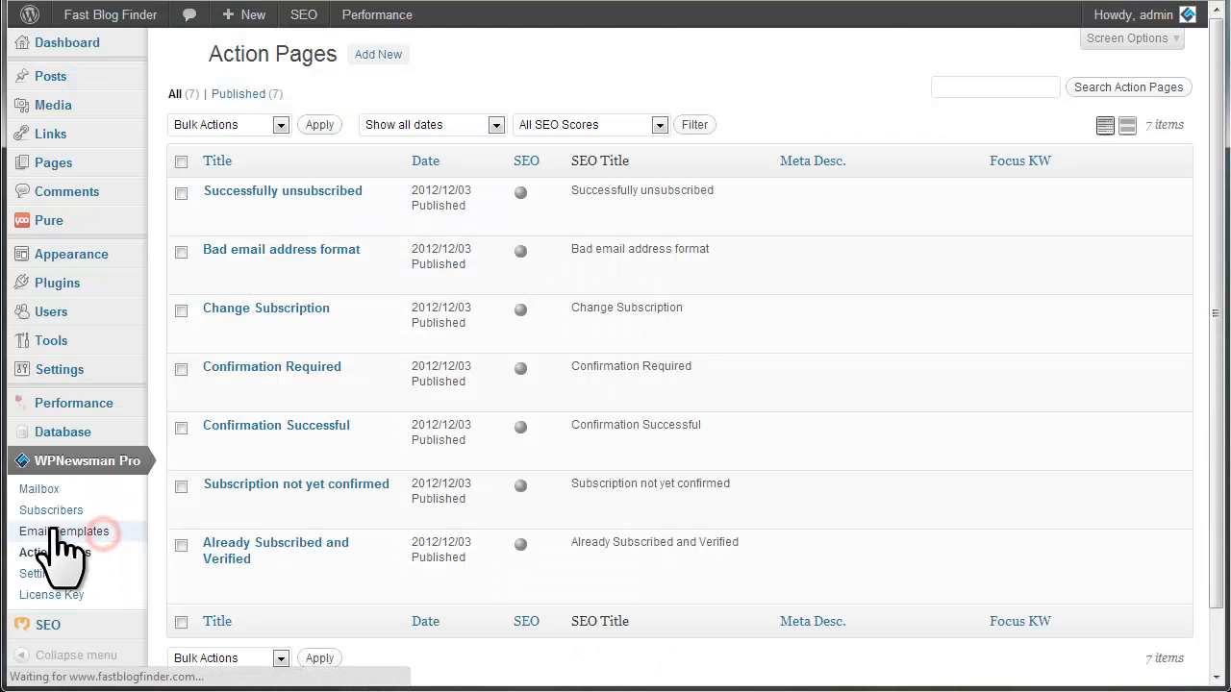
click(66, 531)
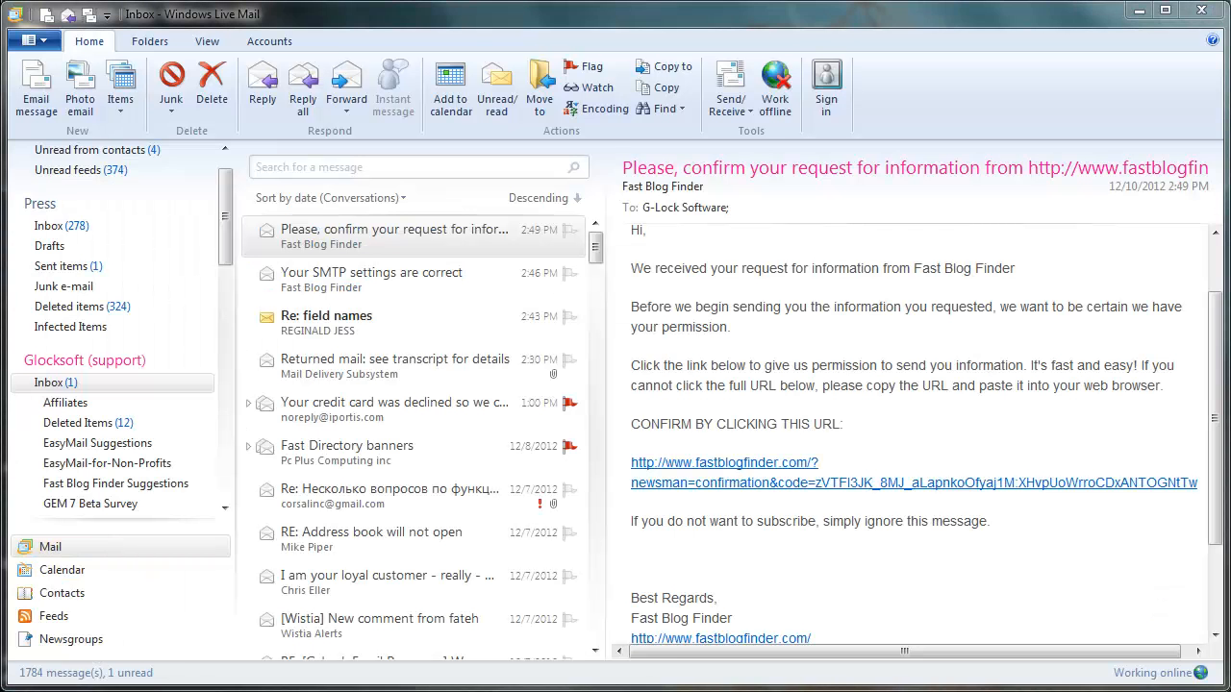
mouse_move(894, 504)
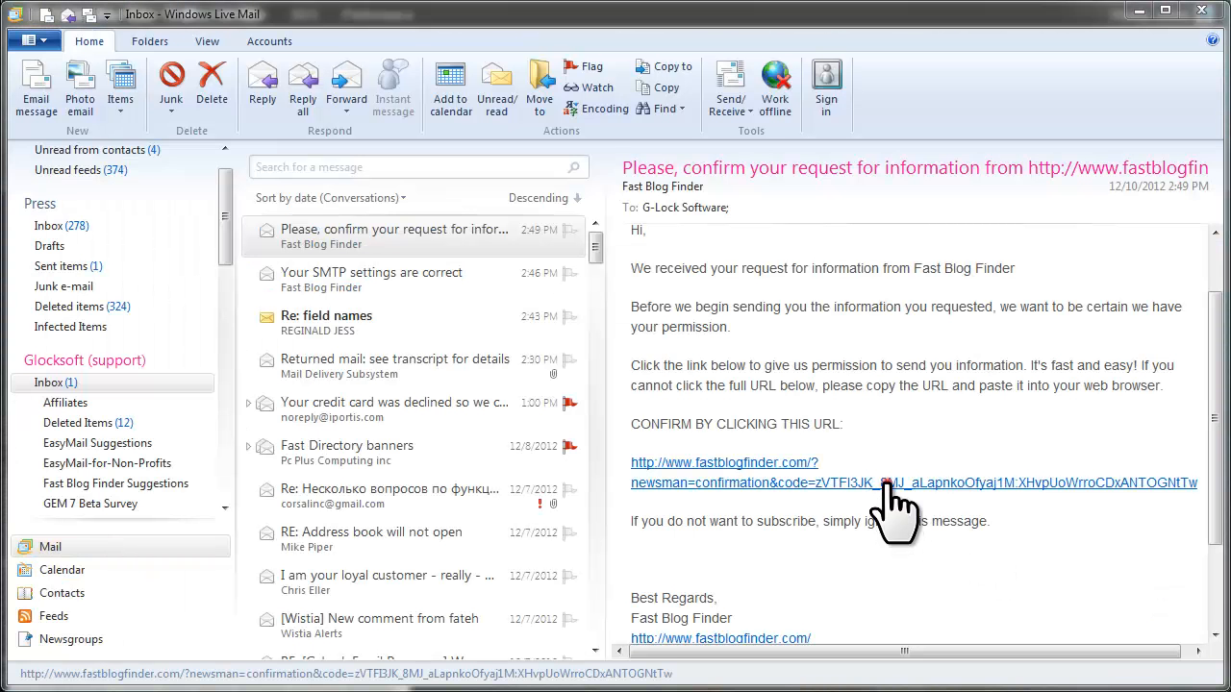
- Confirm the subscription via the email link and read the 'Thank you for confirming' email
click(865, 483)
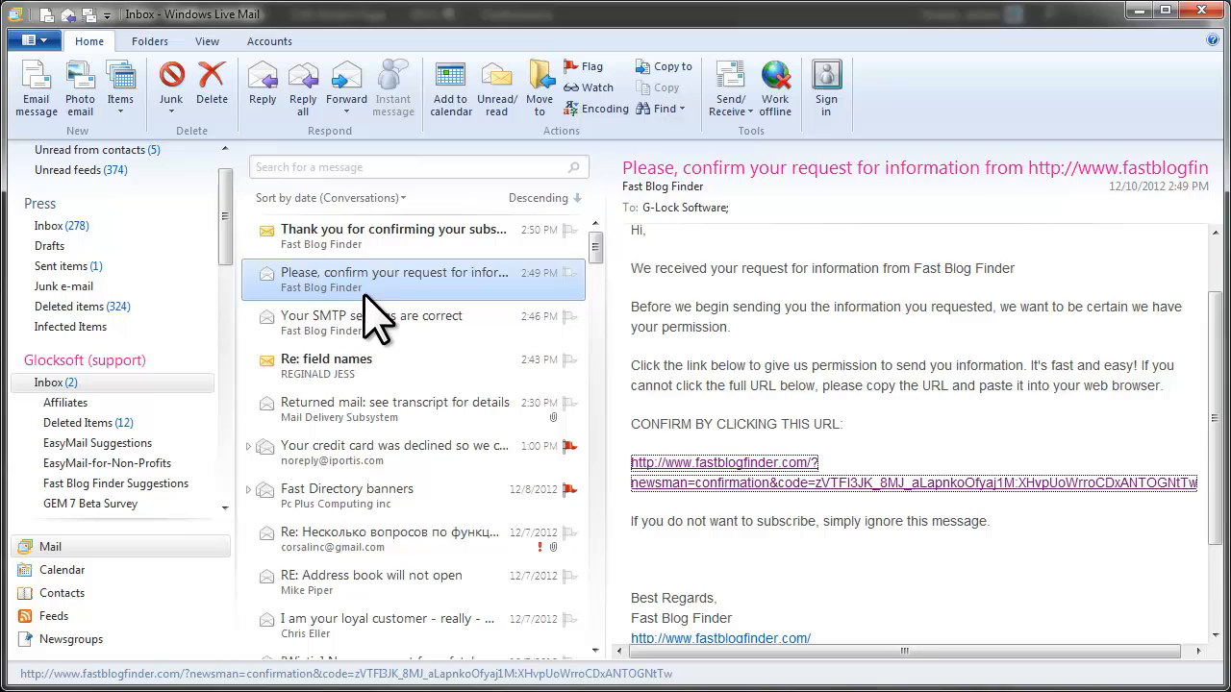
click(392, 279)
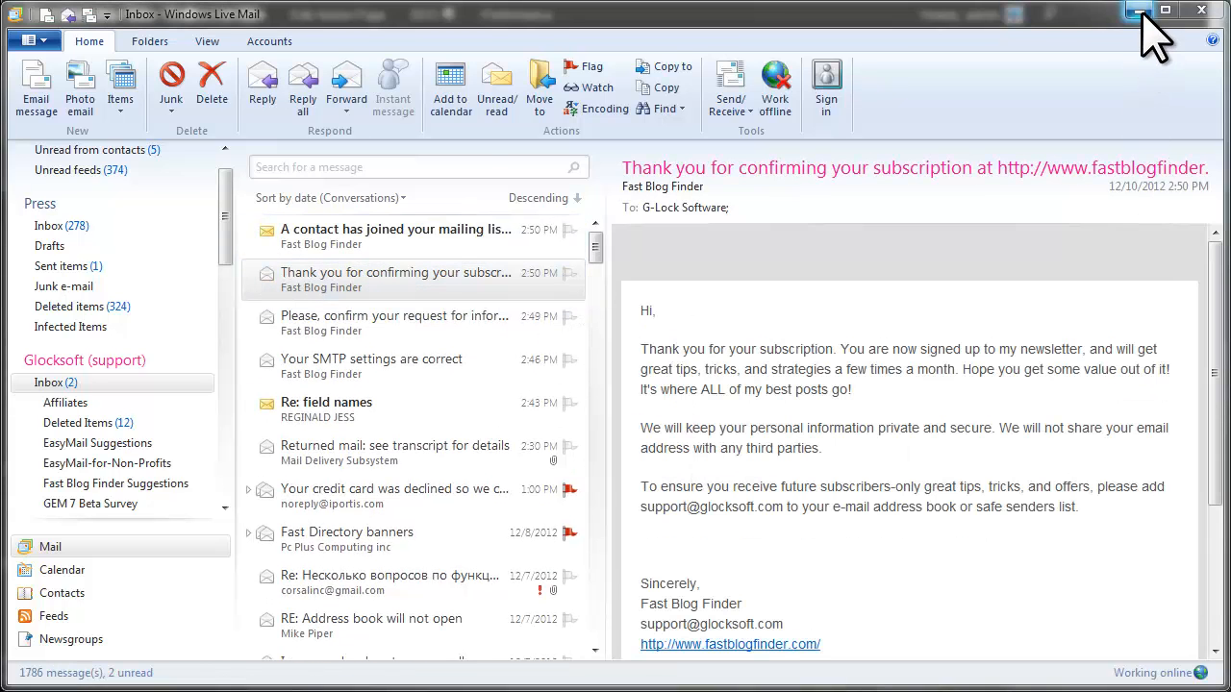
click(731, 645)
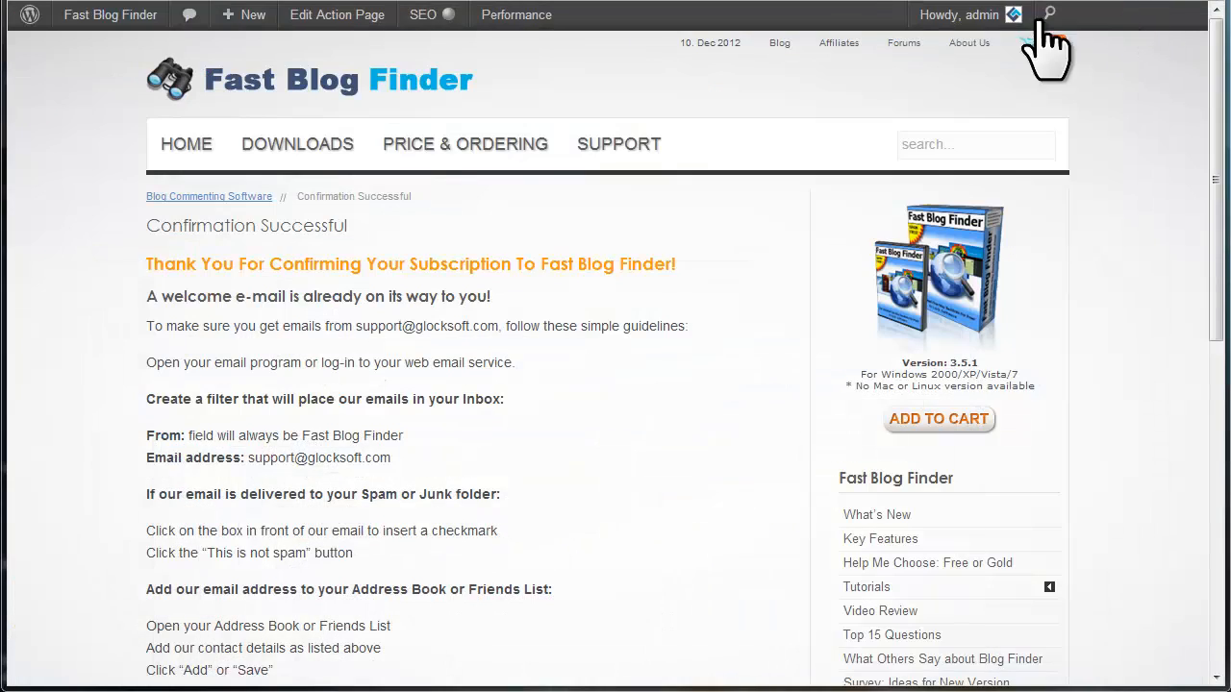
- Back in the admin, bring up the WPNewsman Pro subscriber list
click(62, 531)
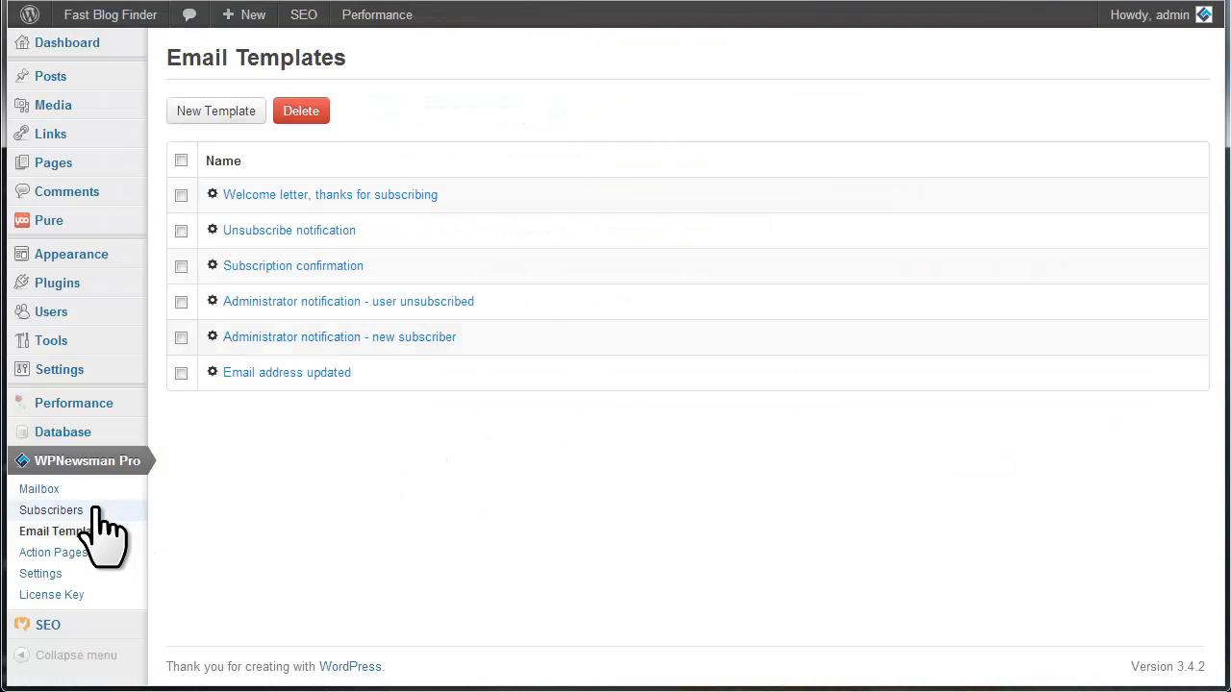
click(50, 510)
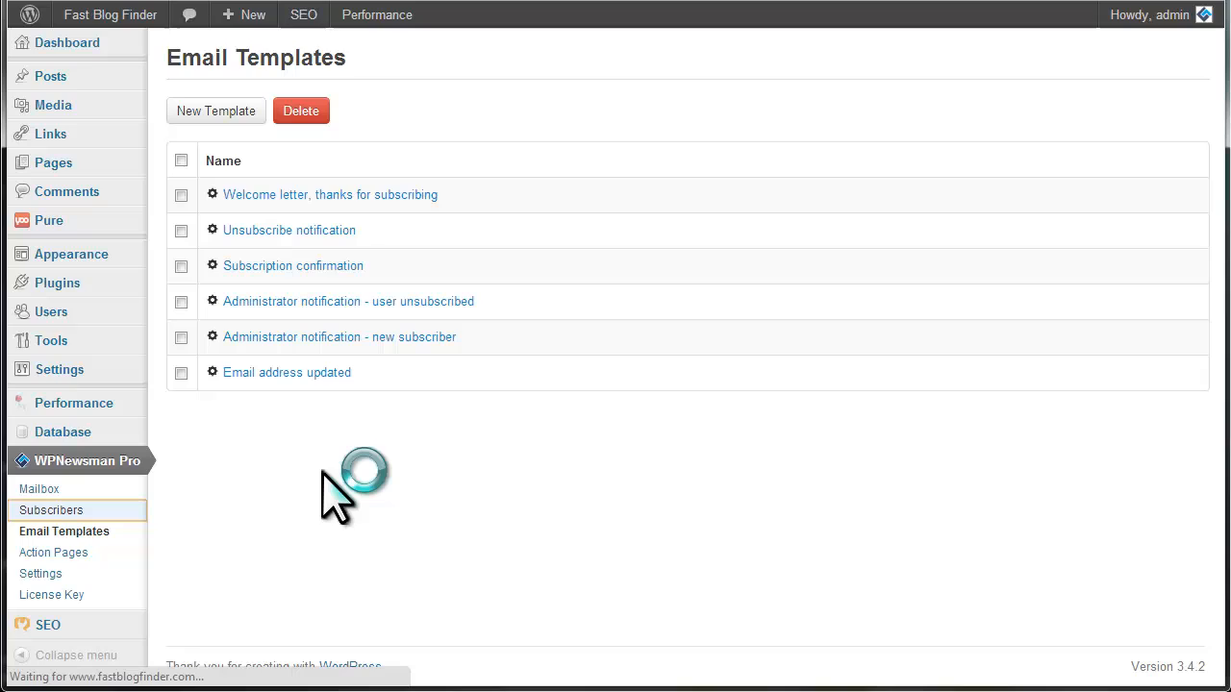
click(50, 510)
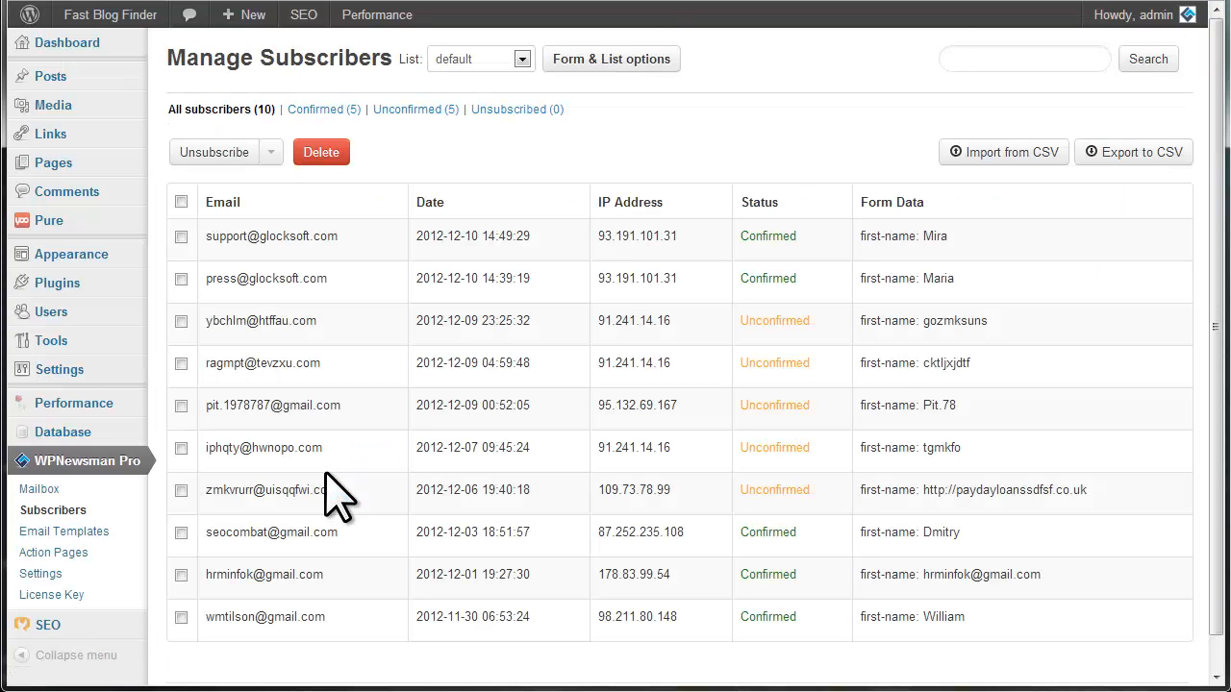
mouse_move(215, 246)
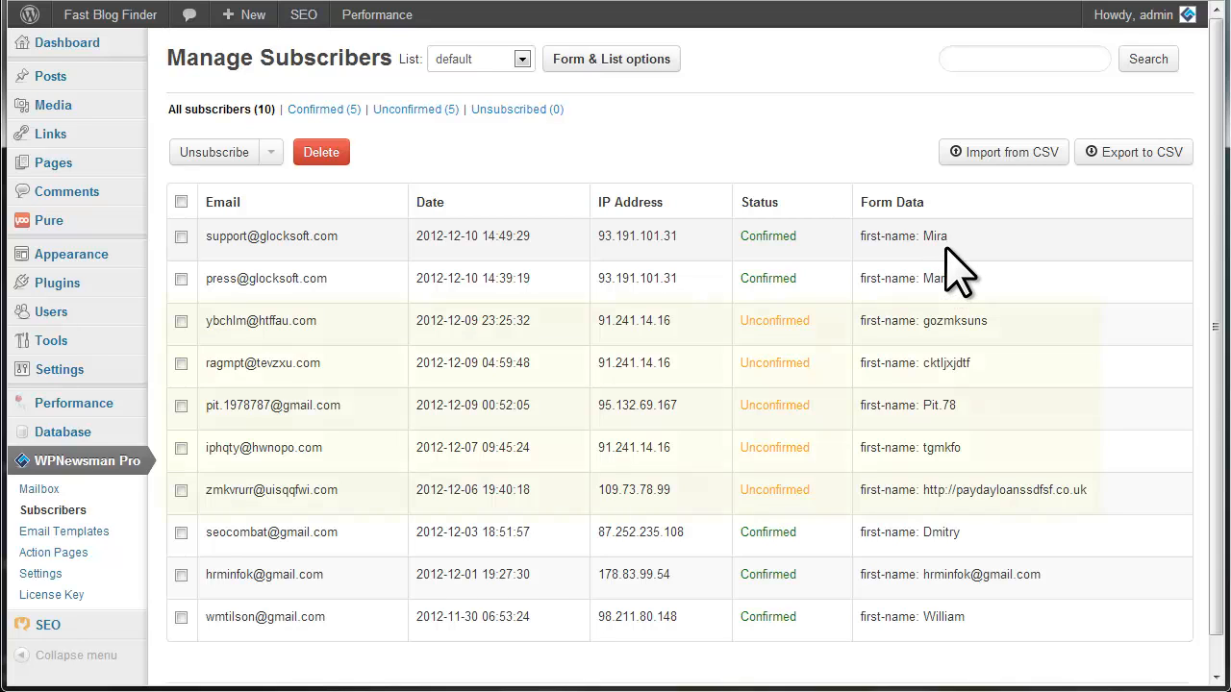
- Review the subscriber list showing five confirmed and five unconfirmed subscribers
click(415, 108)
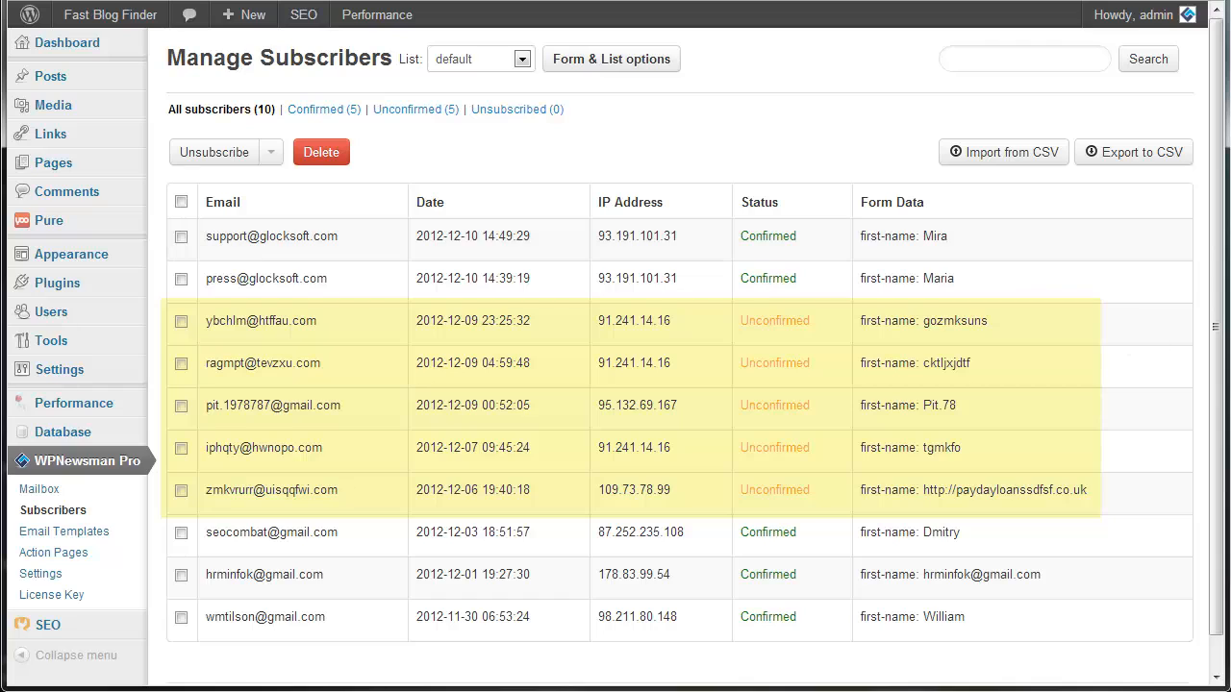
mouse_move(210, 373)
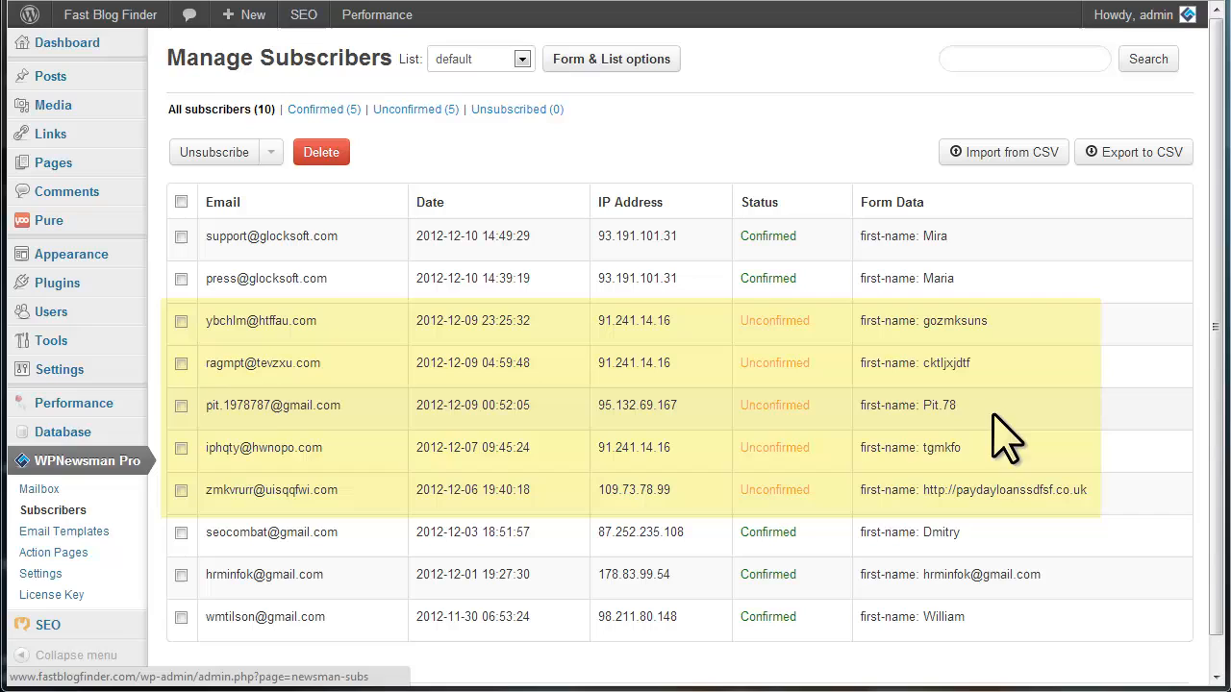
mouse_move(208, 523)
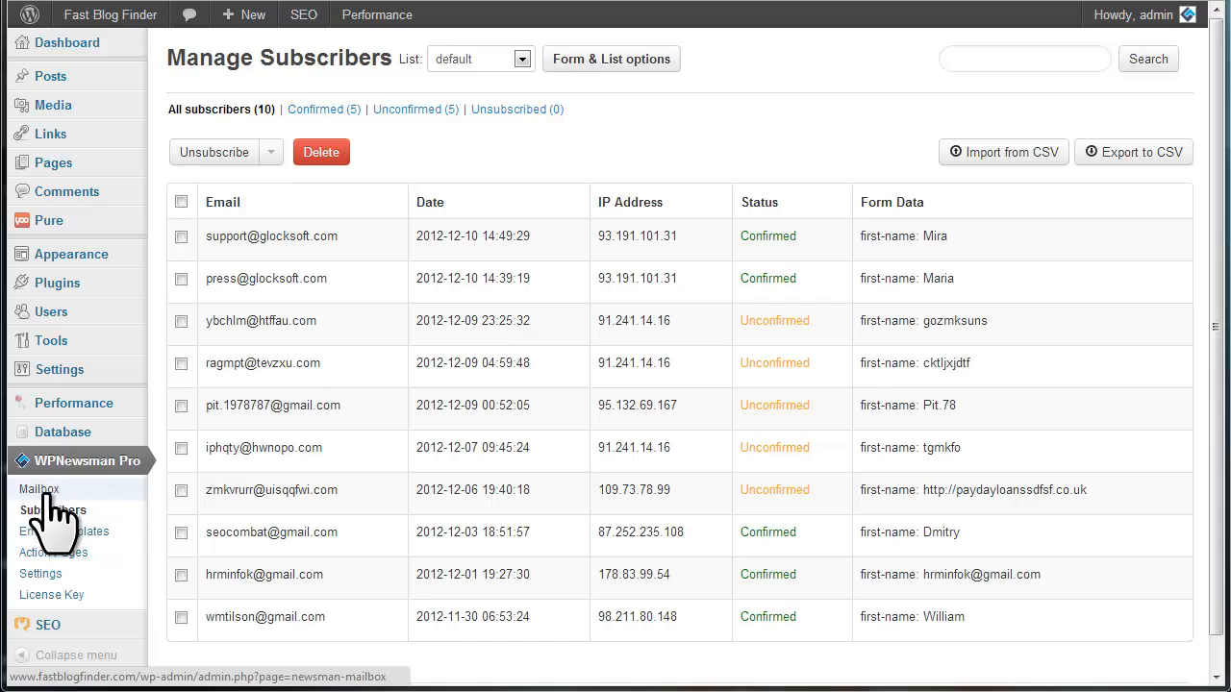
- From the WPNewsman Mailbox, start a new Quick Message in the Compose email page
click(53, 512)
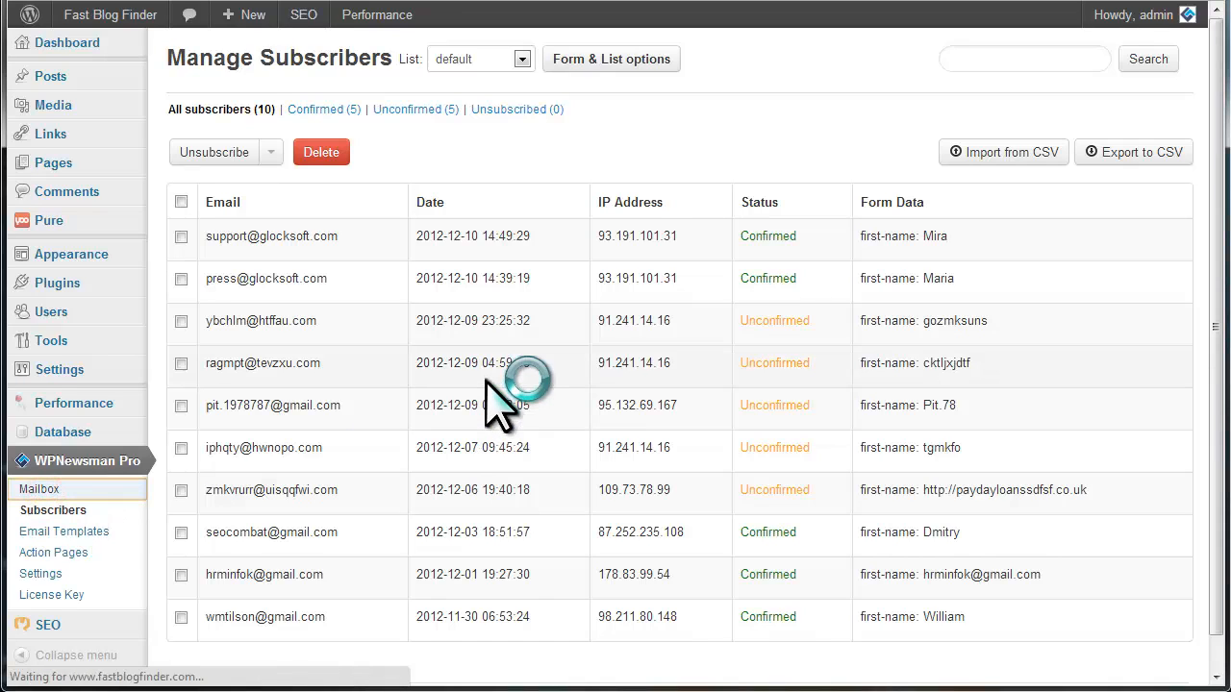
click(39, 488)
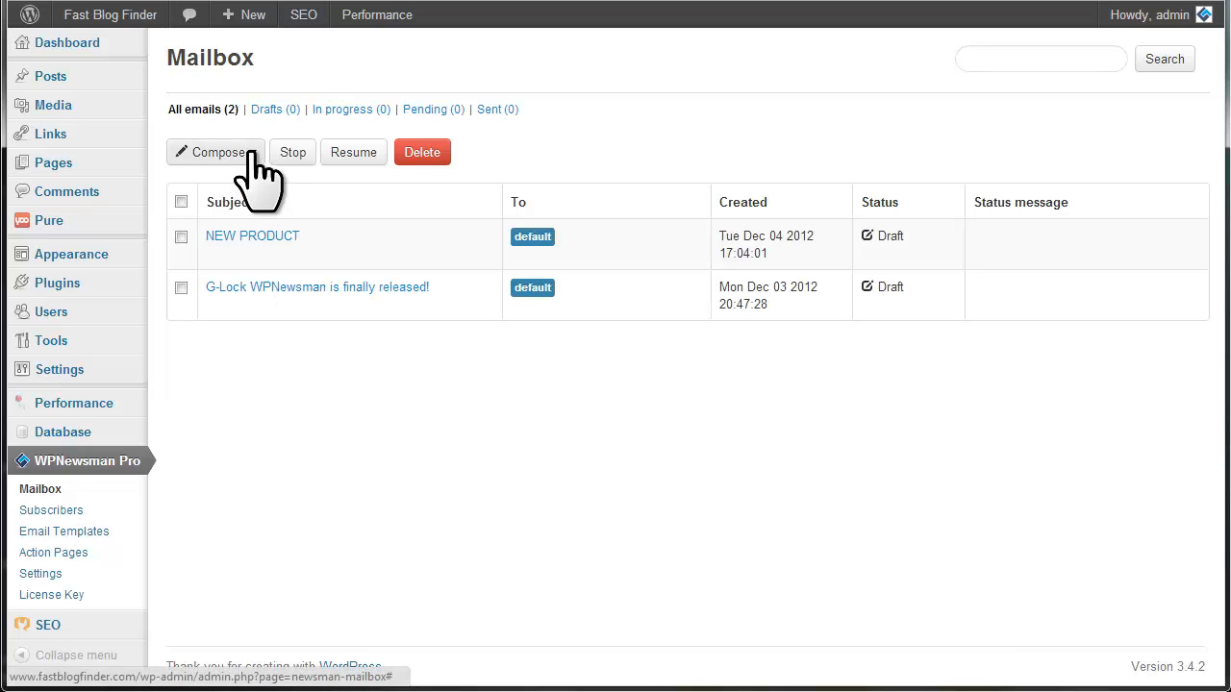
click(214, 152)
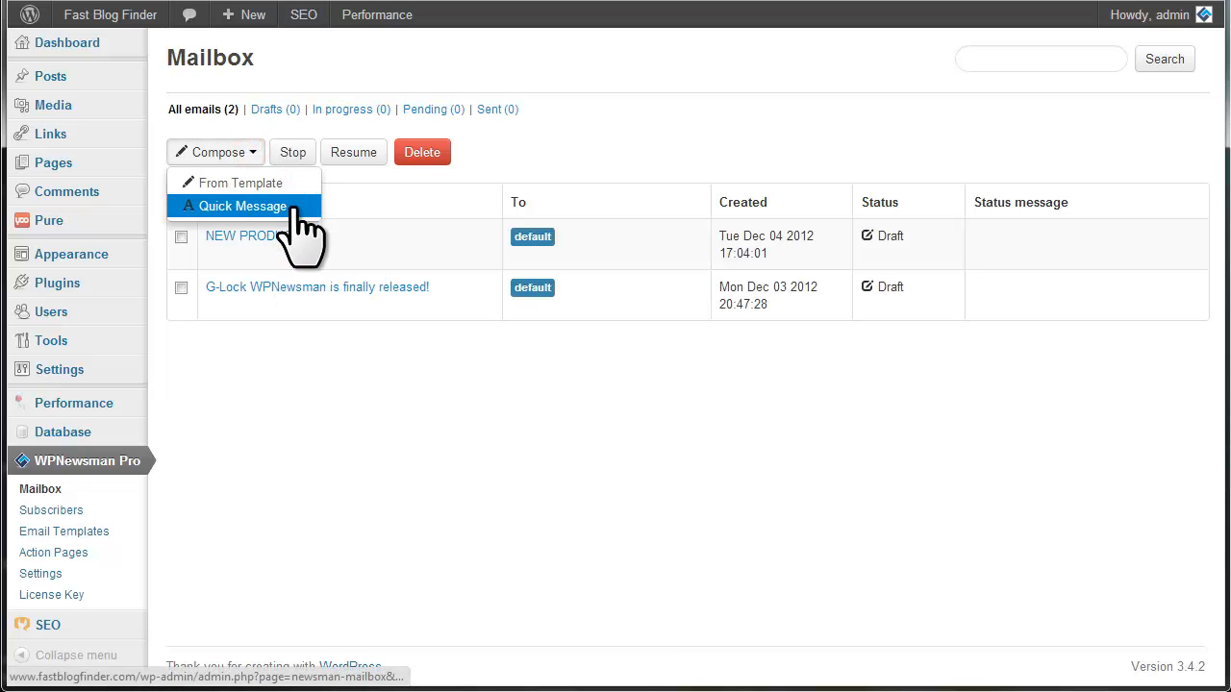
click(238, 205)
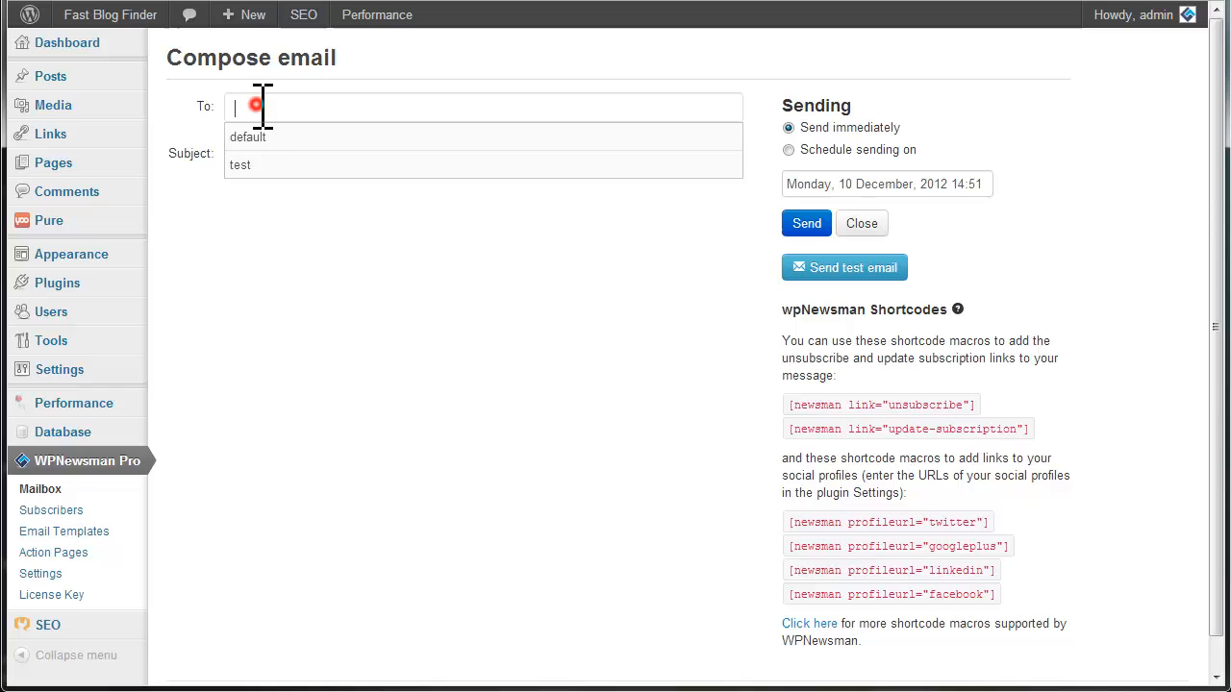
- Address the email to the default list with subject 'test' and body 'test'
click(248, 136)
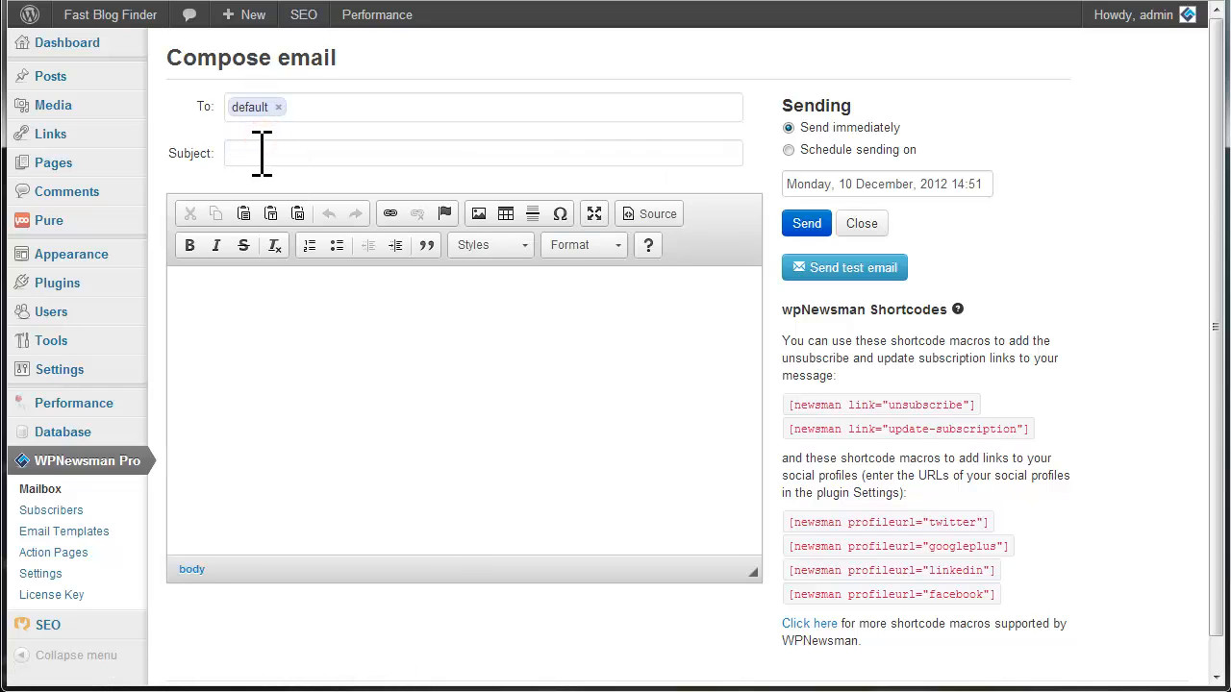
text(test)
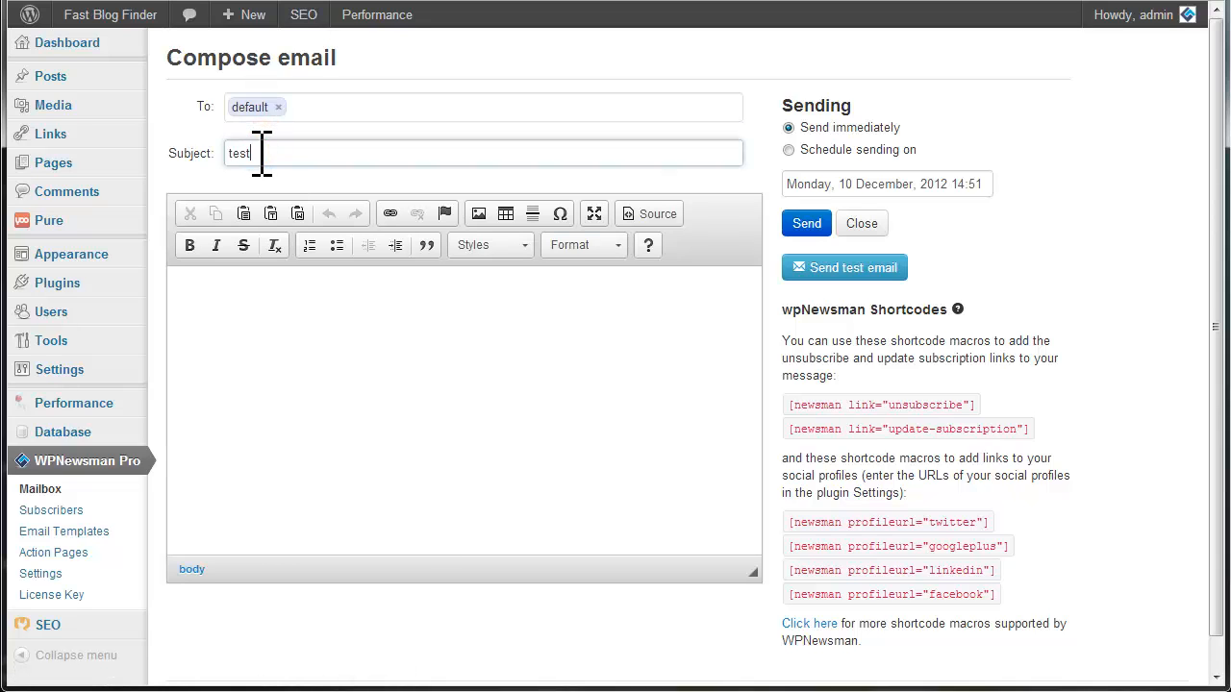
click(260, 289)
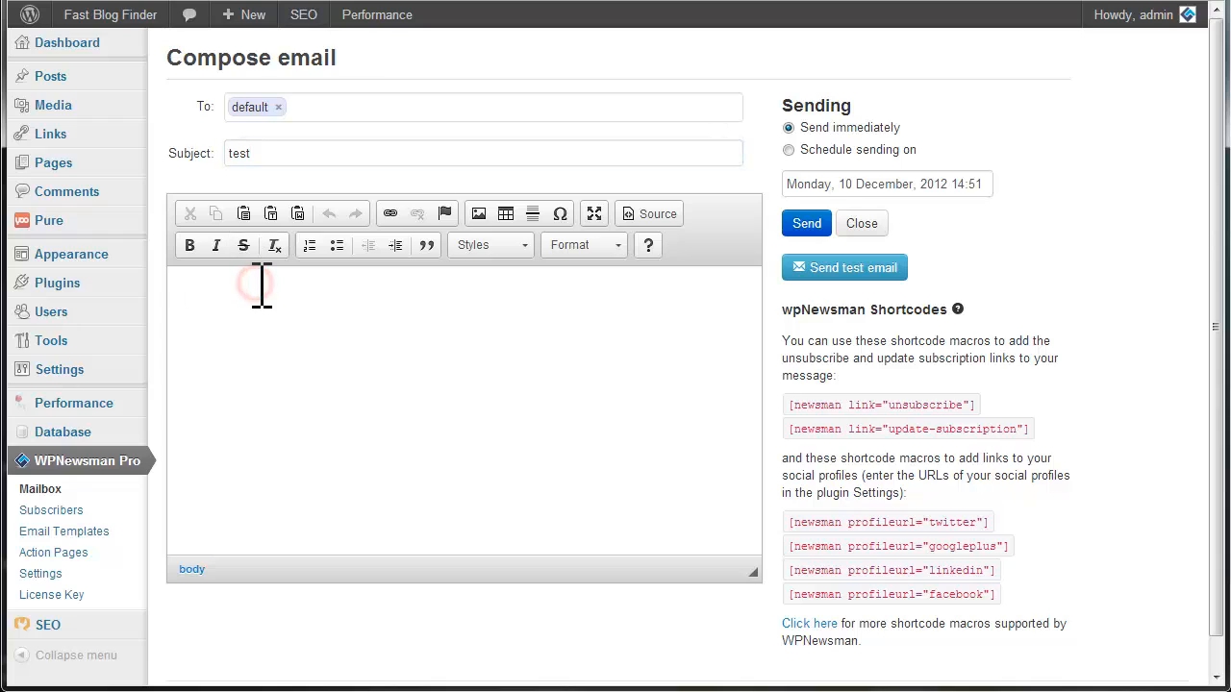
text(test)
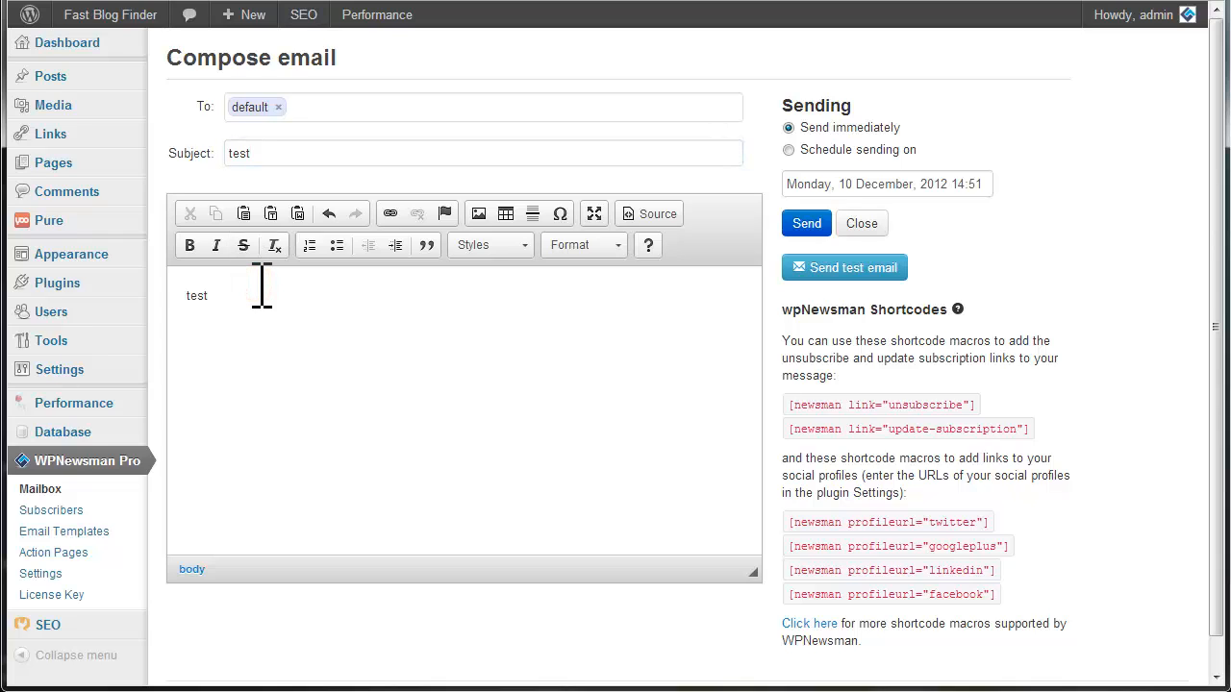
mouse_move(806, 223)
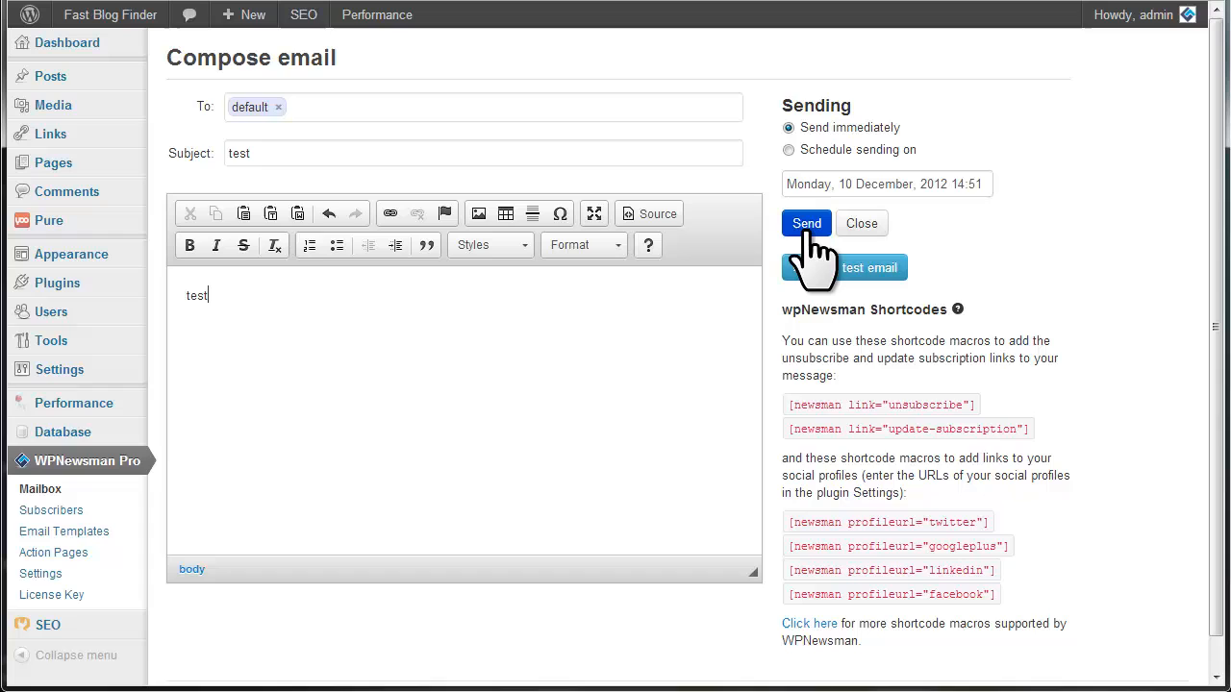
- Schedule sending for December 11 and close the composer, leaving the email as a draft
click(788, 150)
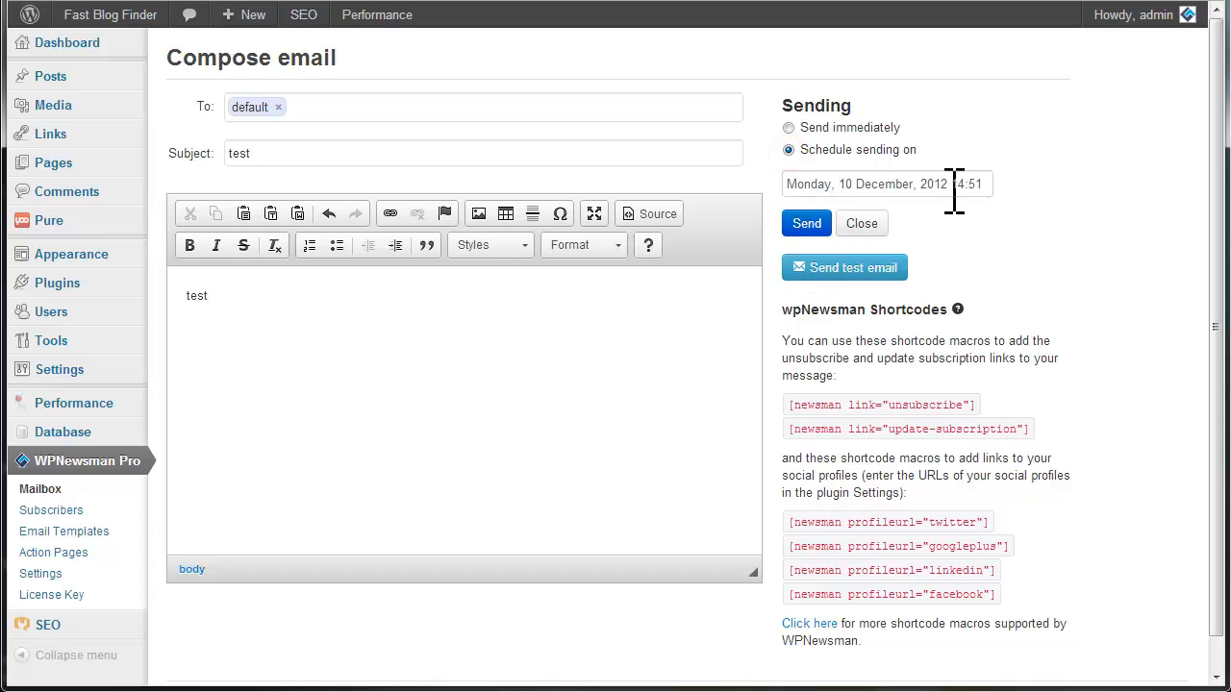
click(885, 184)
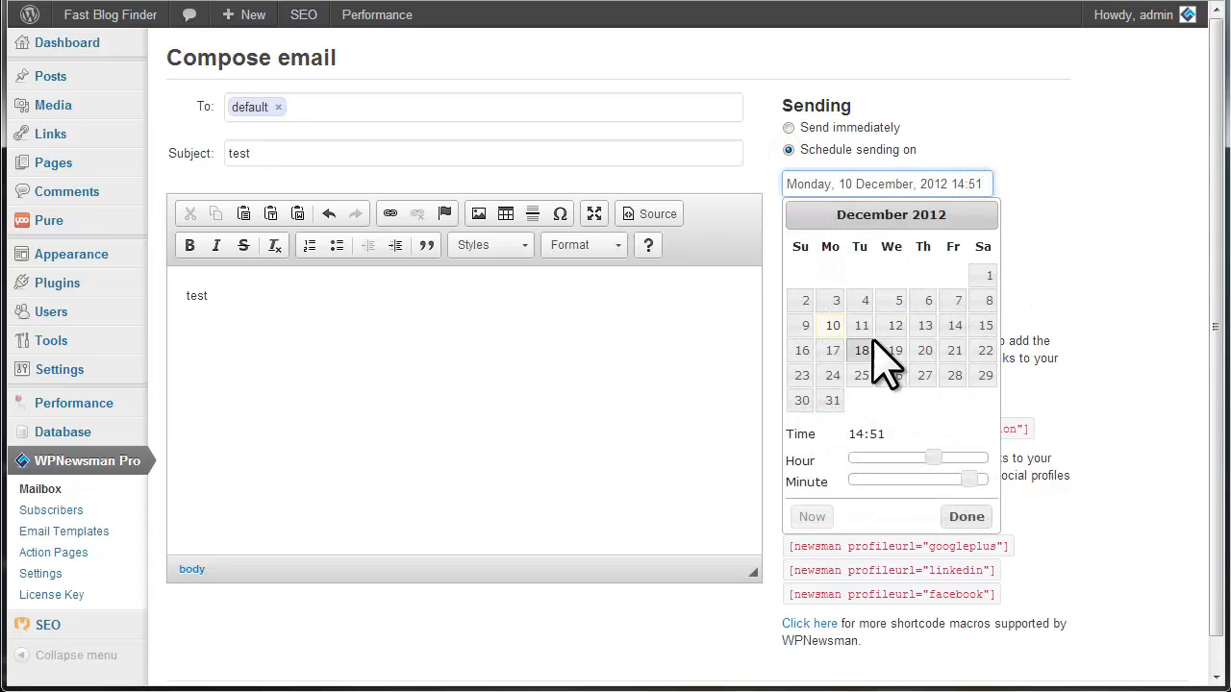
click(861, 325)
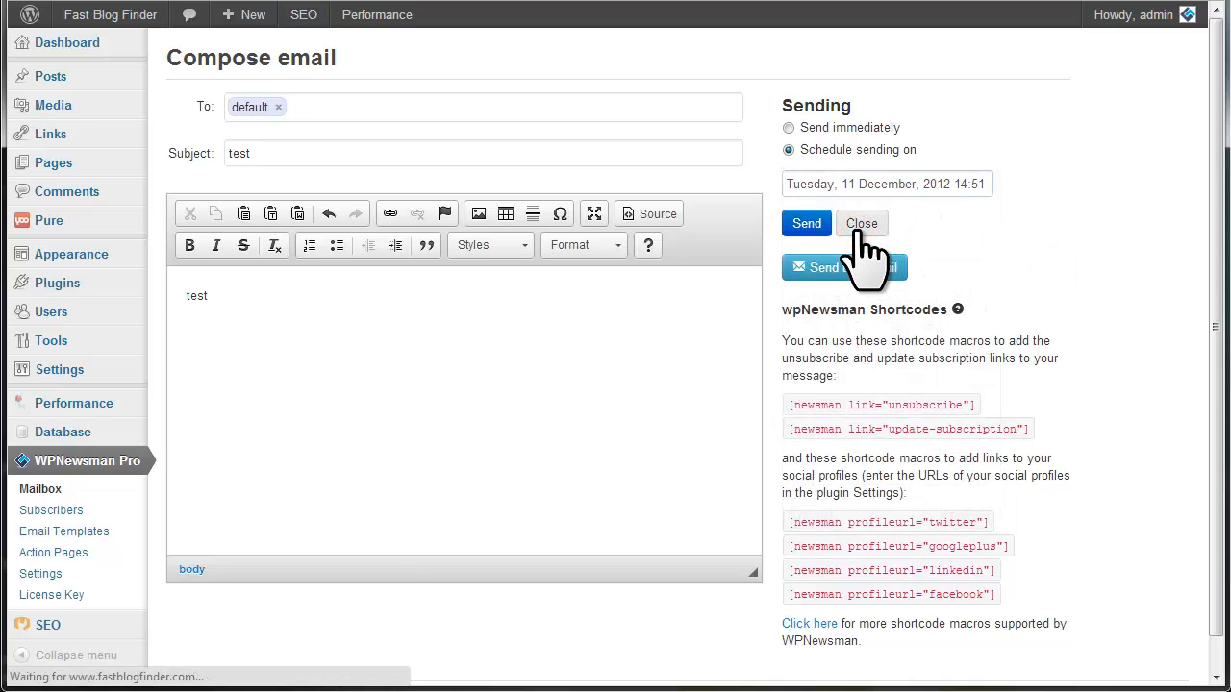
click(861, 223)
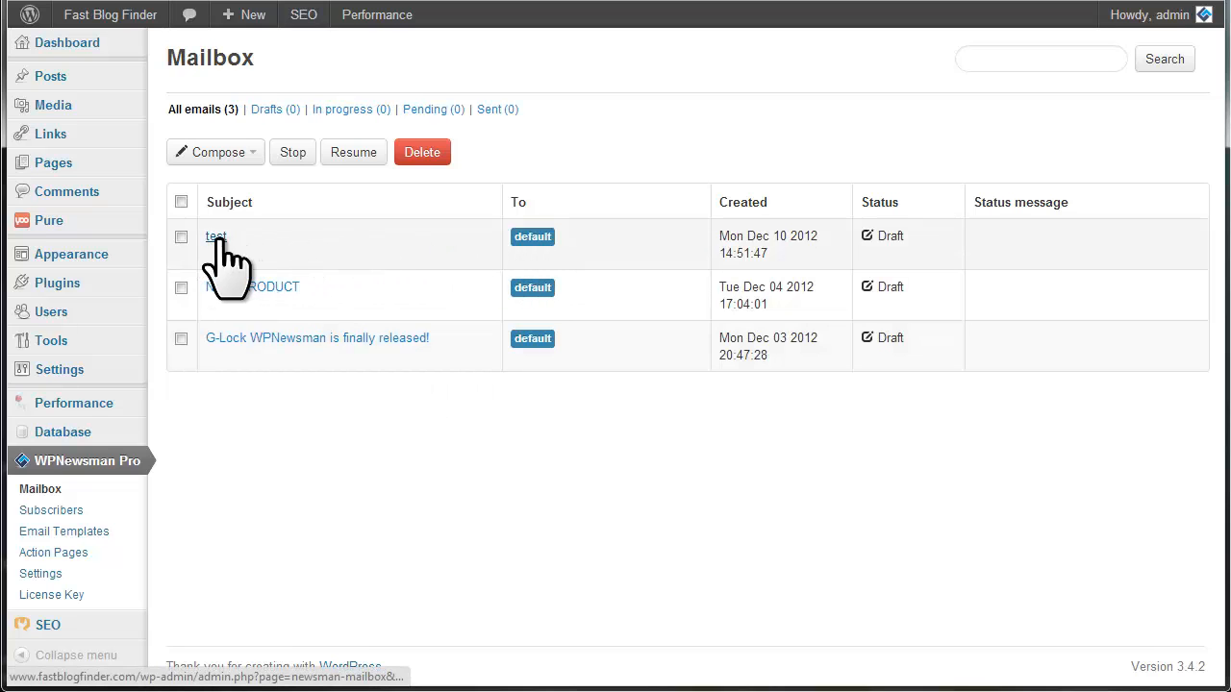
- Reopen the 'test' draft and send a test copy to the support address
click(216, 234)
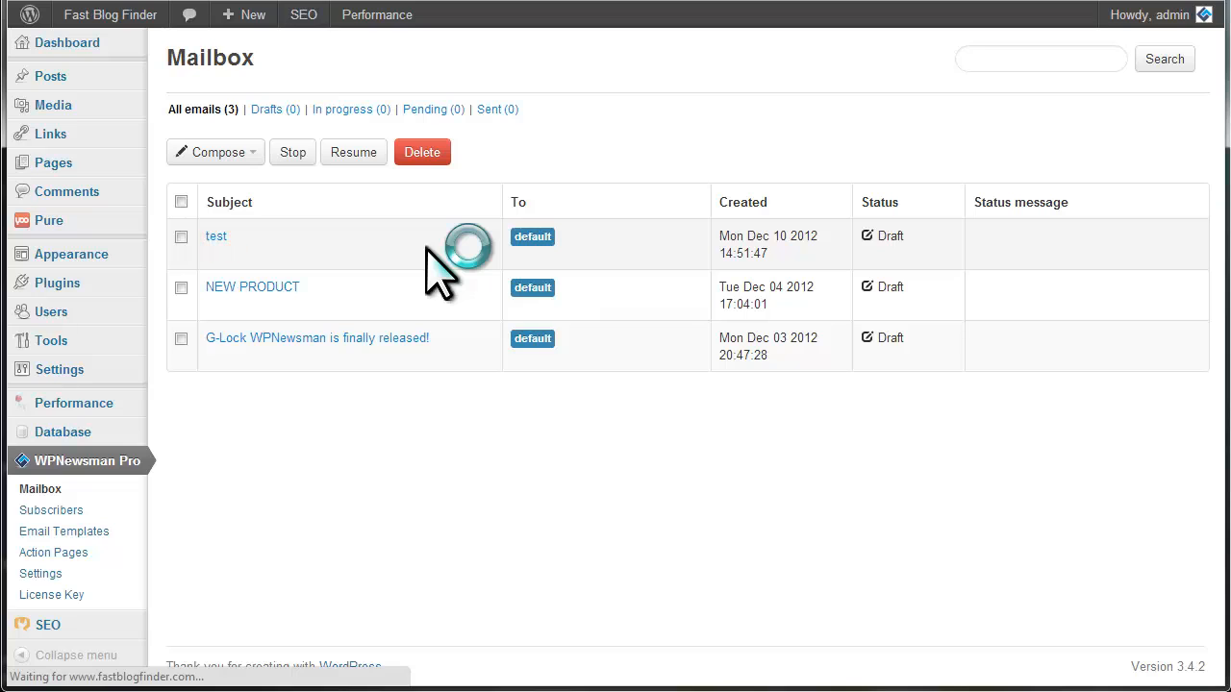
click(215, 235)
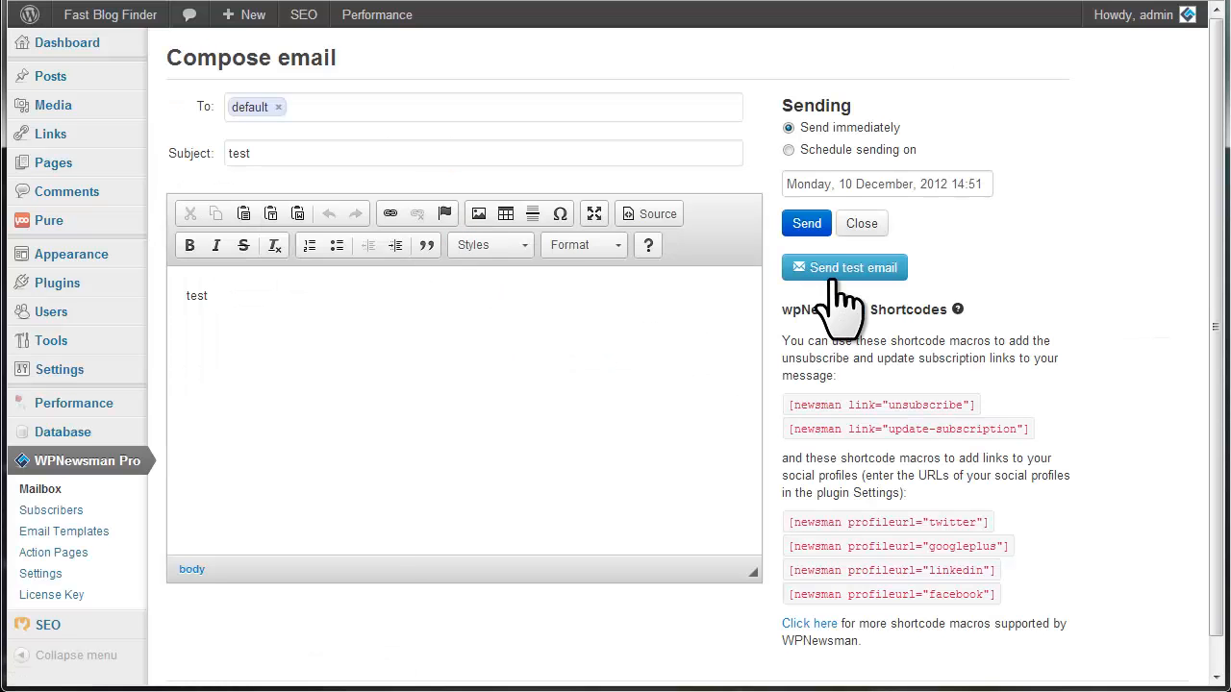
click(844, 268)
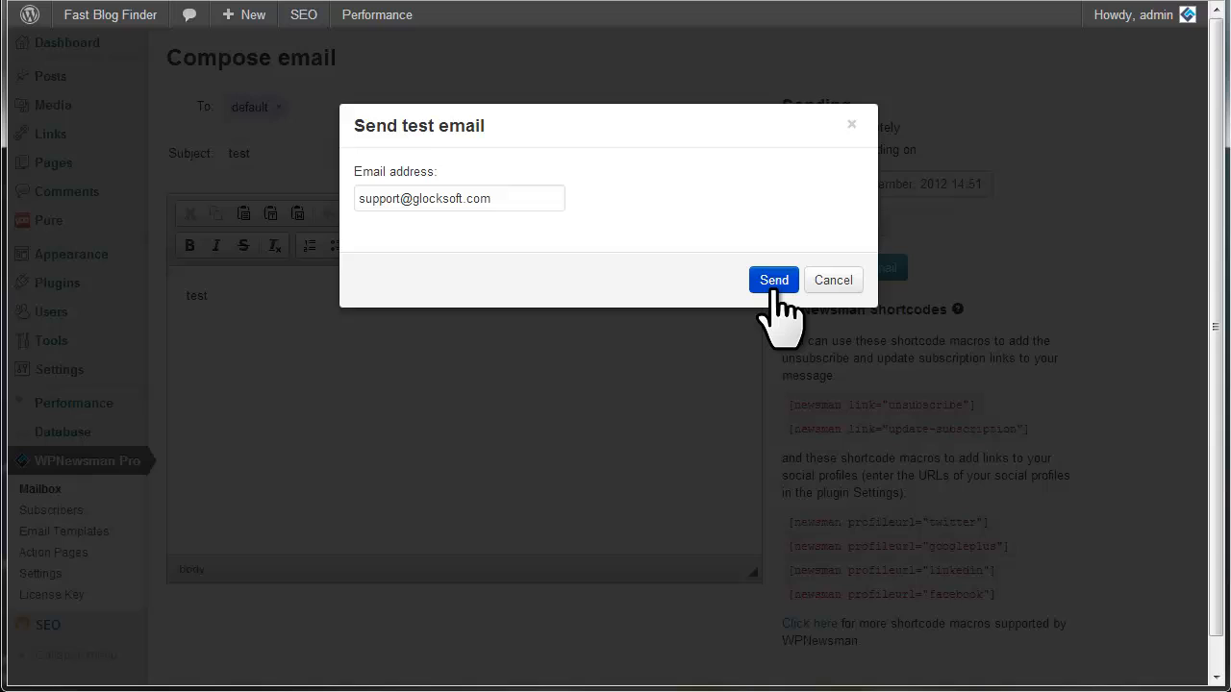
click(833, 281)
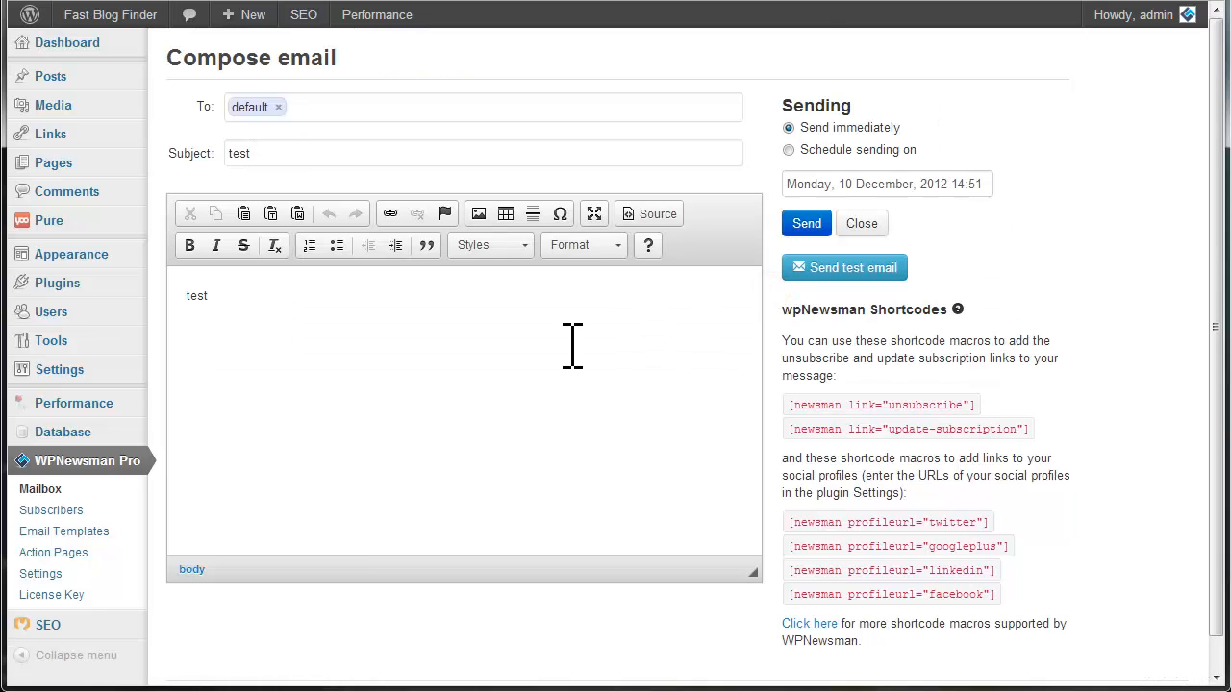
click(845, 267)
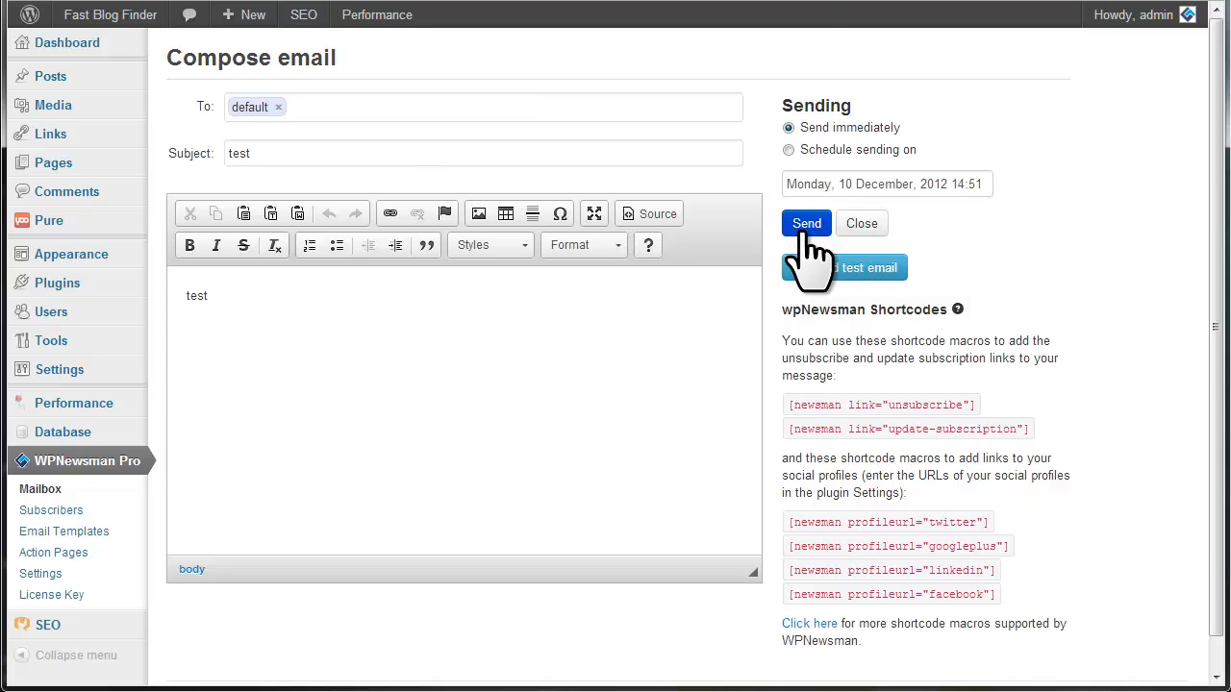
- Send the 'test' email to the default list
click(806, 223)
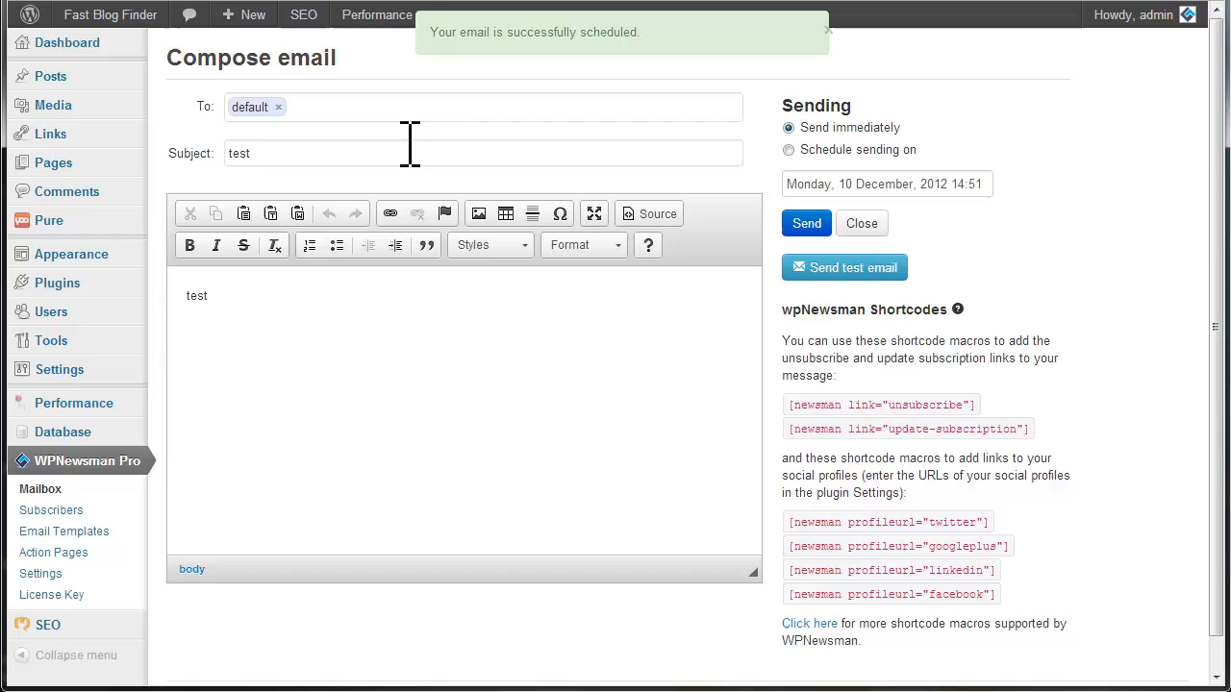
click(861, 223)
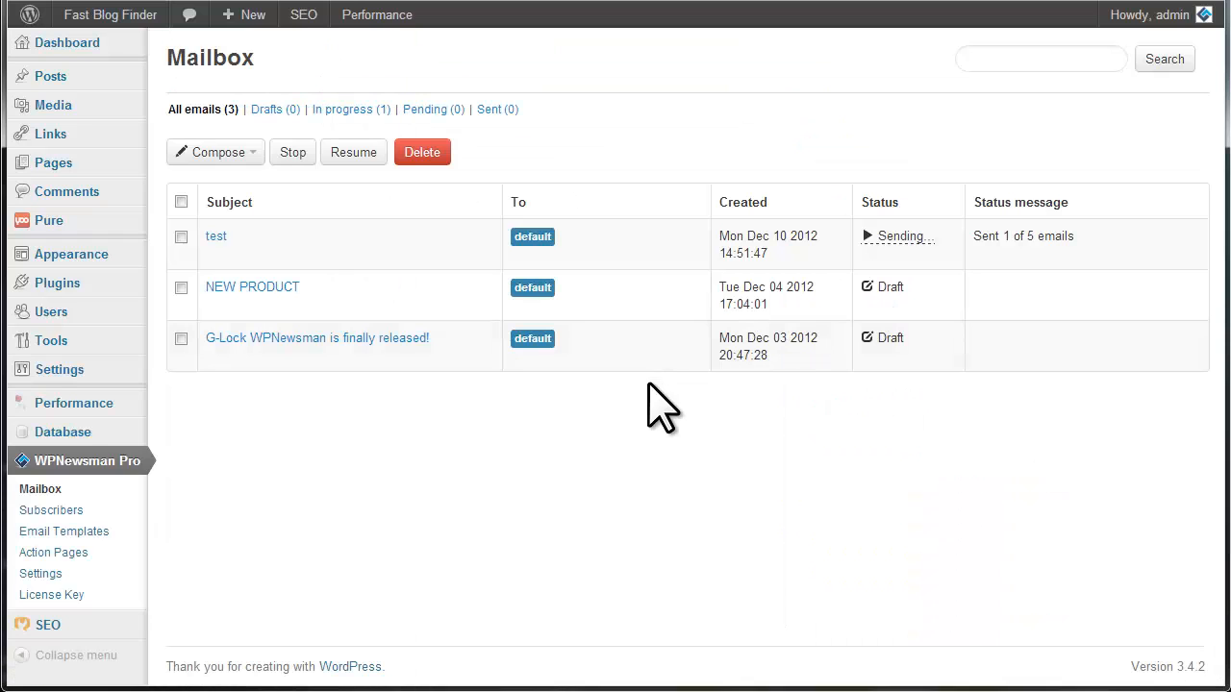
mouse_move(693, 266)
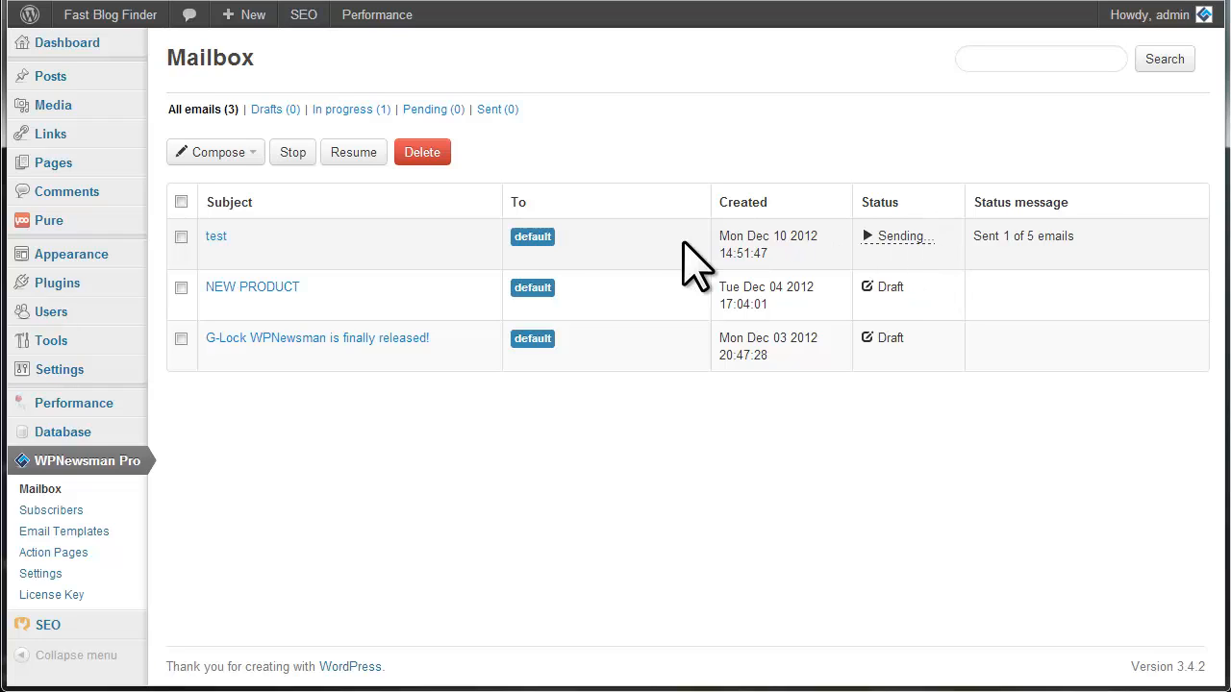
- Stop the 'test' email's sending in the Mailbox after 1 of 5 emails goes out
click(292, 151)
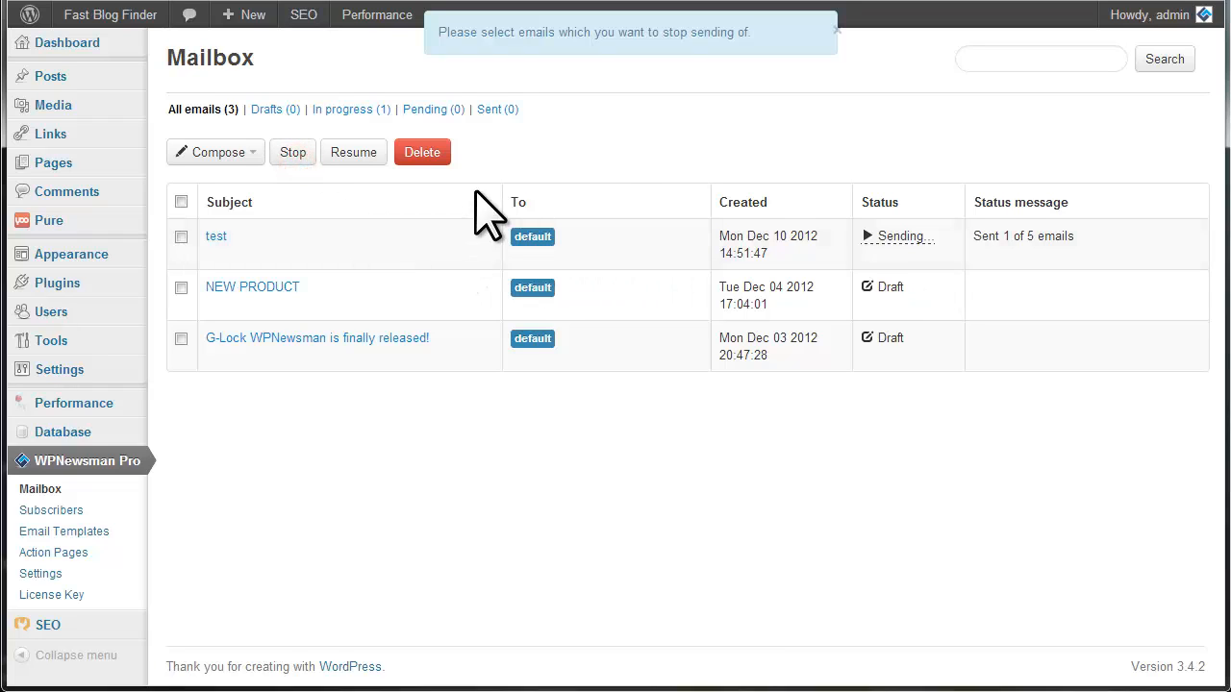
click(292, 151)
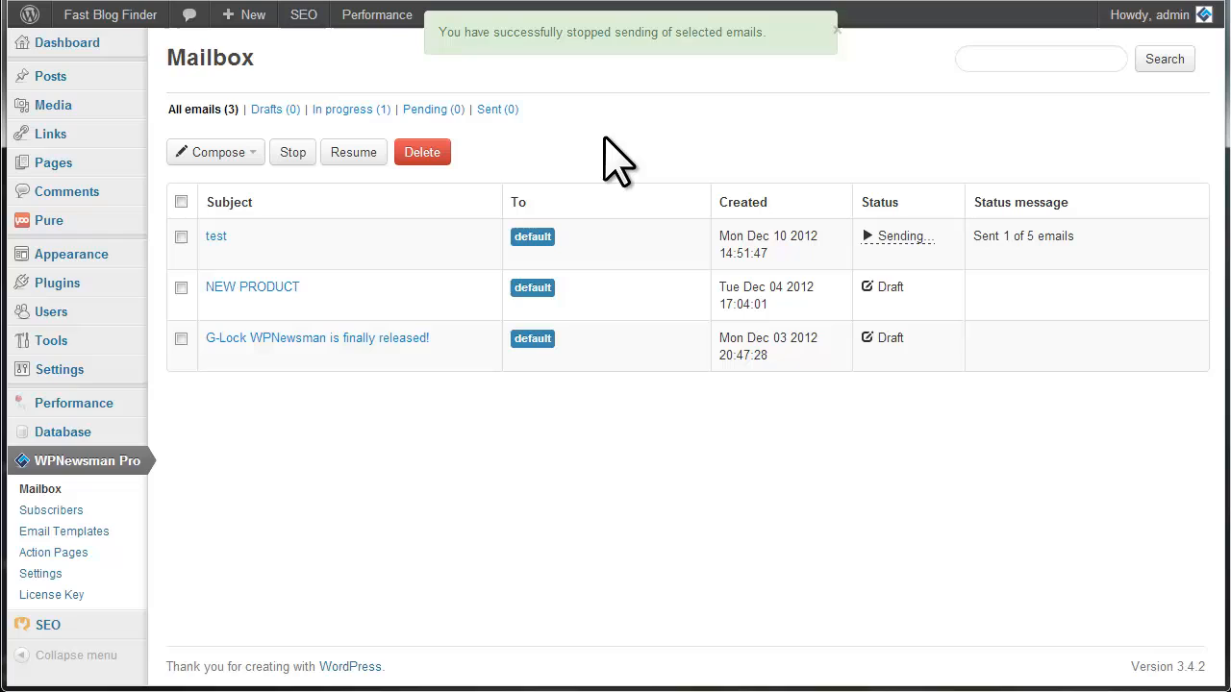
click(833, 31)
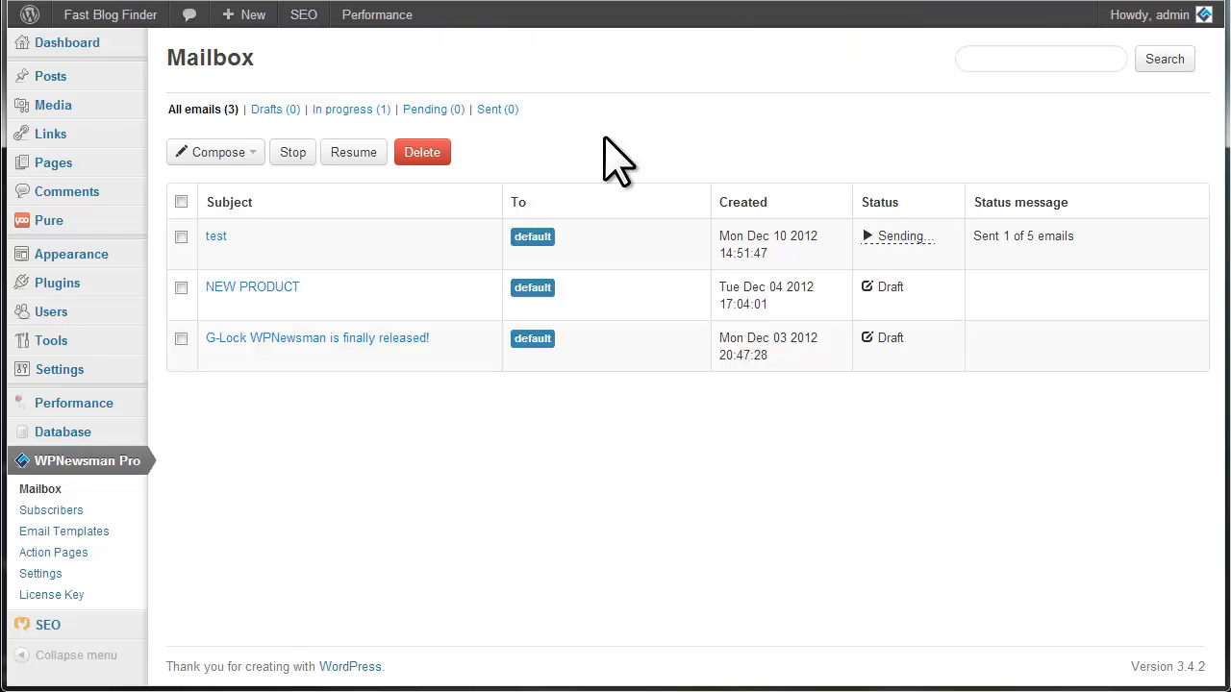
mouse_move(620, 173)
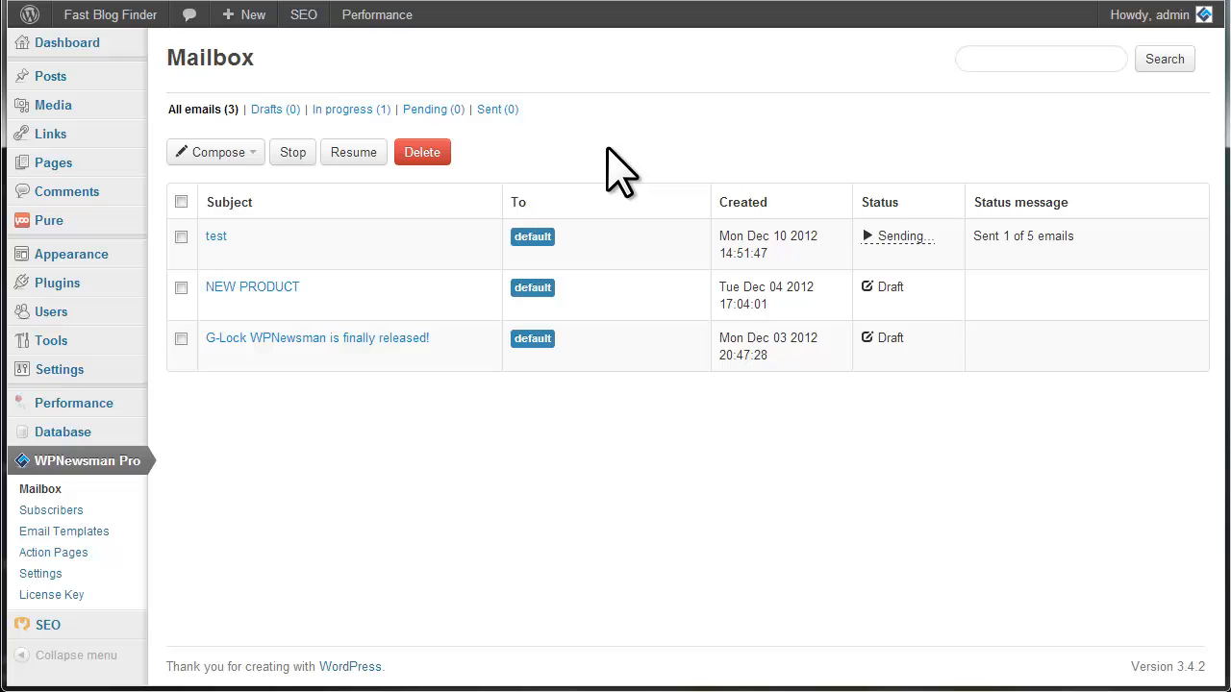